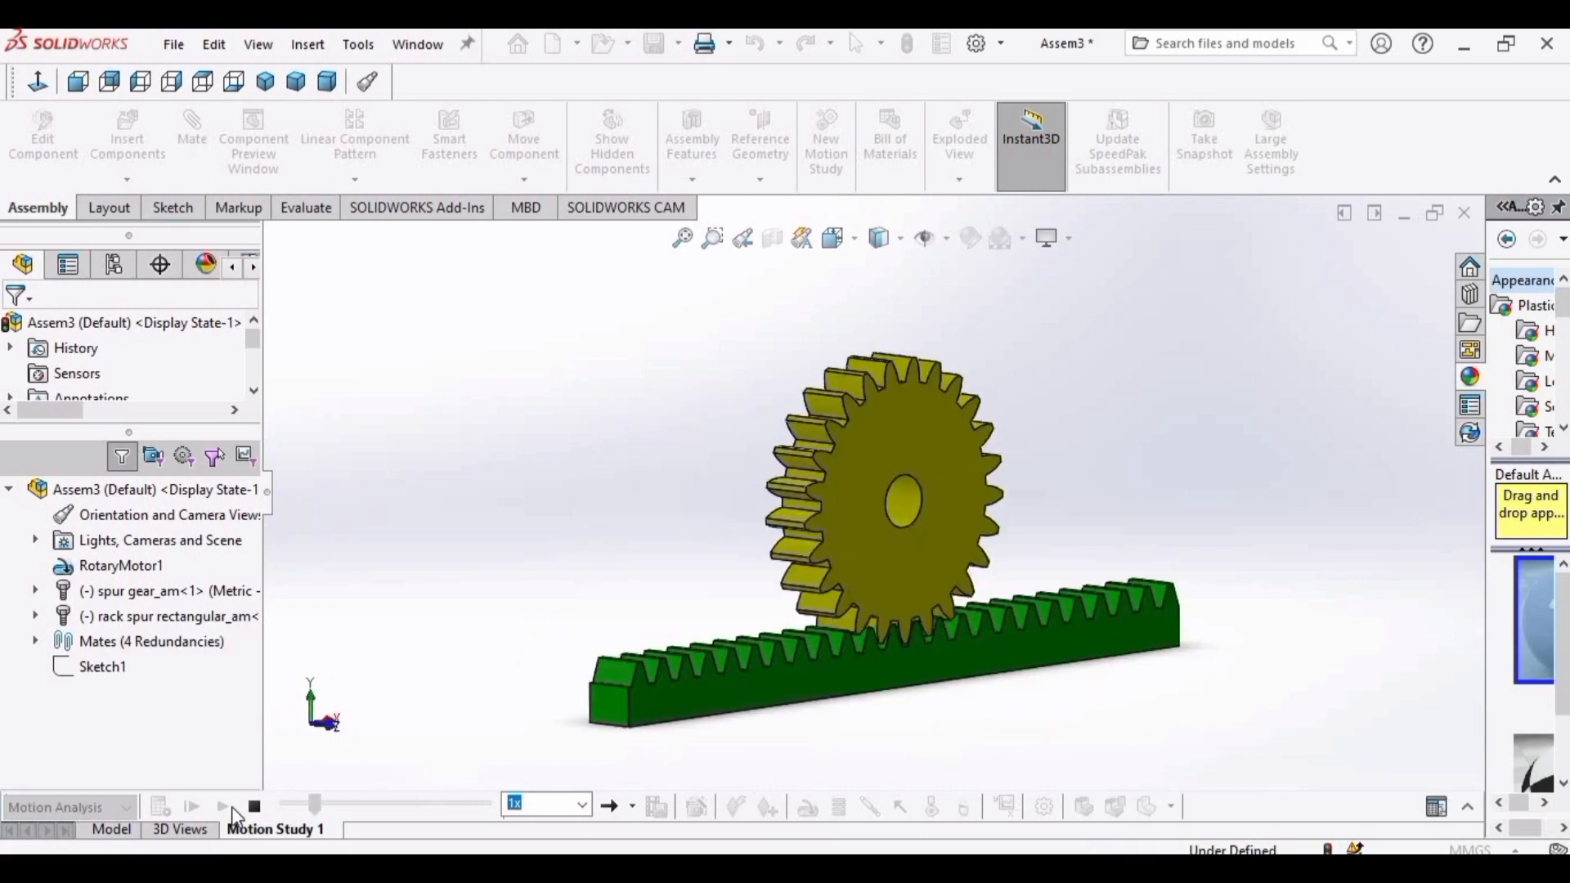
Create a new Assembly document and skip inserting a component.
left_click(223, 806)
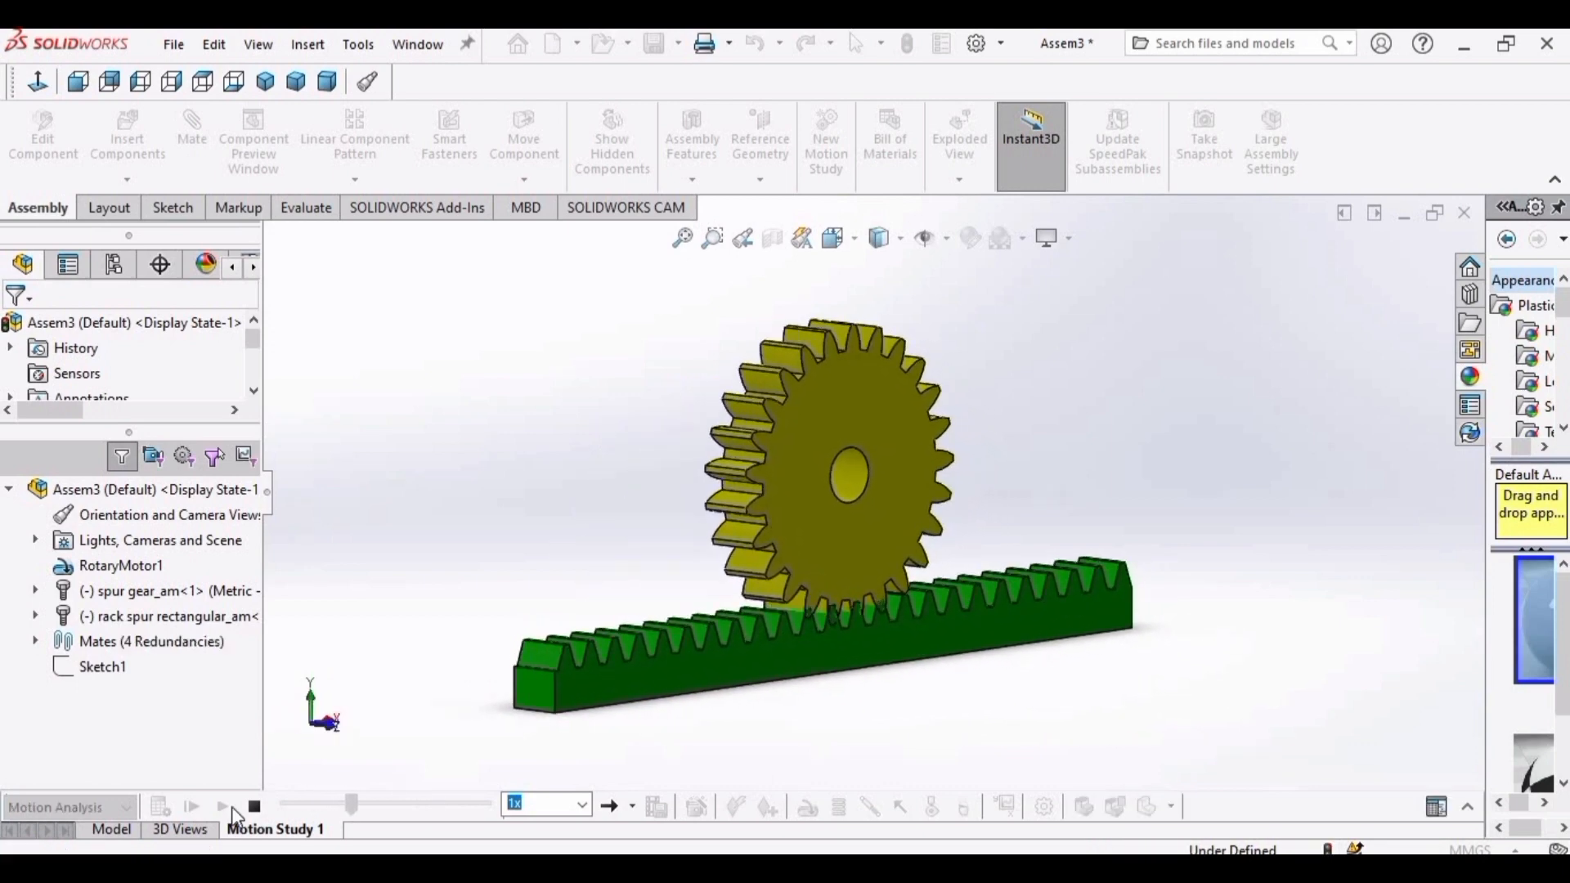
left_click(219, 805)
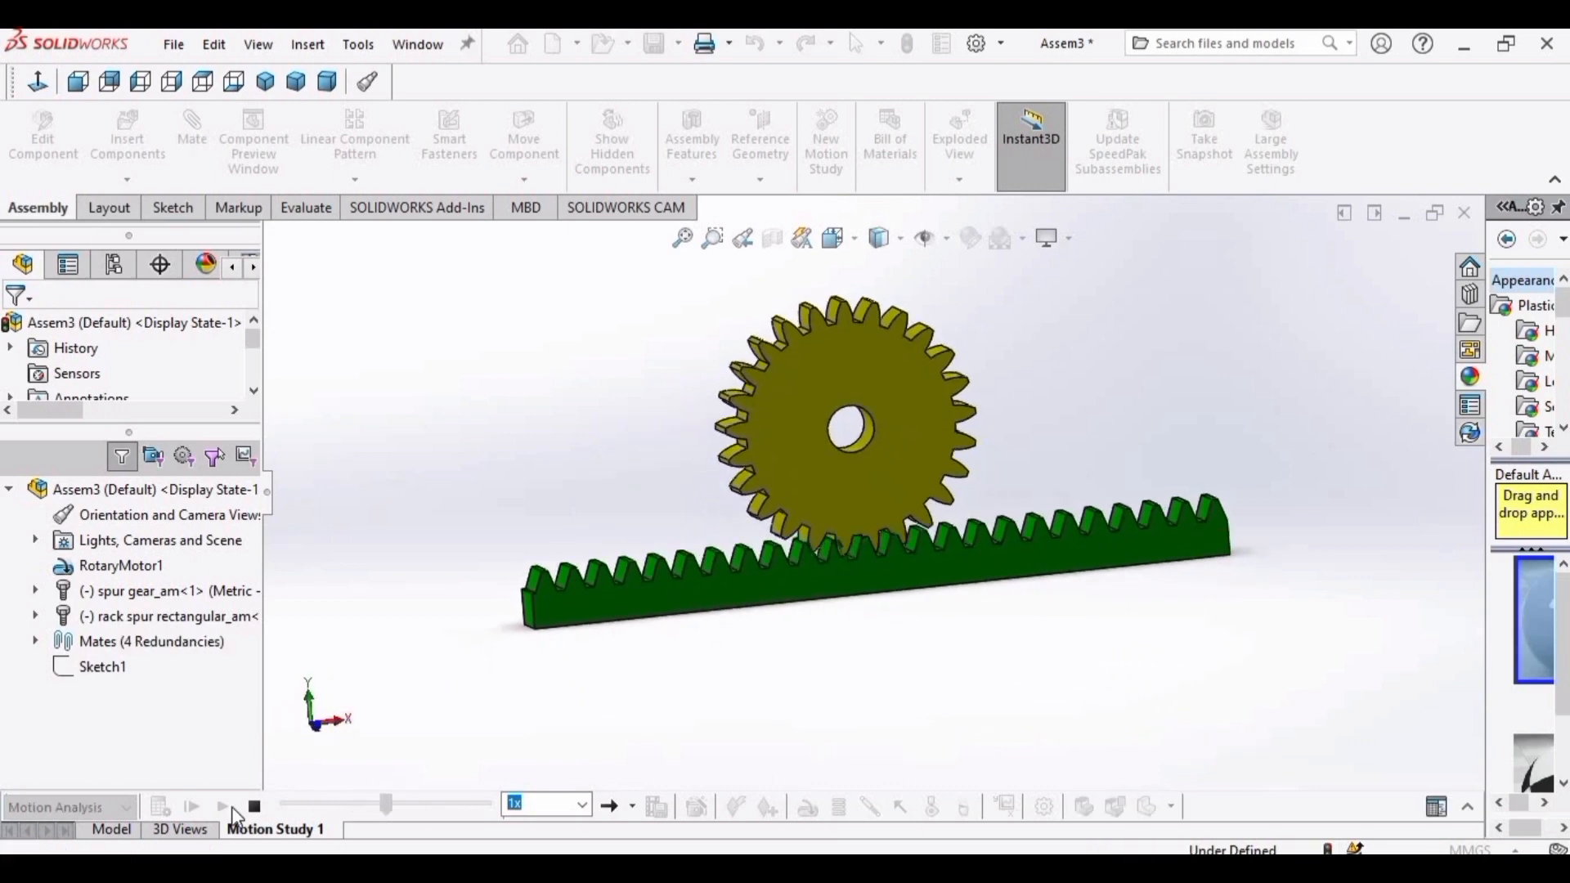
left_click(389, 43)
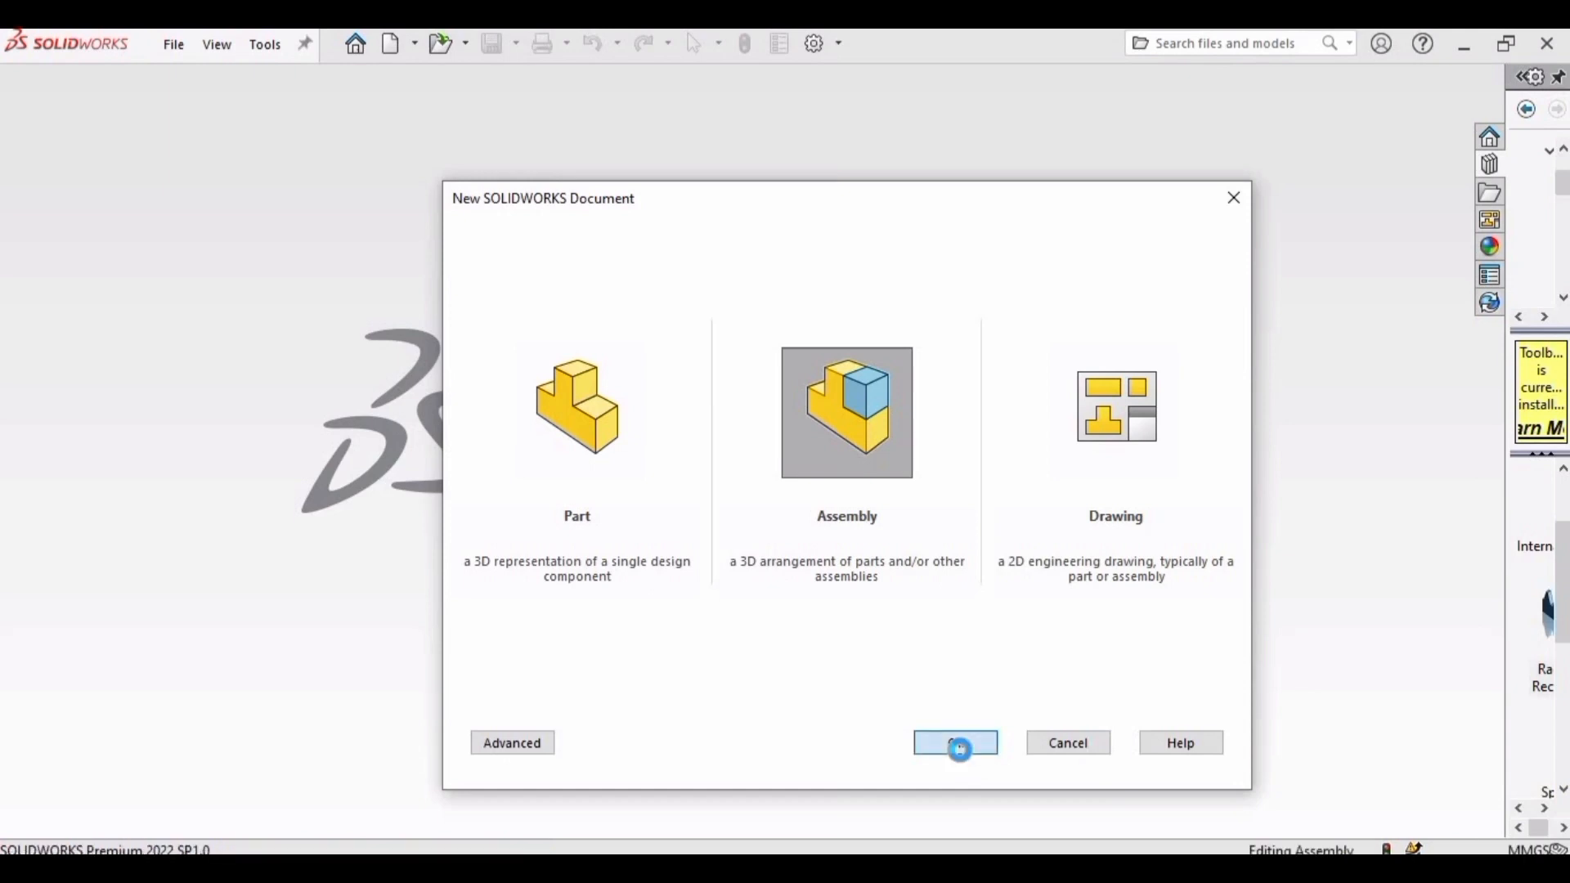
left_click(955, 742)
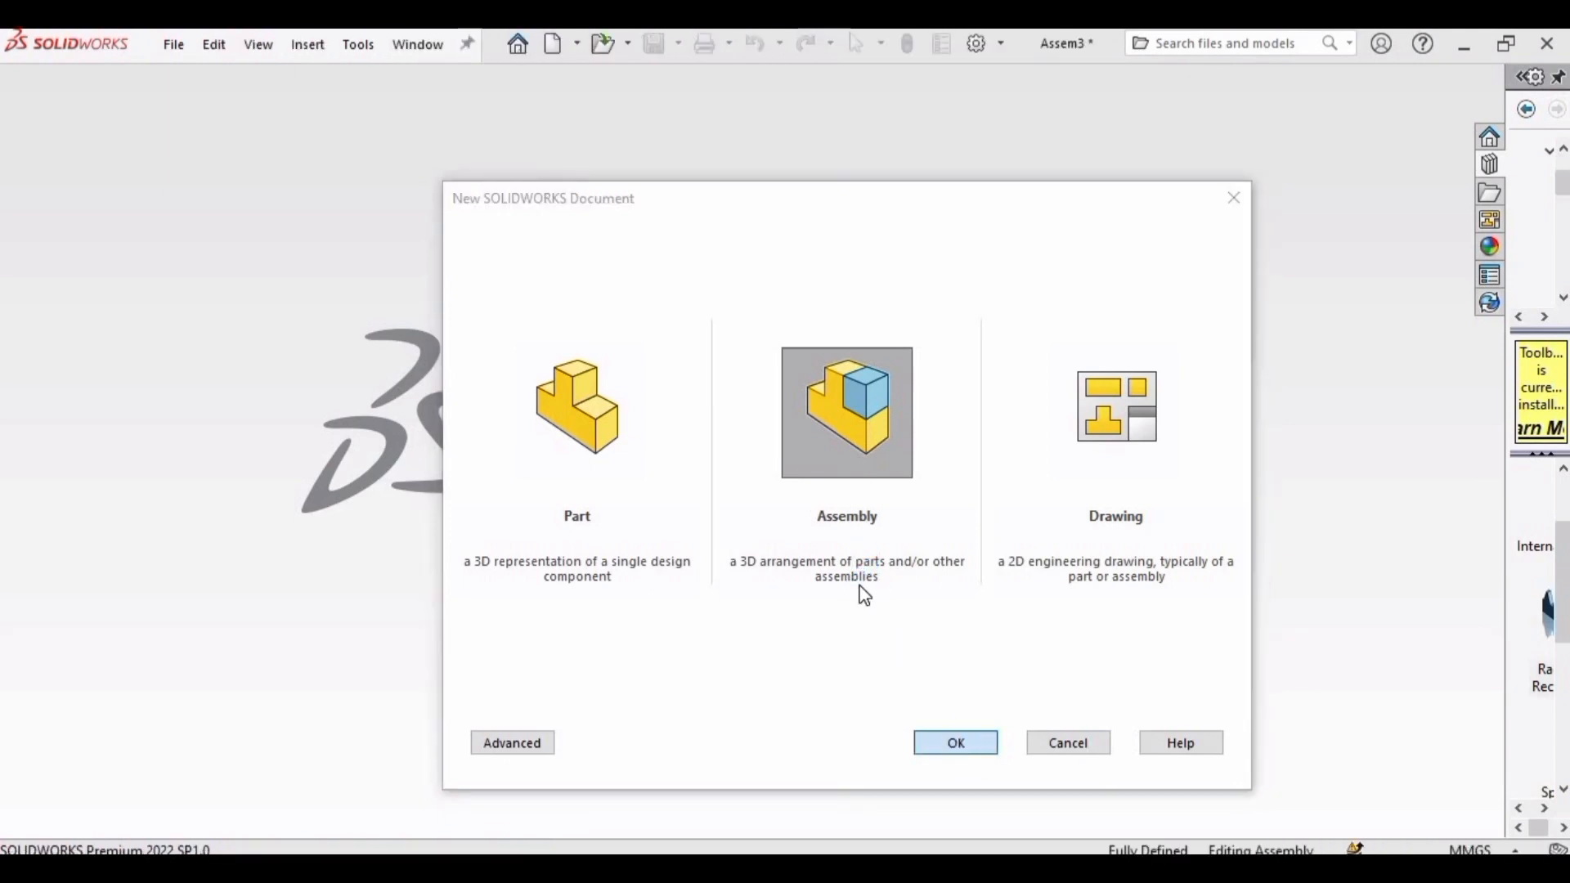
left_click(955, 743)
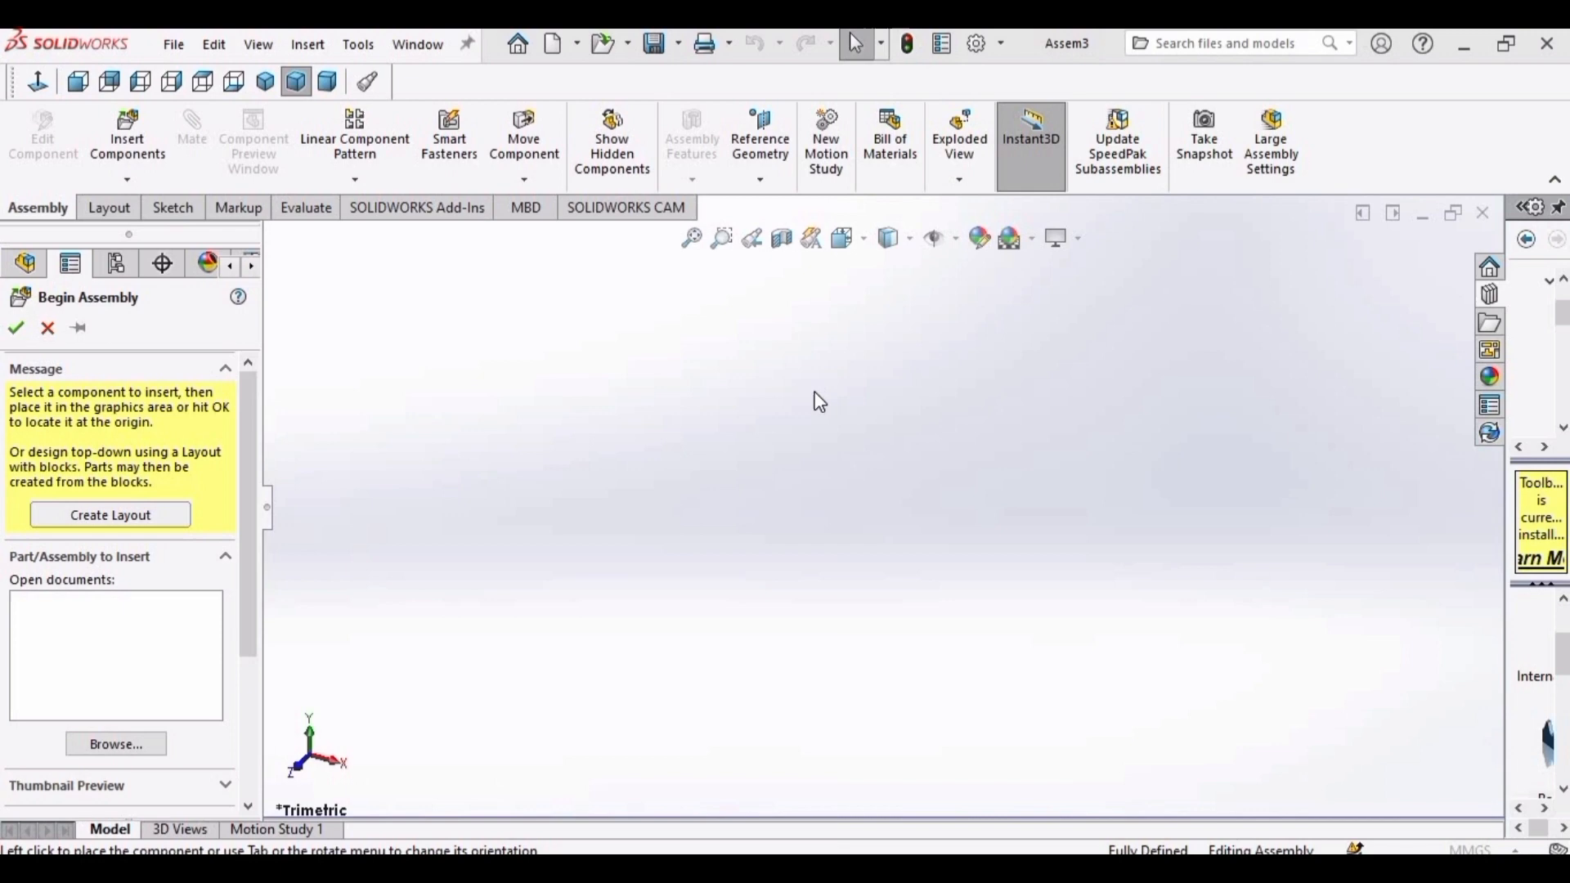
left_click(114, 743)
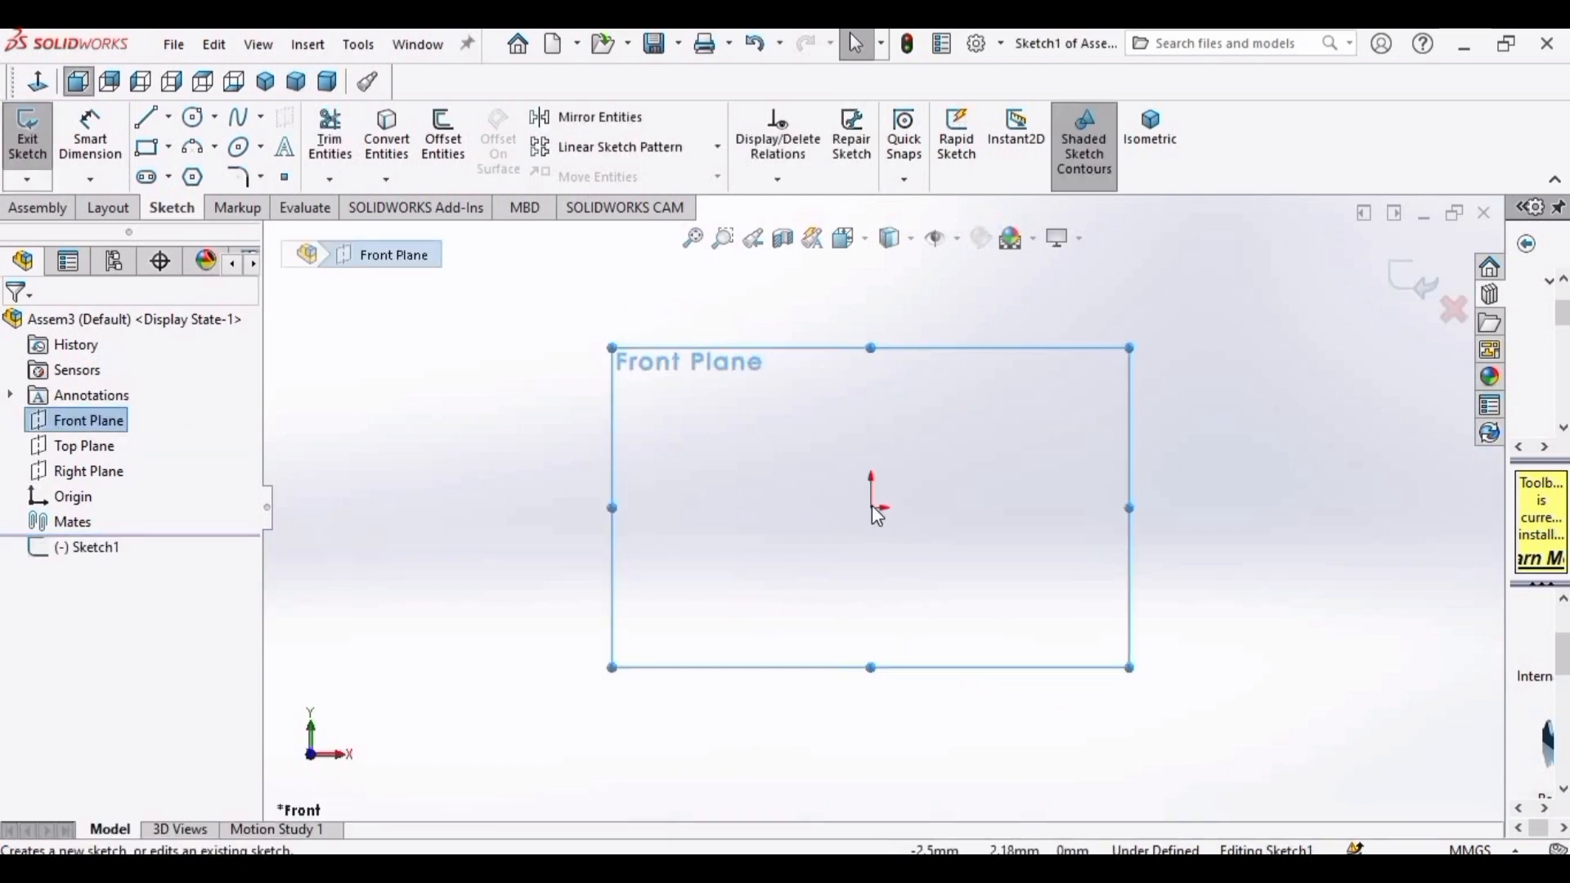
Sketch on the Front Plane a circle at the origin, a horizontal line below and a vertical centreline.
left_click(191, 114)
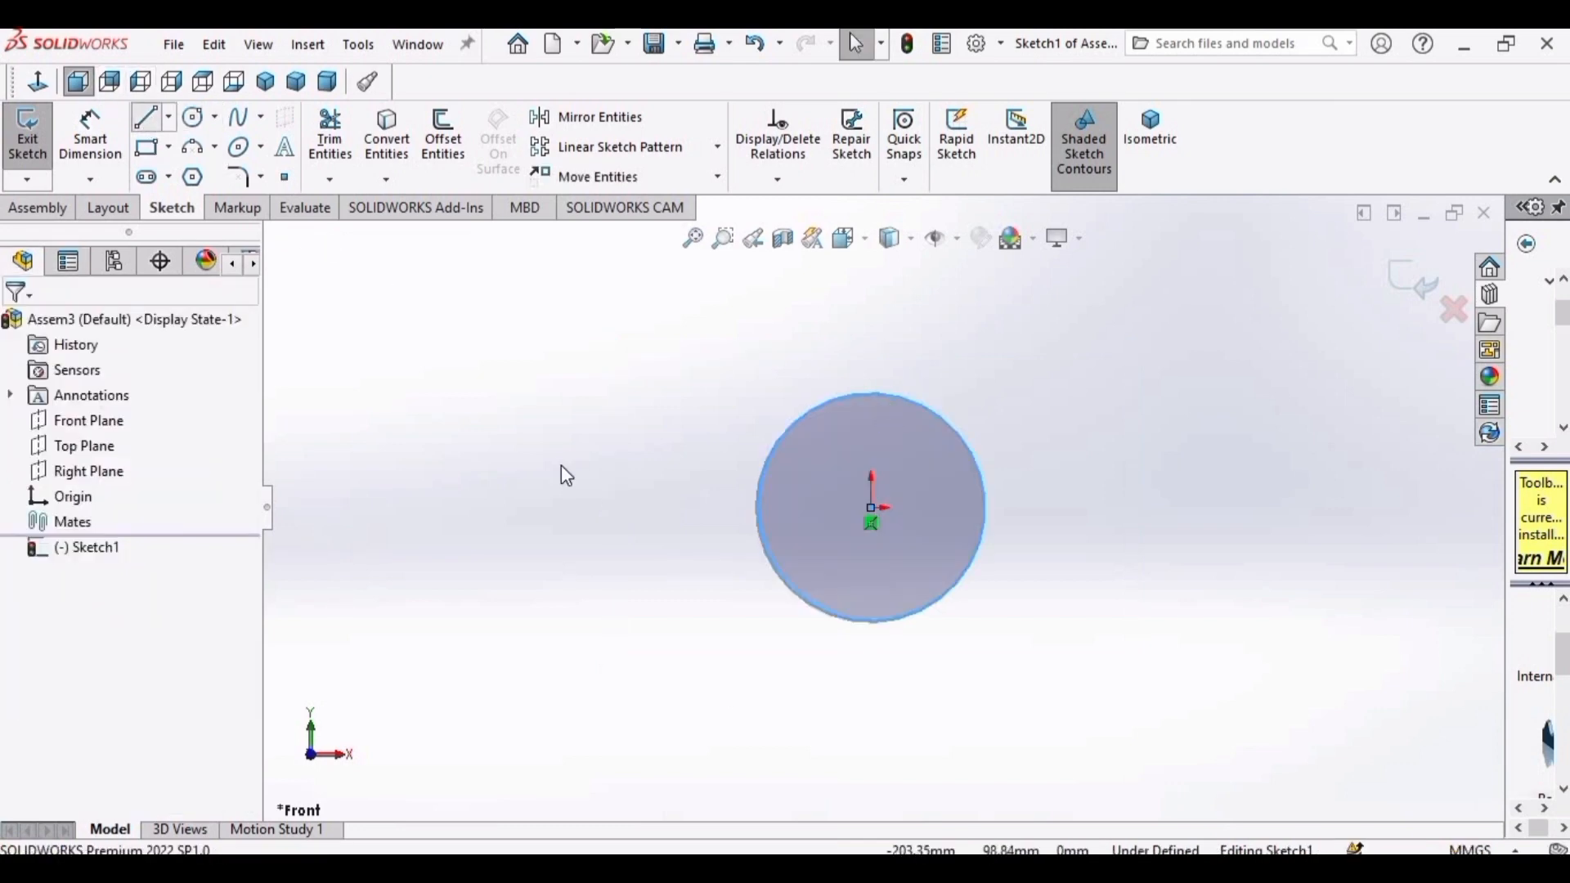
left_click_drag(641, 685, 1100, 681)
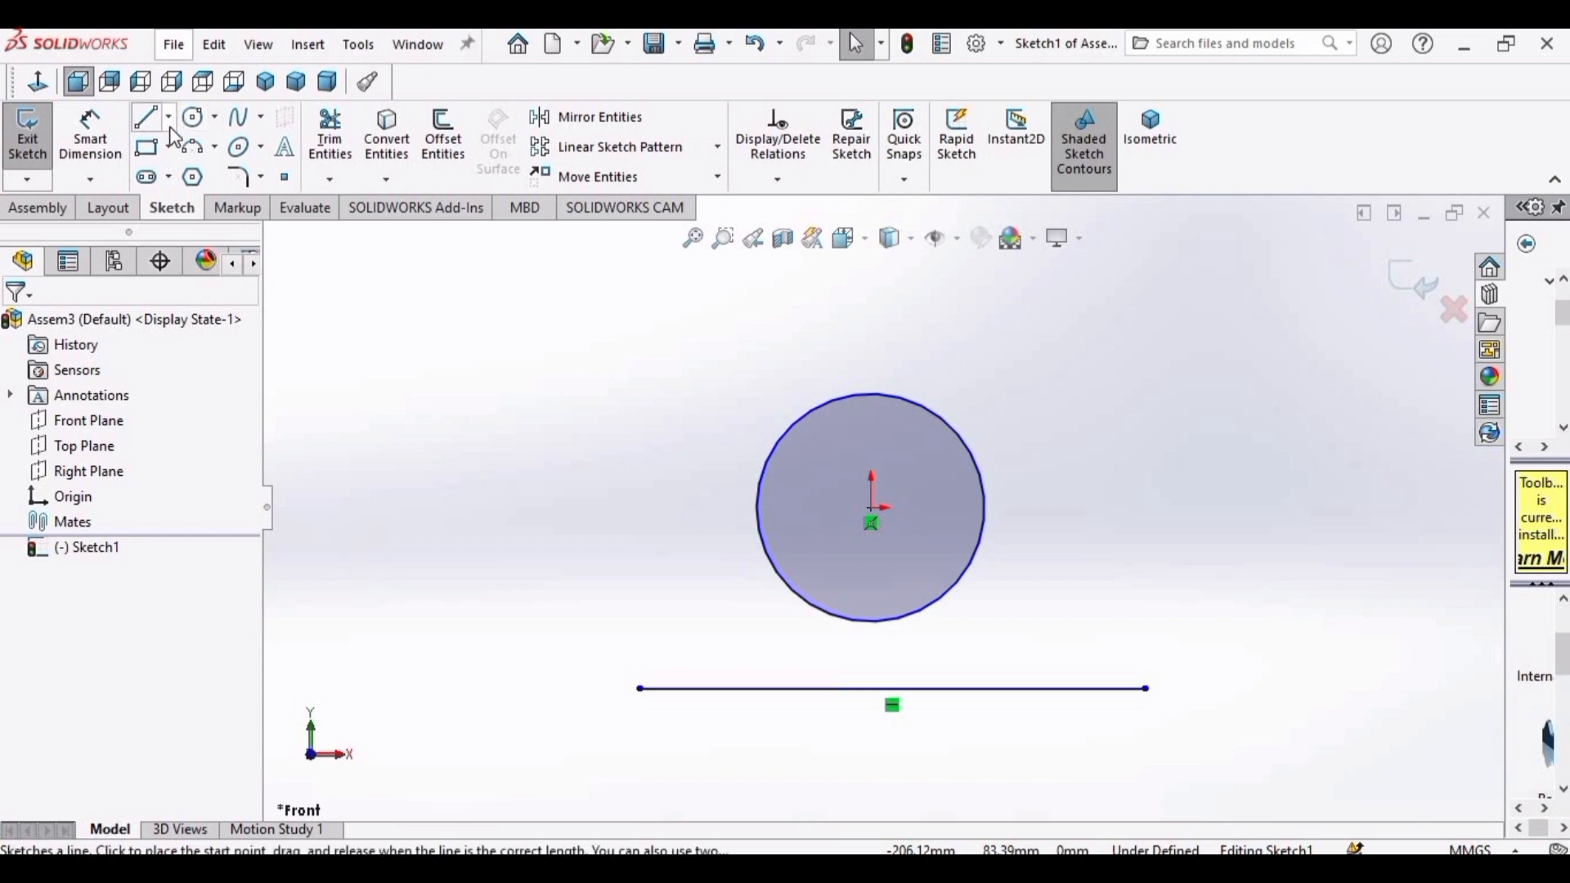
left_click(148, 113)
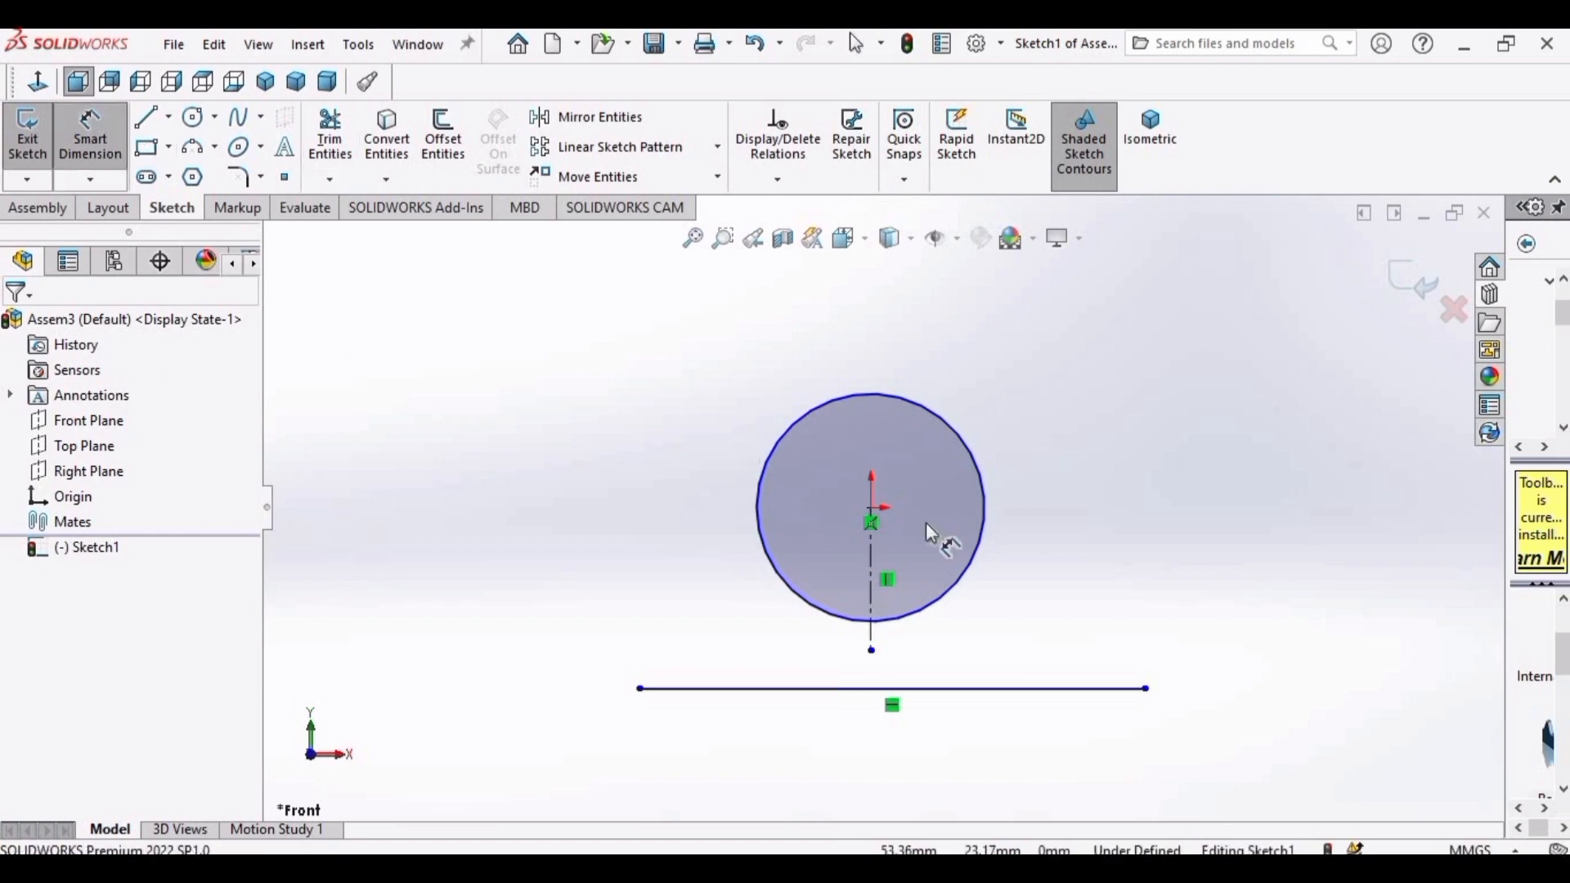
mouse_move(1096, 535)
type("5")
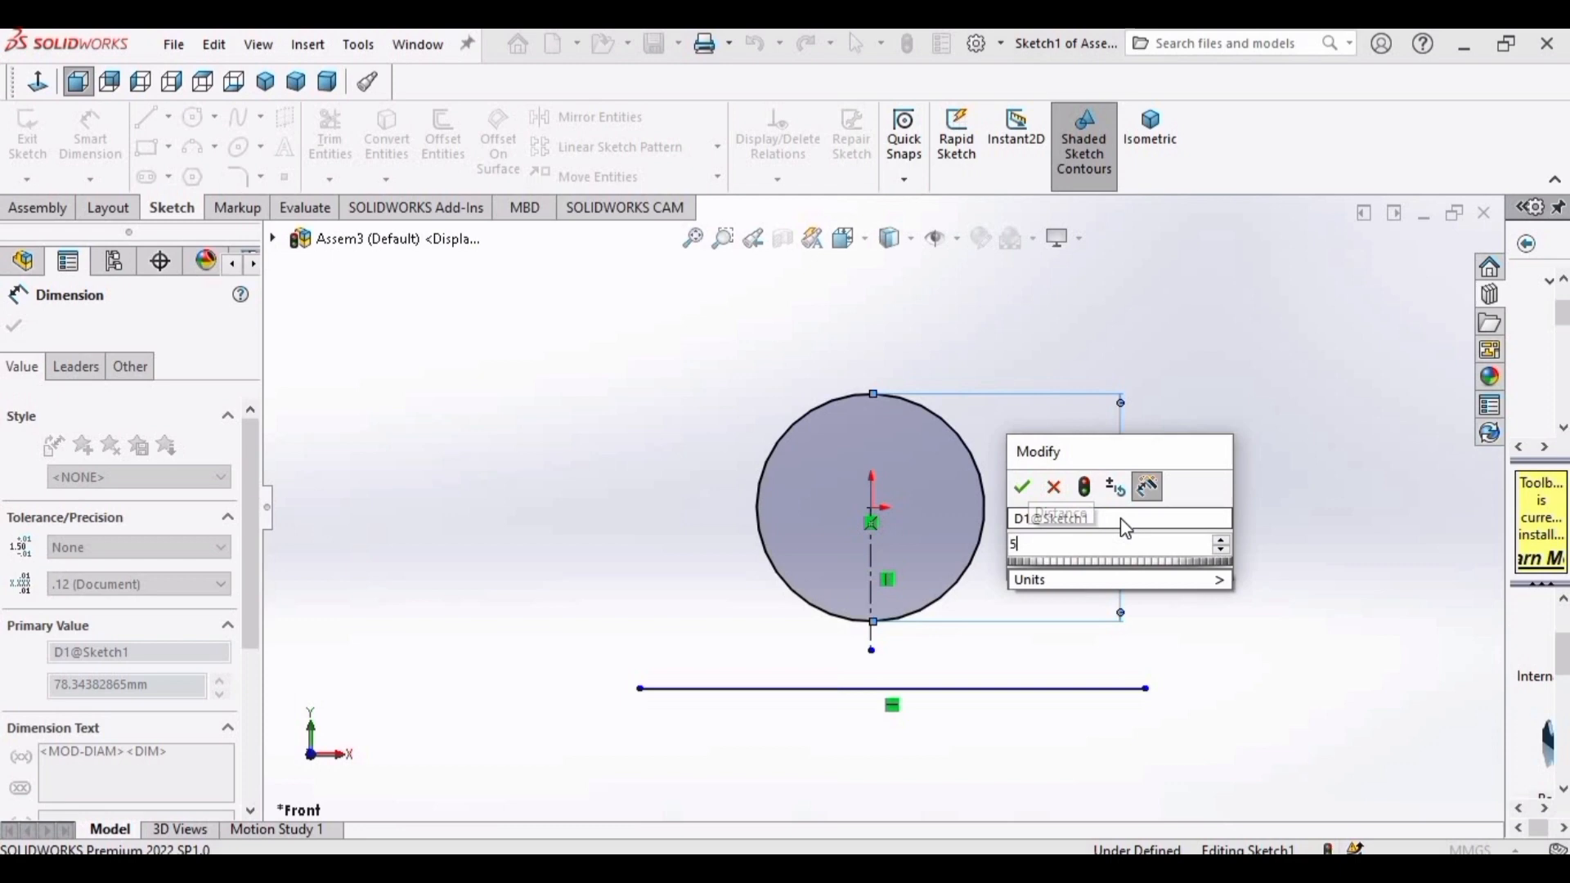
Dimension the circle Ø50, line 35 mm below centre, 150 mm long, with a midpoint relation to the centreline.
left_click(1022, 487)
type("35")
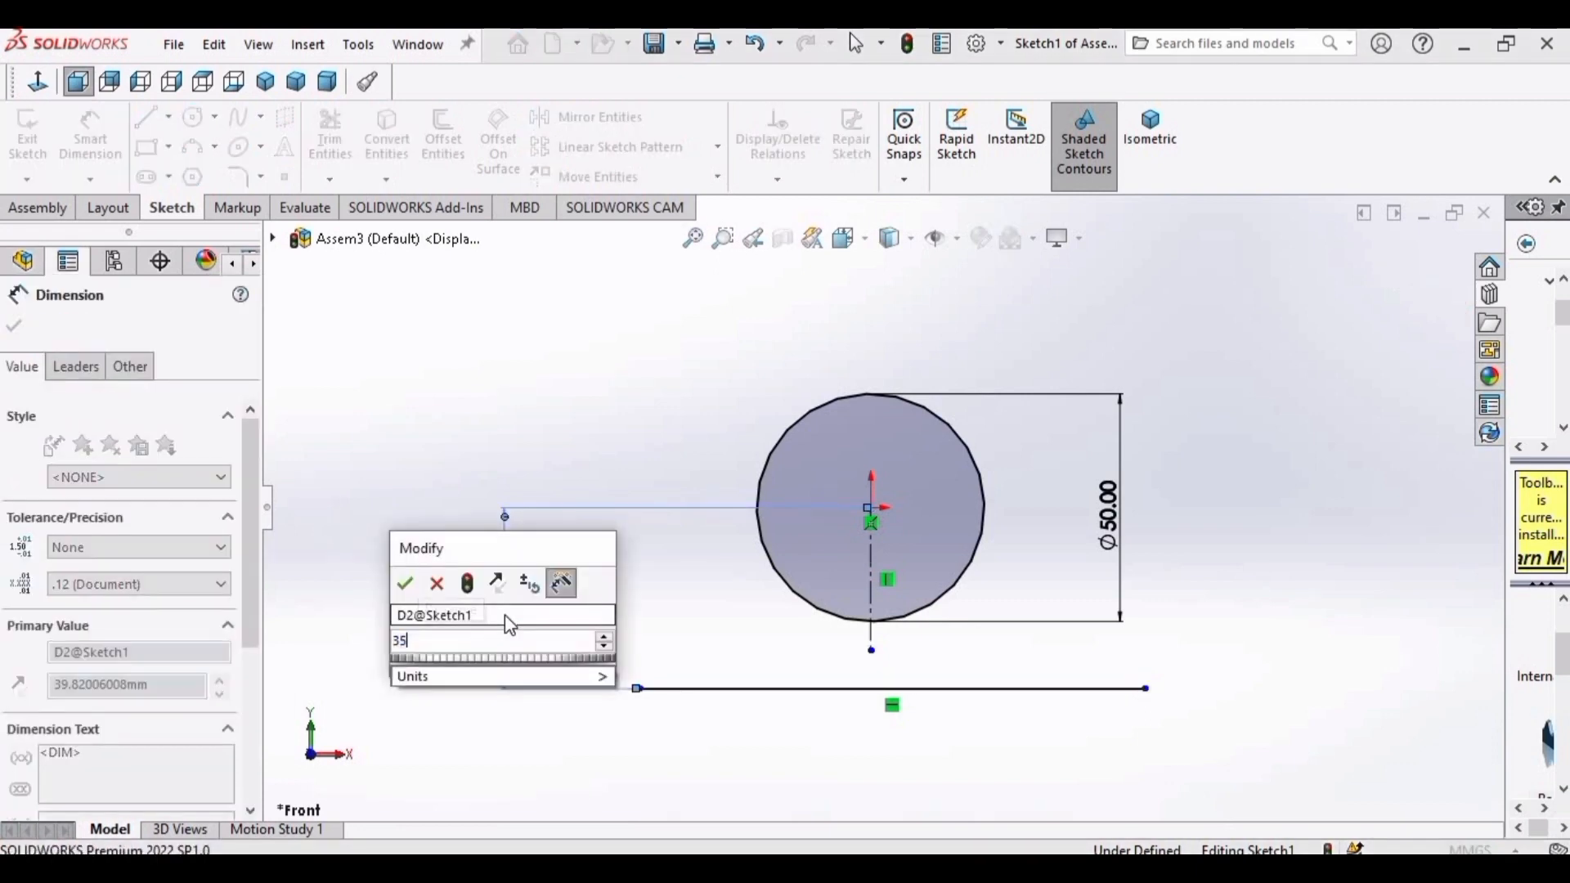
left_click(406, 582)
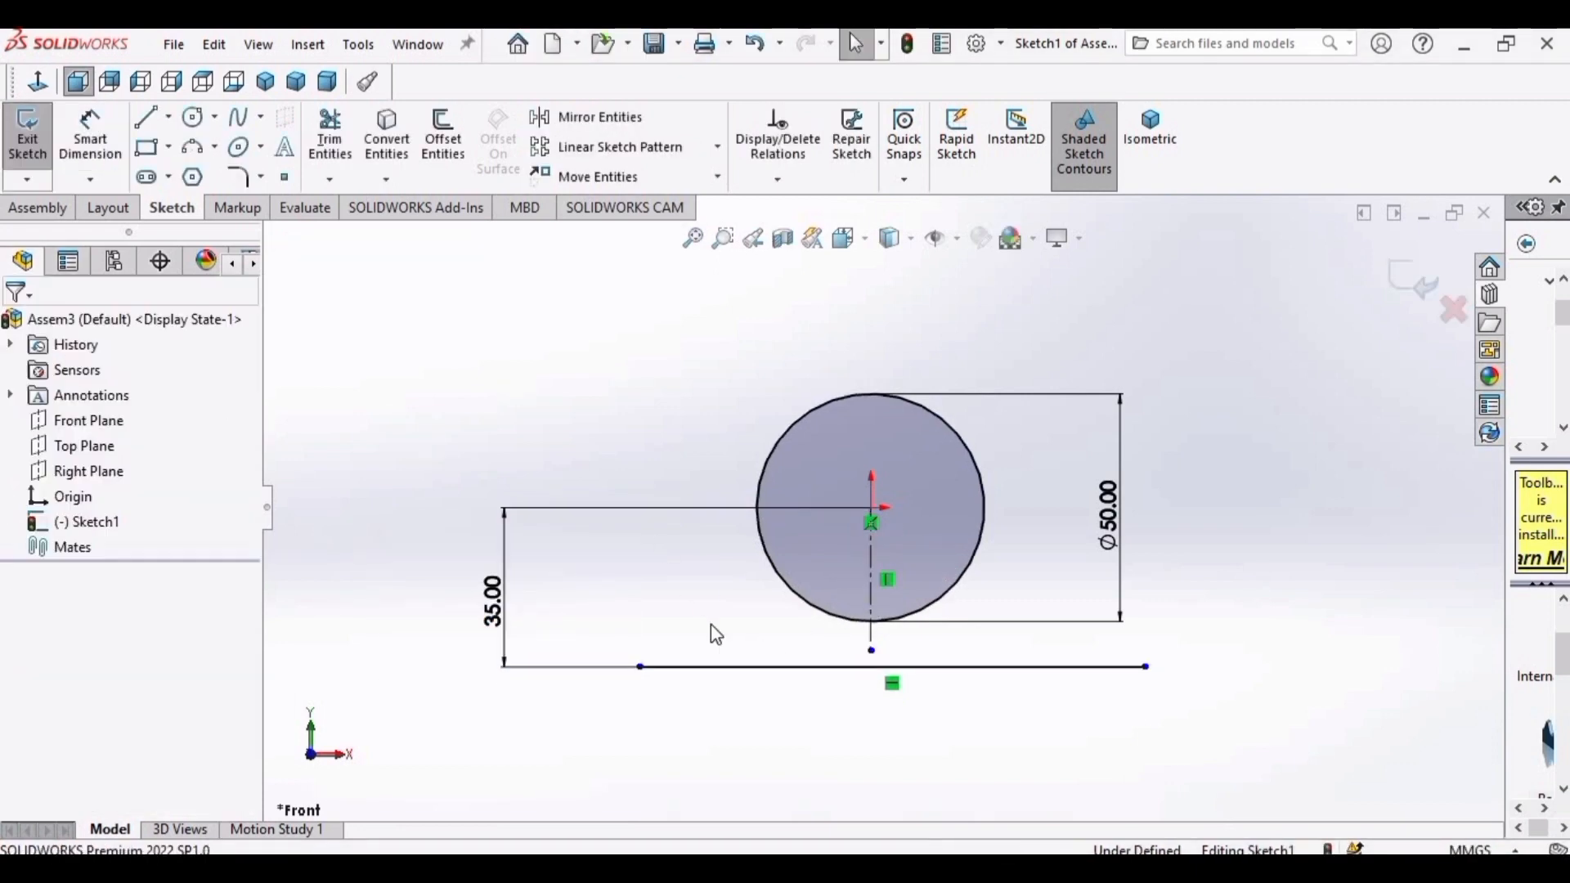
left_click(637, 687)
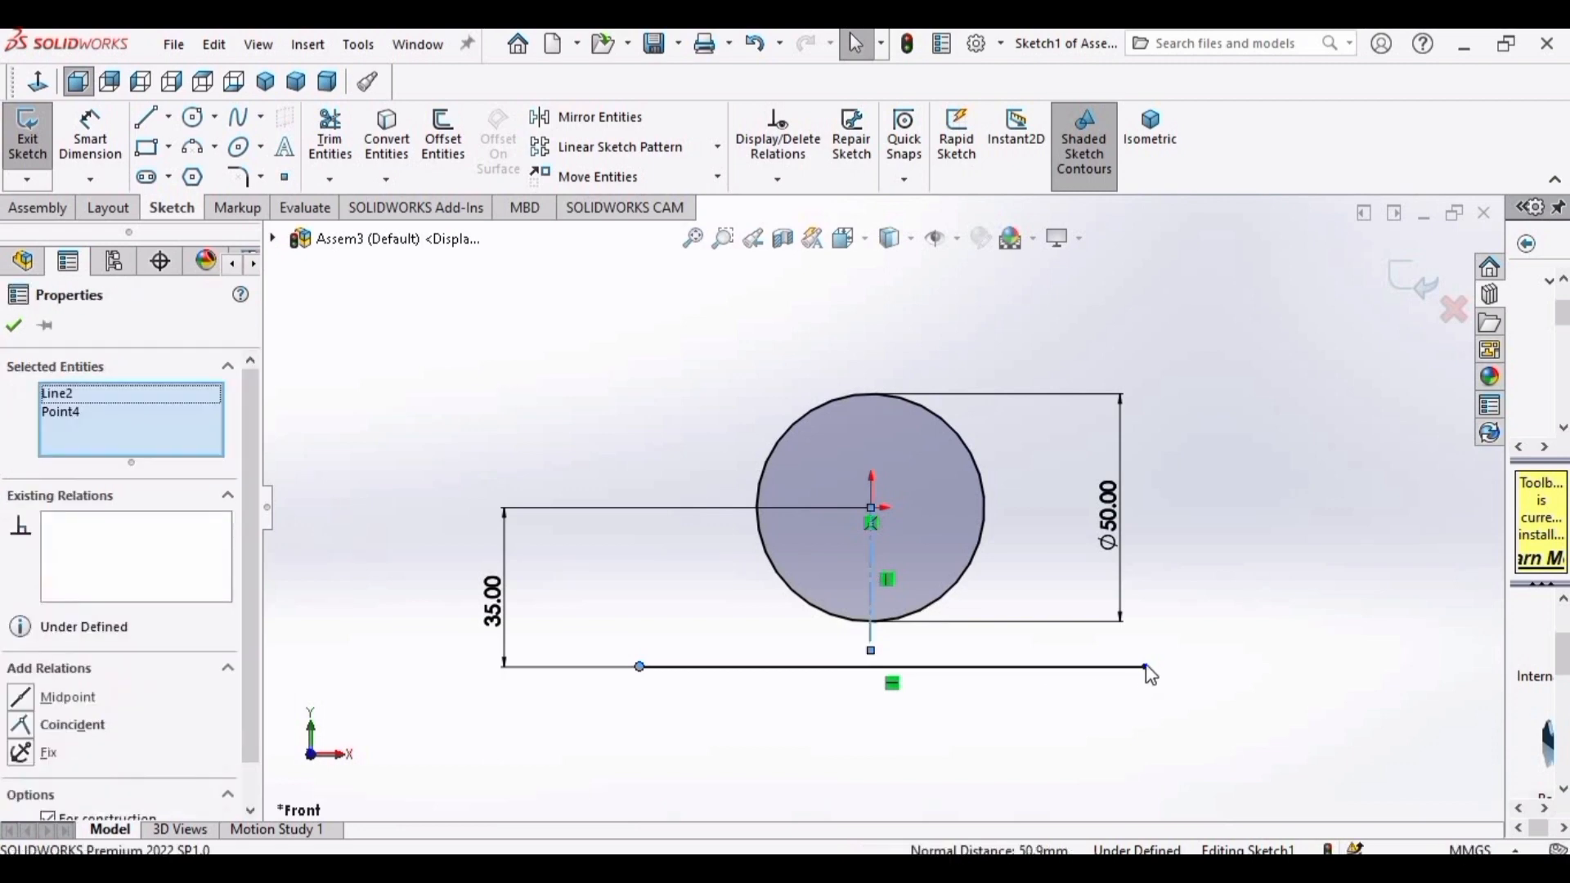
left_click(1145, 666)
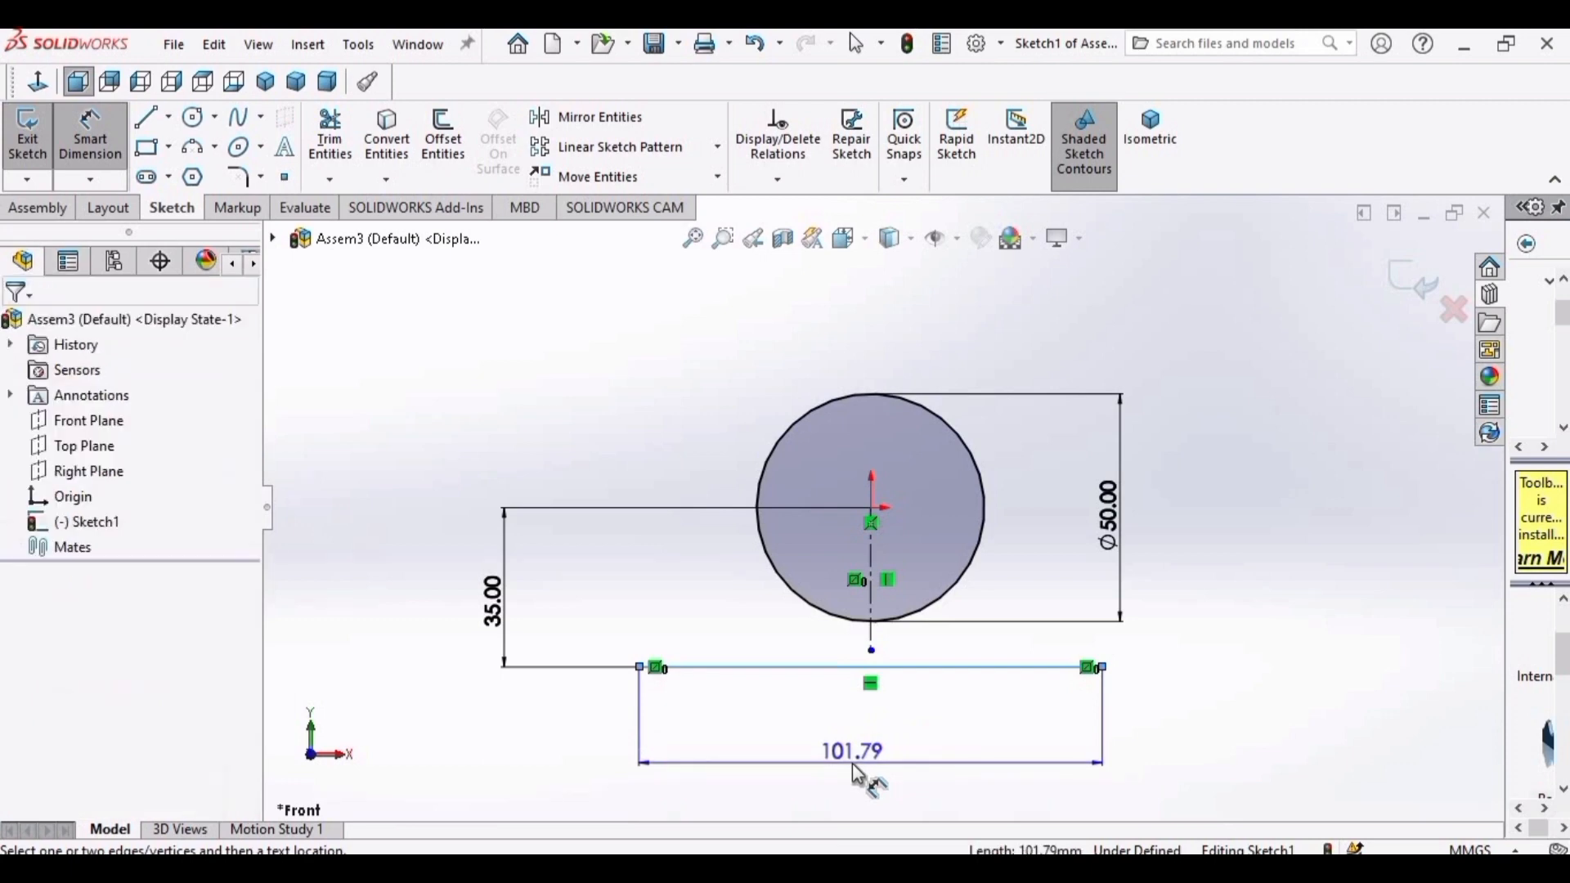
double_click(849, 749)
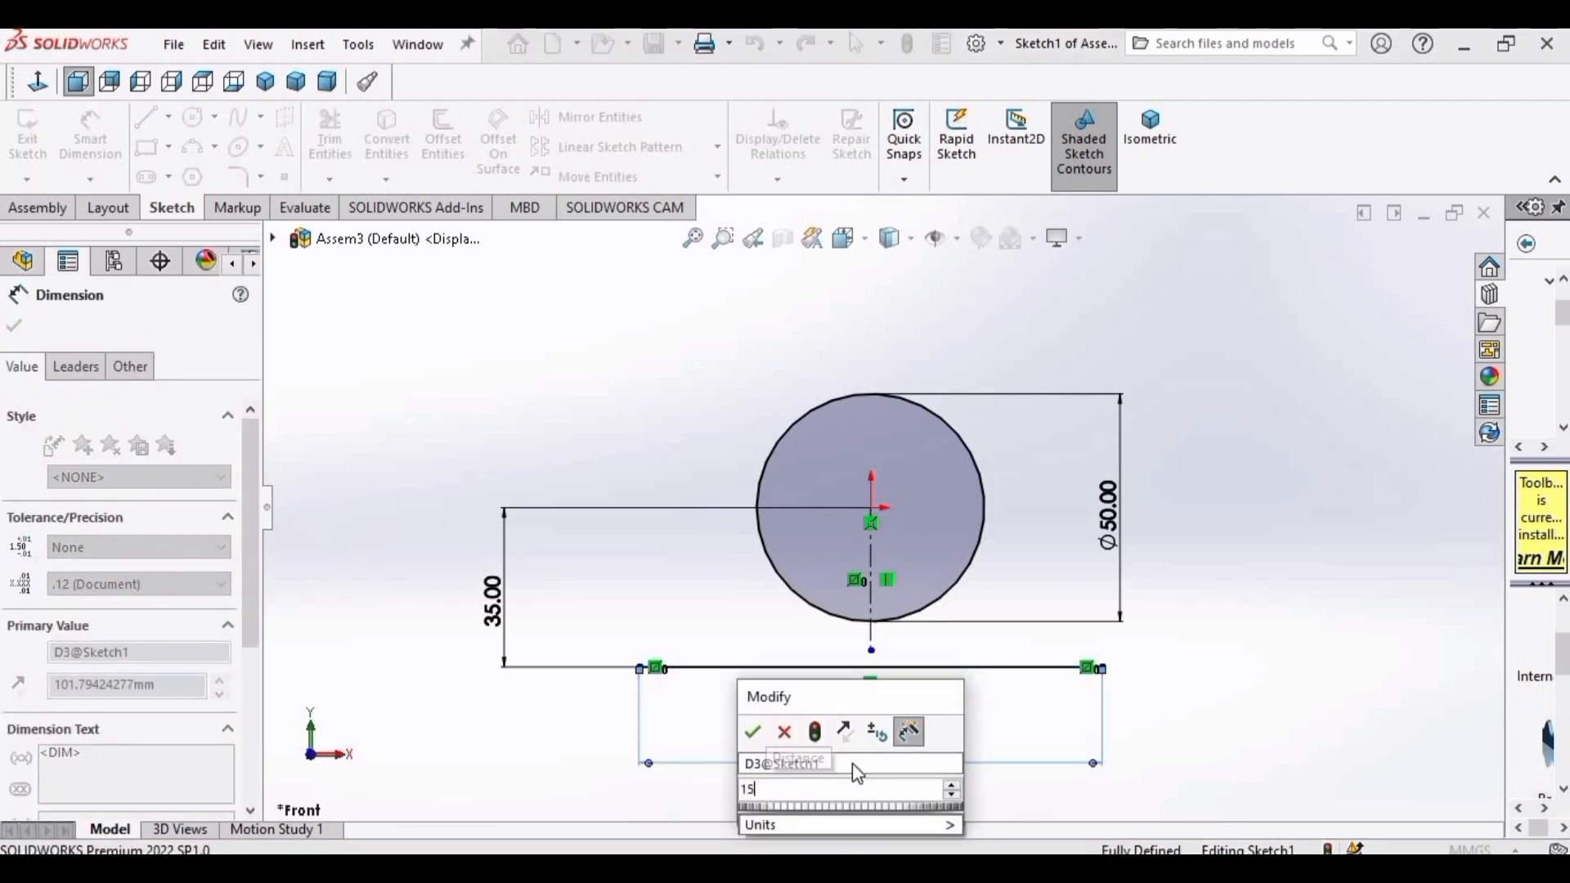
left_click(753, 731)
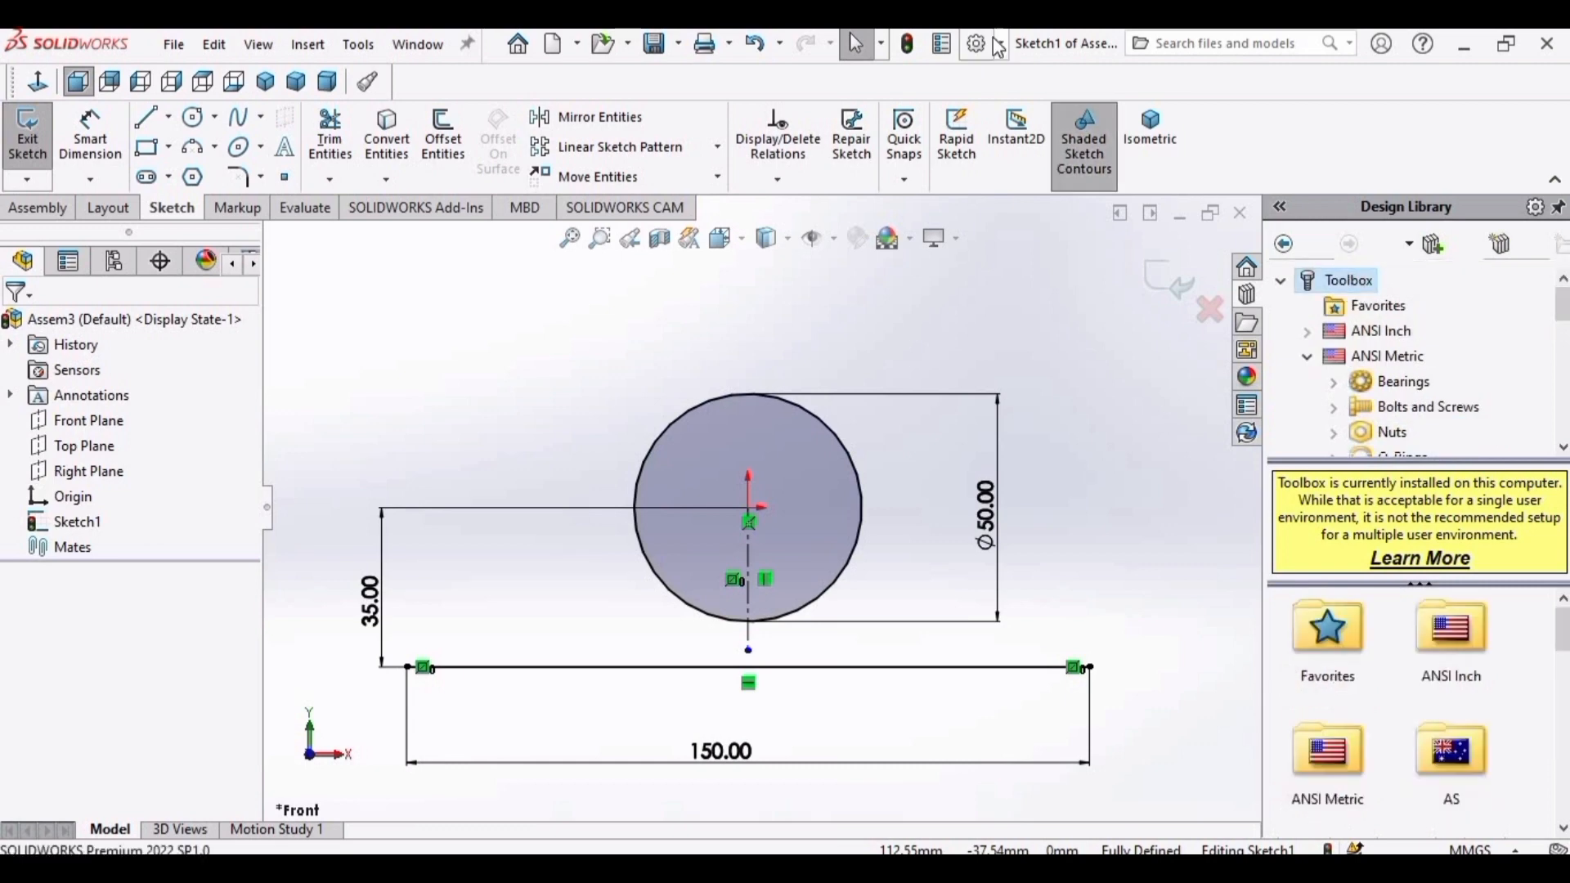
Enable the SOLIDWORKS Toolbox Library add-in in Tools > Add-Ins.
left_click(973, 42)
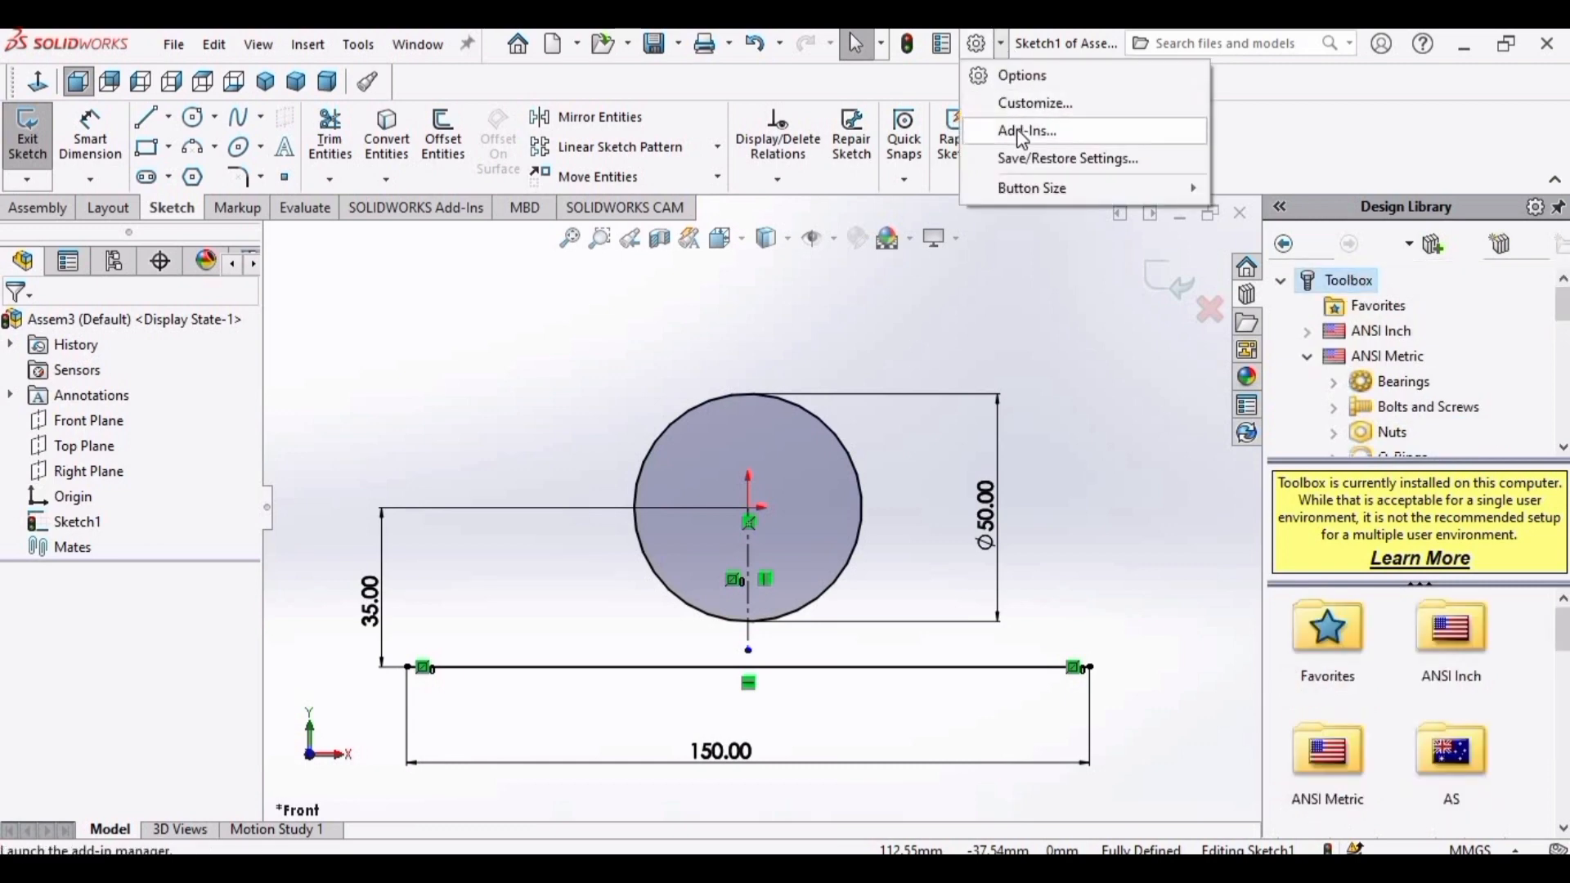
left_click(1022, 131)
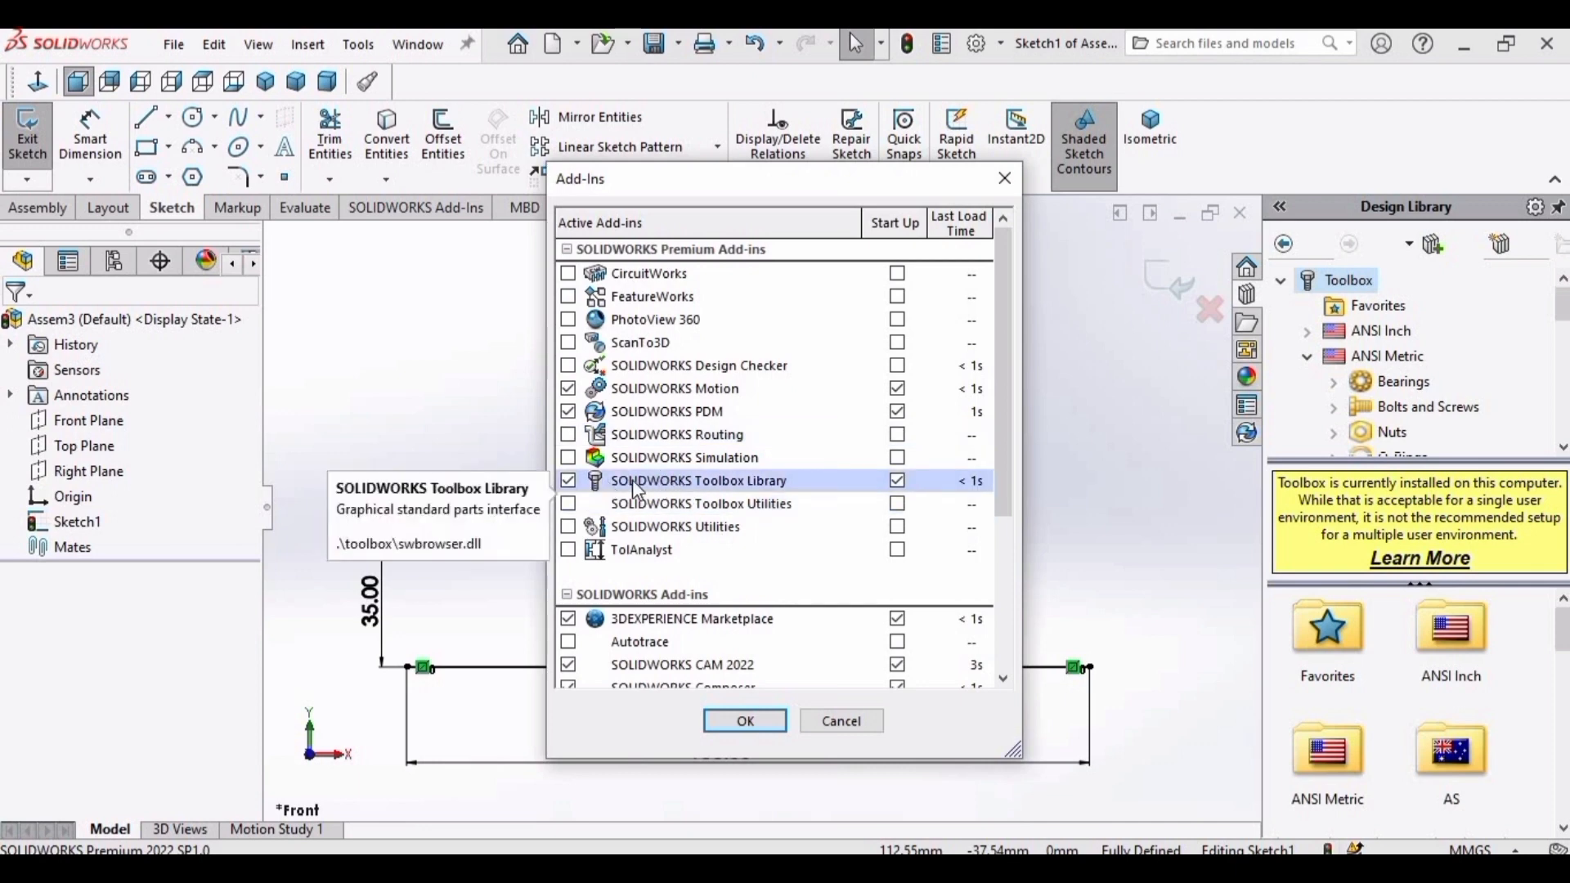
left_click(744, 720)
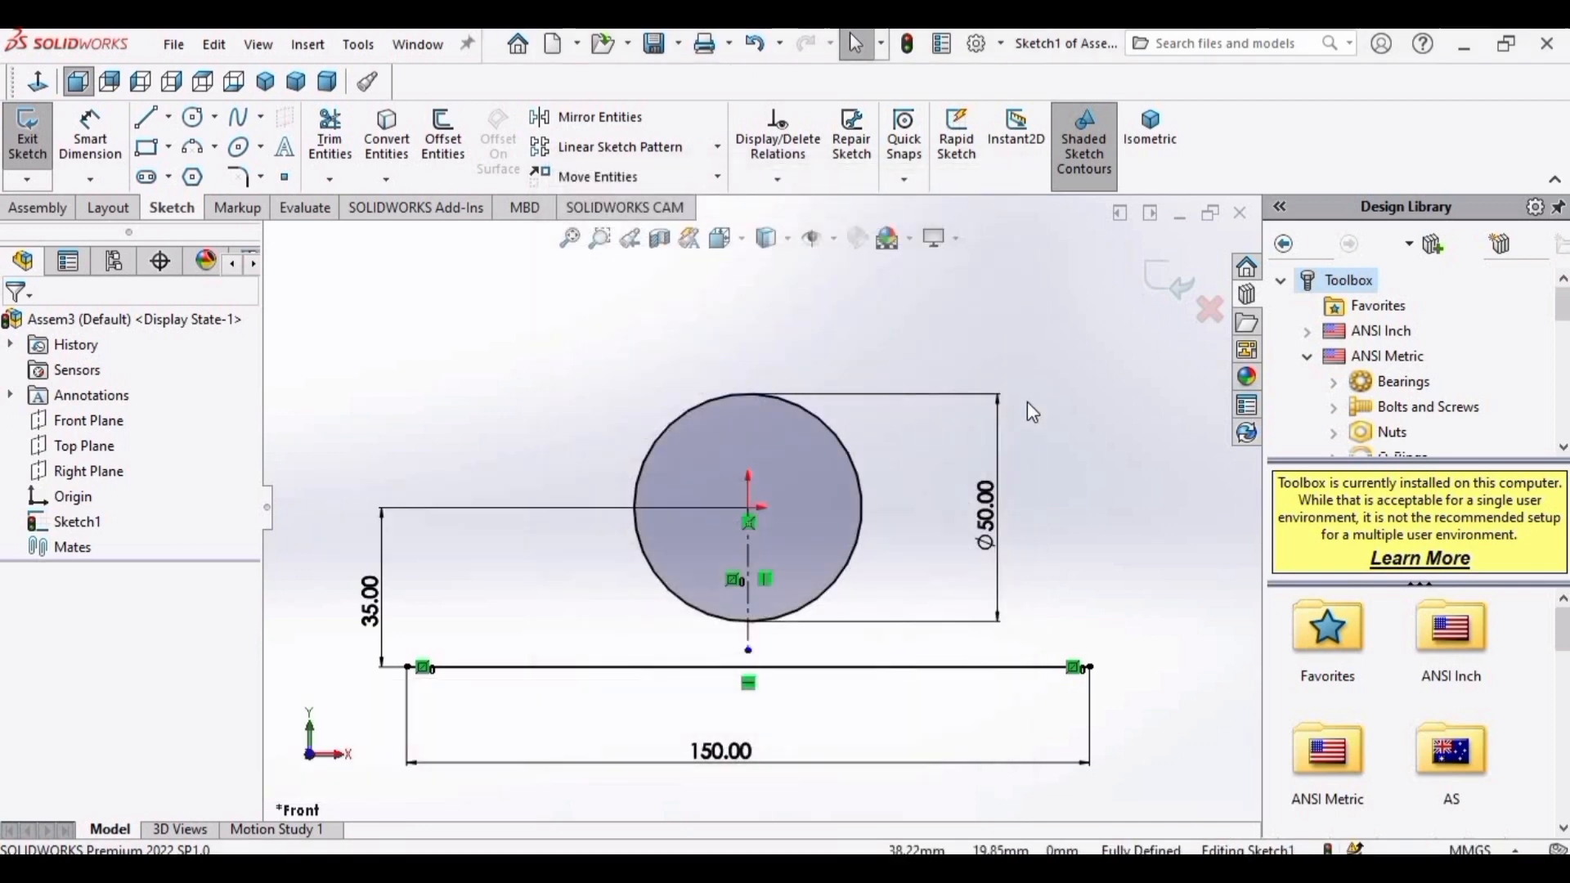
mouse_move(1384, 336)
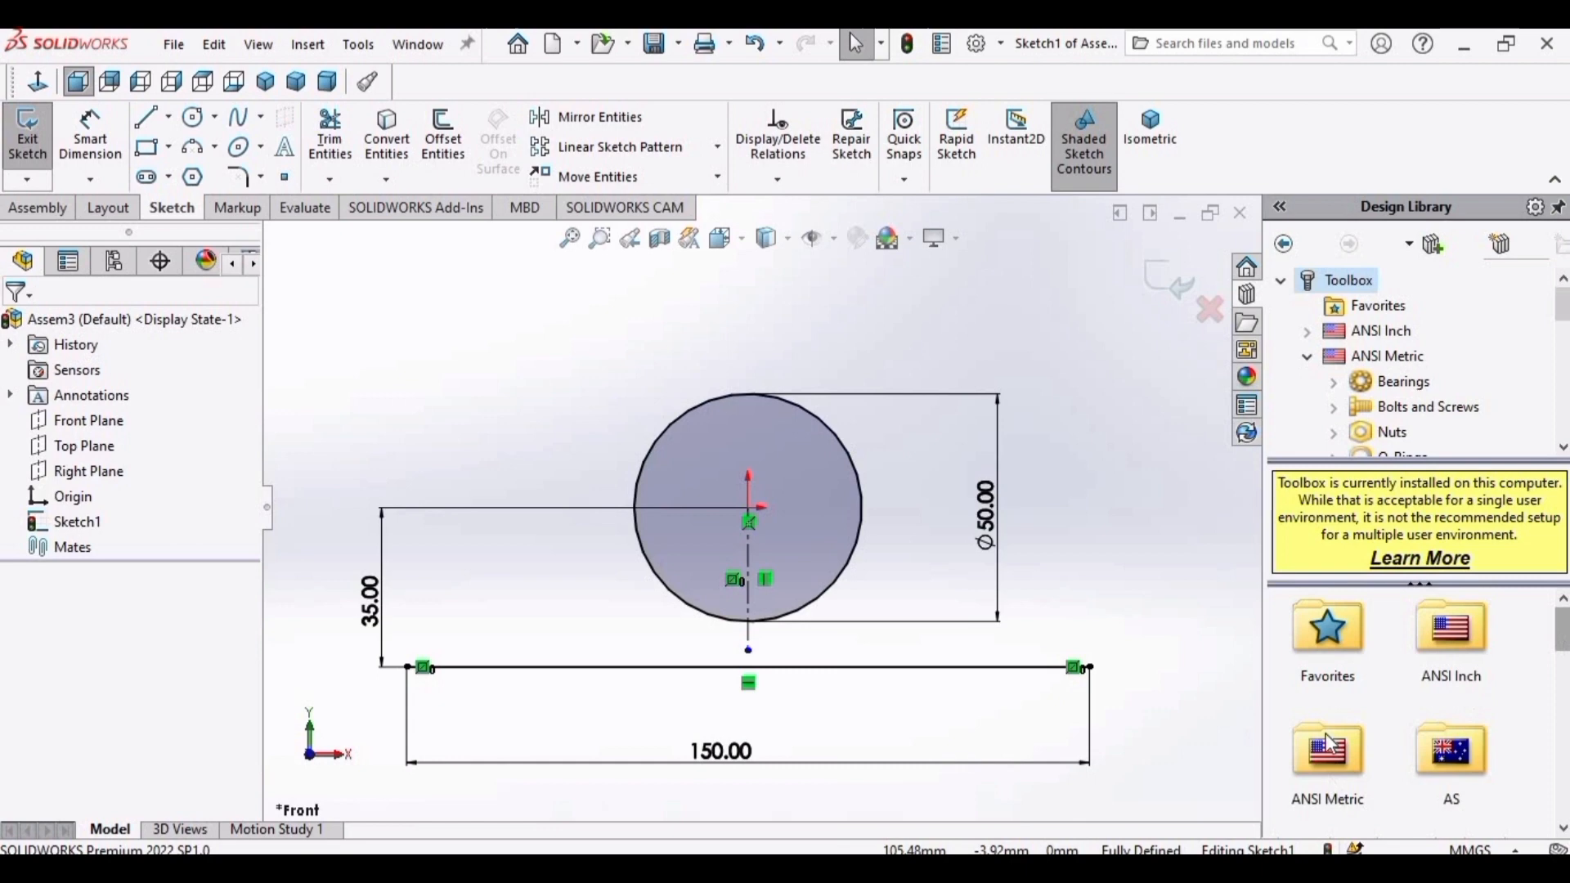
Insert a Toolbox ANSI Metric spur gear with module 2 and 25 teeth.
left_click(1390, 357)
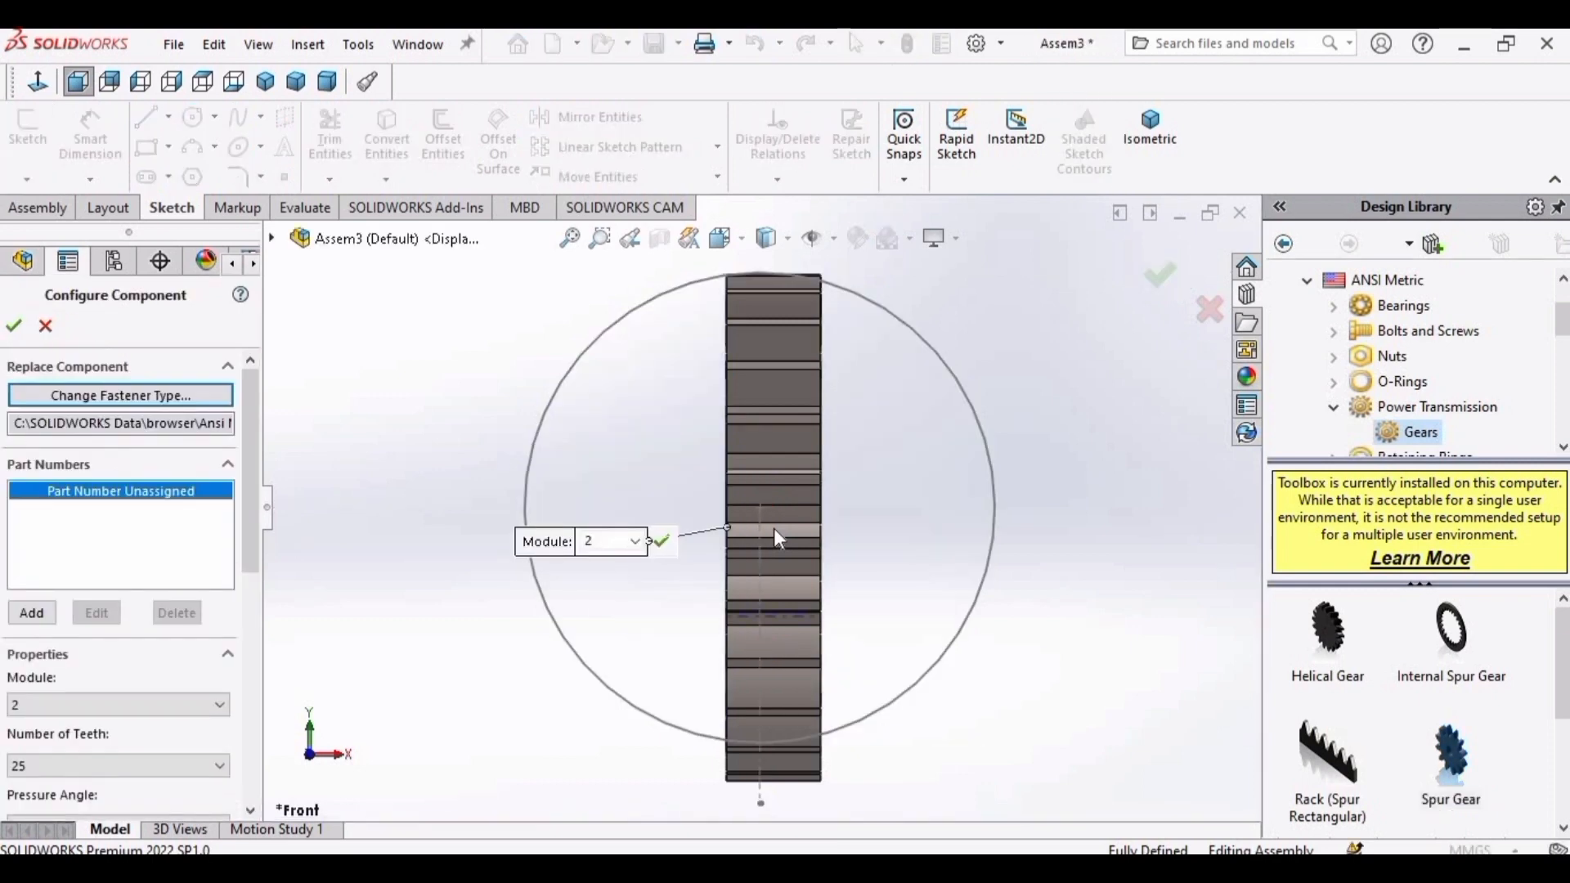
mouse_move(338, 513)
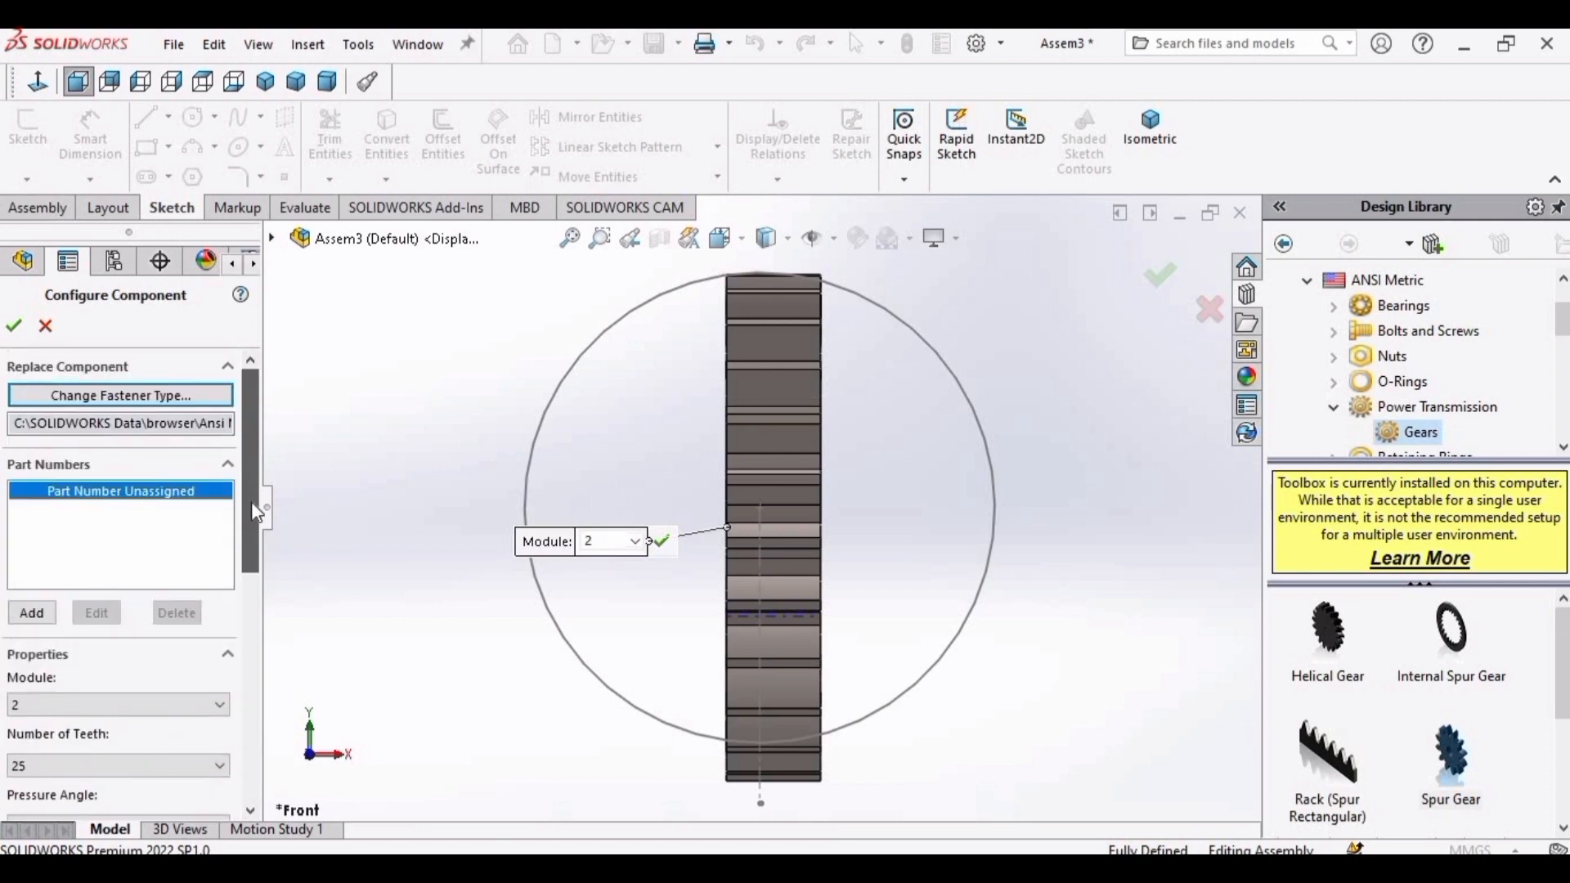
scroll("down", 3)
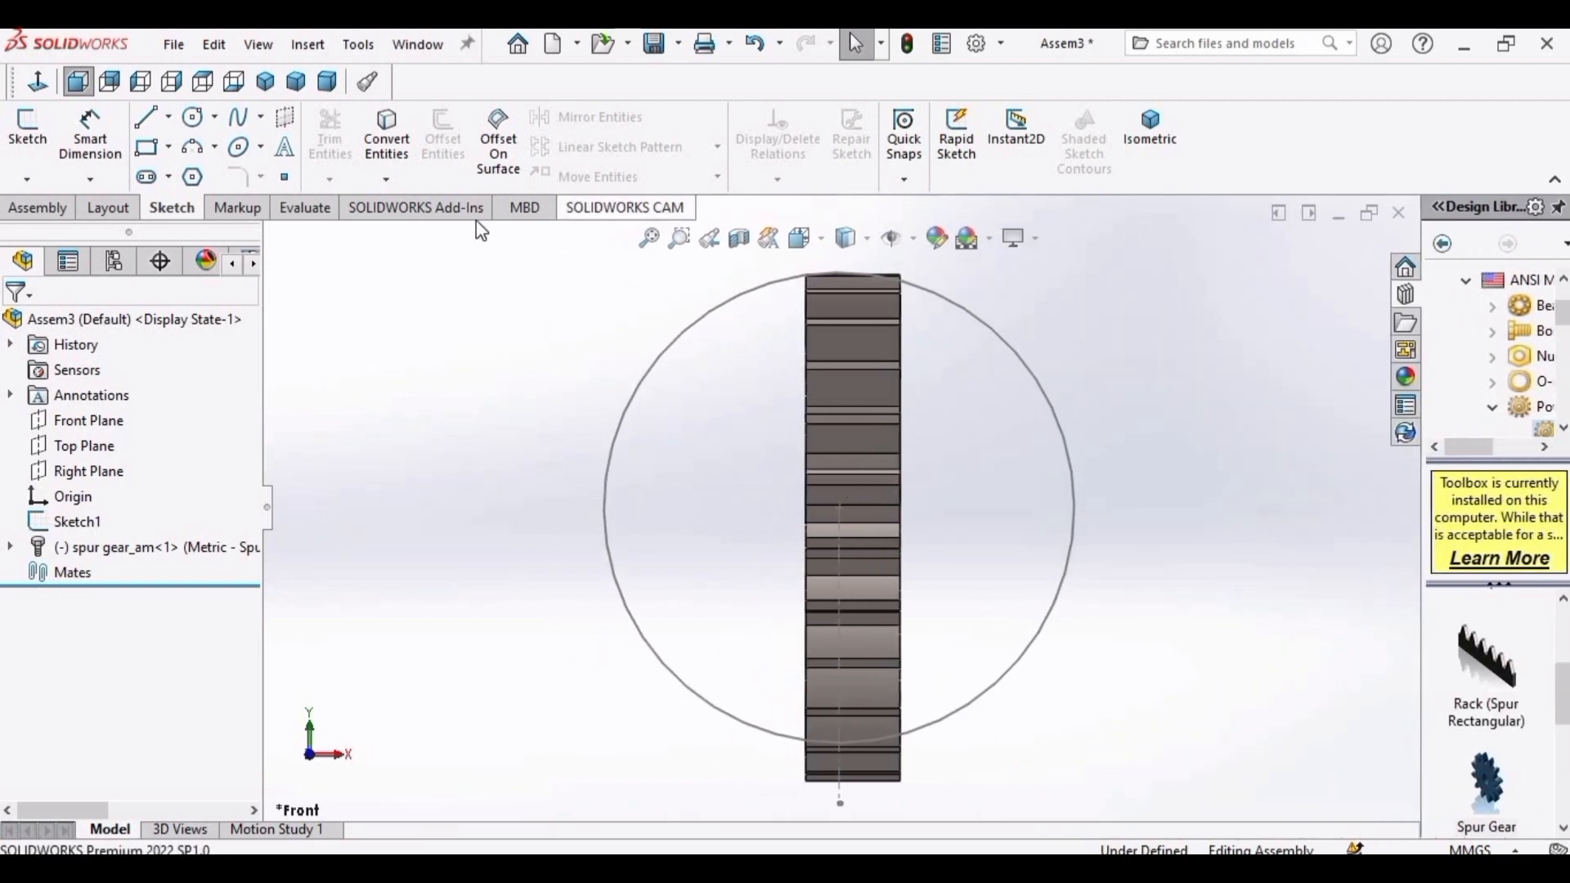
Rotate the inserted spur gear so its tooth profile faces front over the sketch circle.
left_click(36, 208)
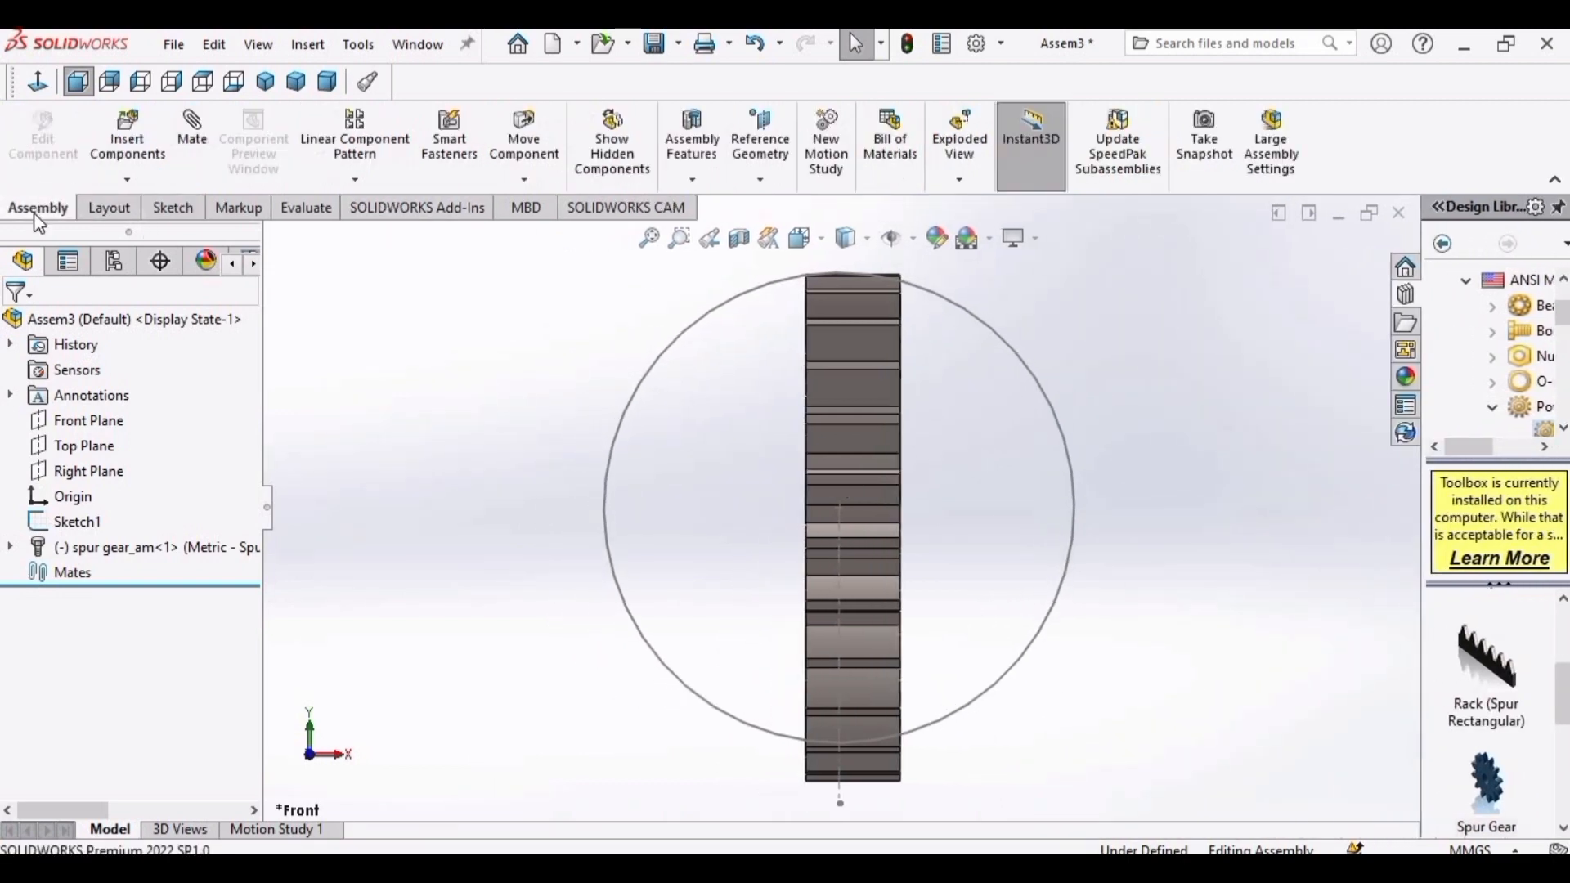
left_click(523, 180)
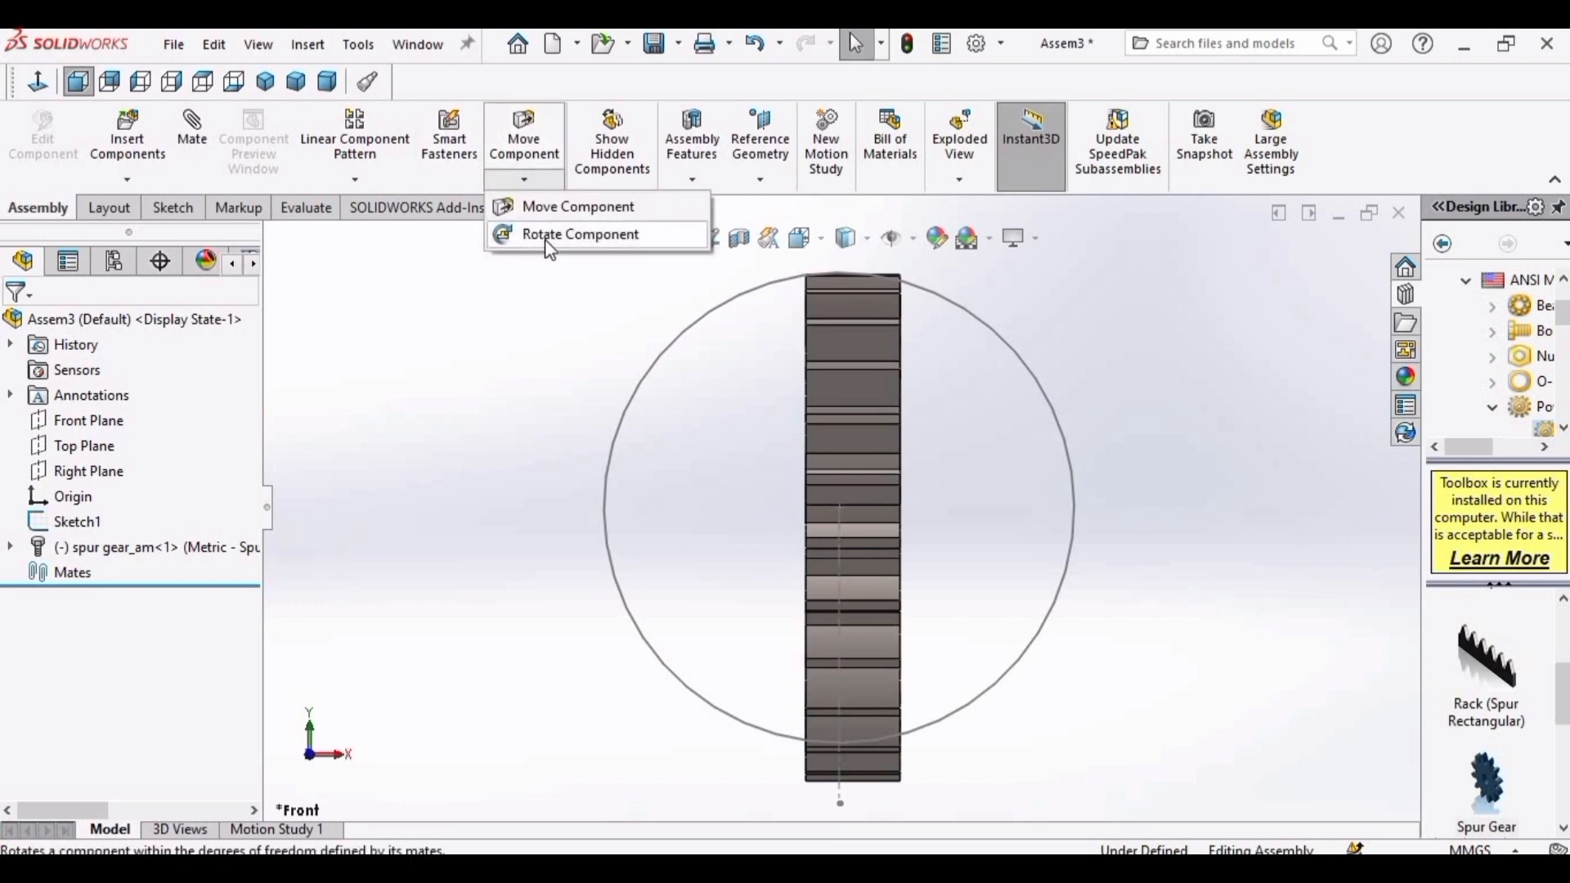
left_click(578, 236)
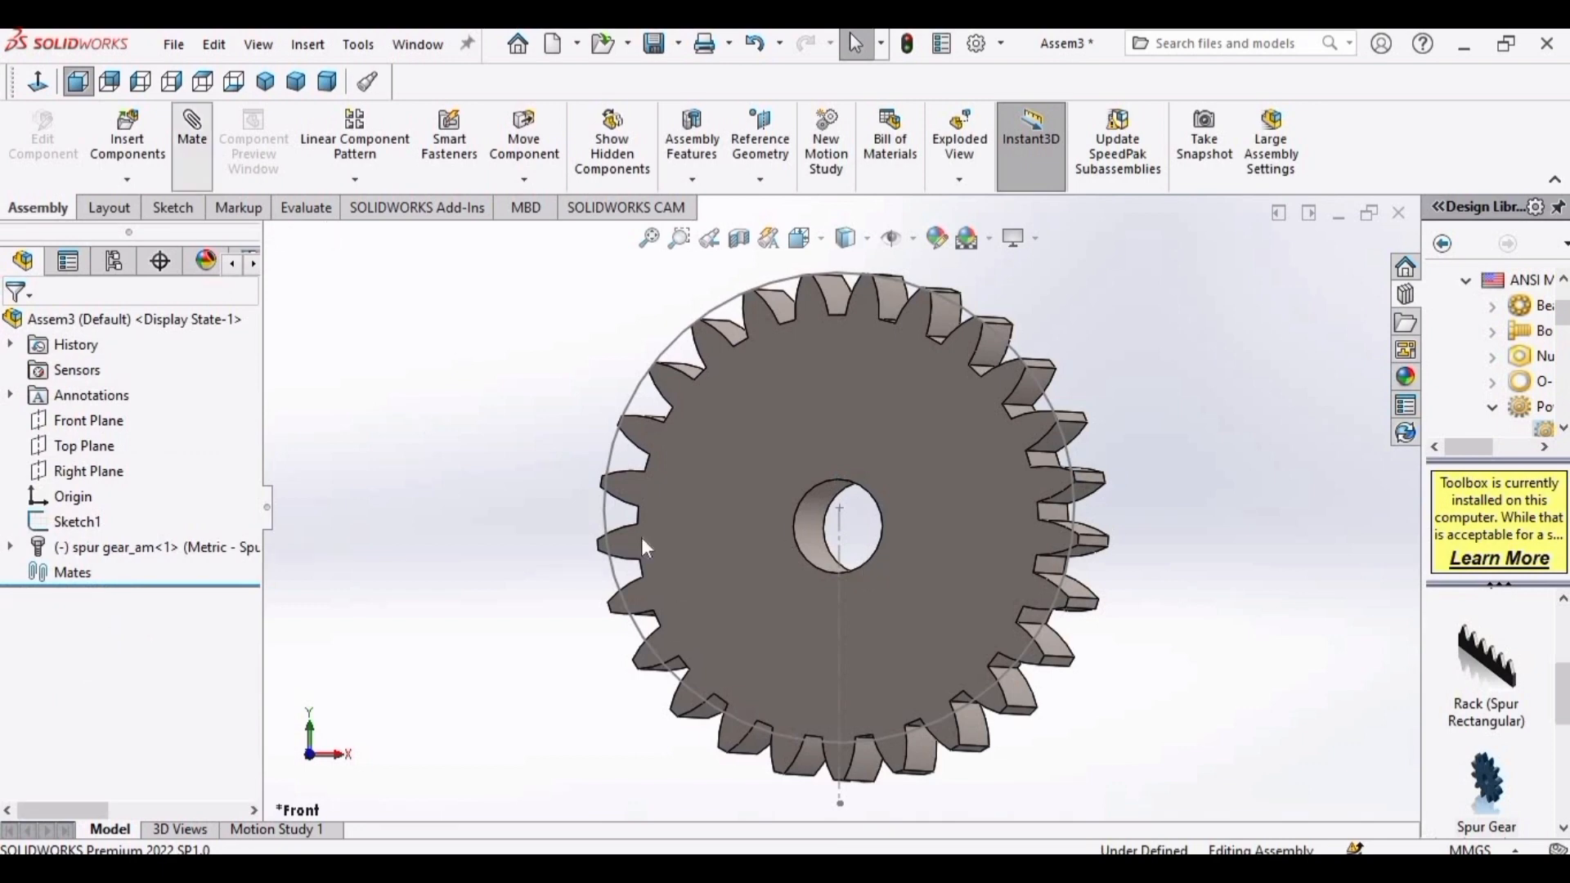
Mate the gear face coincident to the Front Plane and its bore concentric to the sketched circle.
left_click(191, 137)
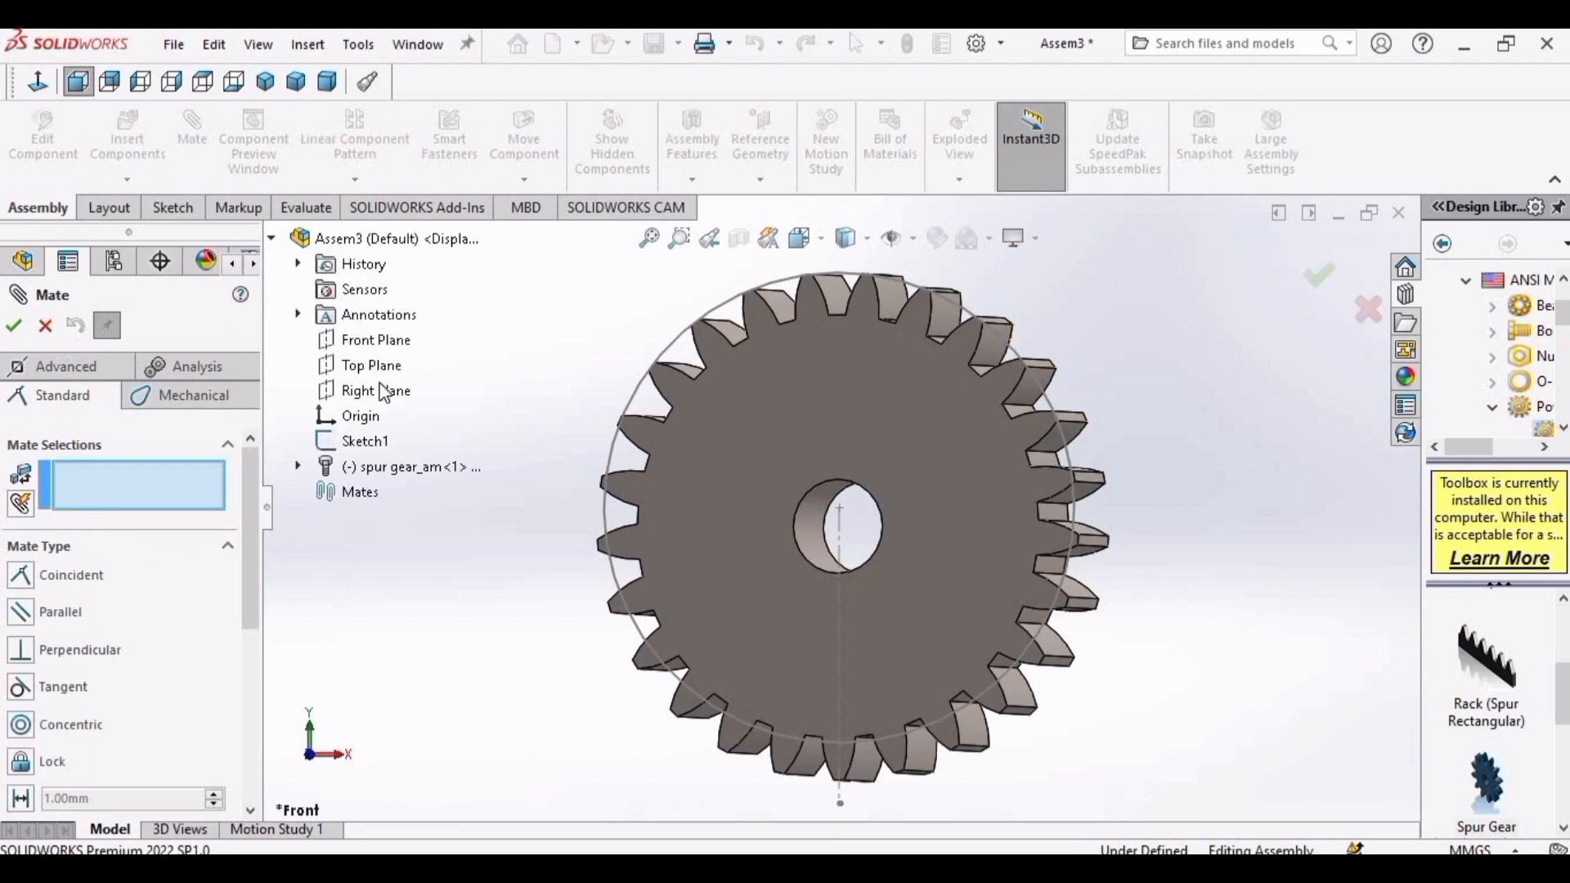
left_click(375, 340)
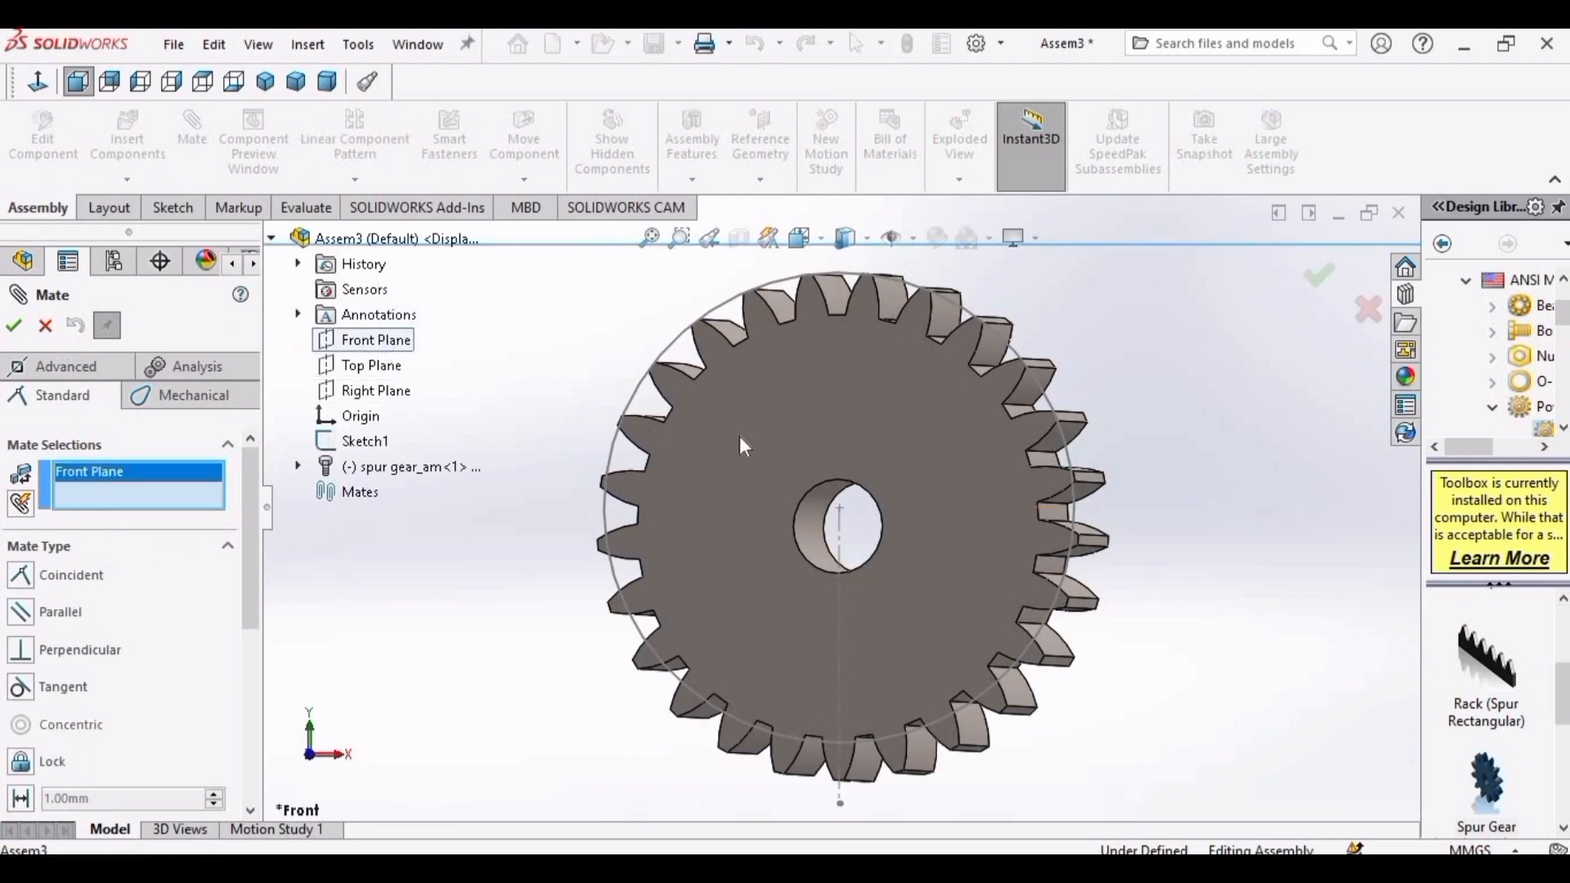
left_click(746, 441)
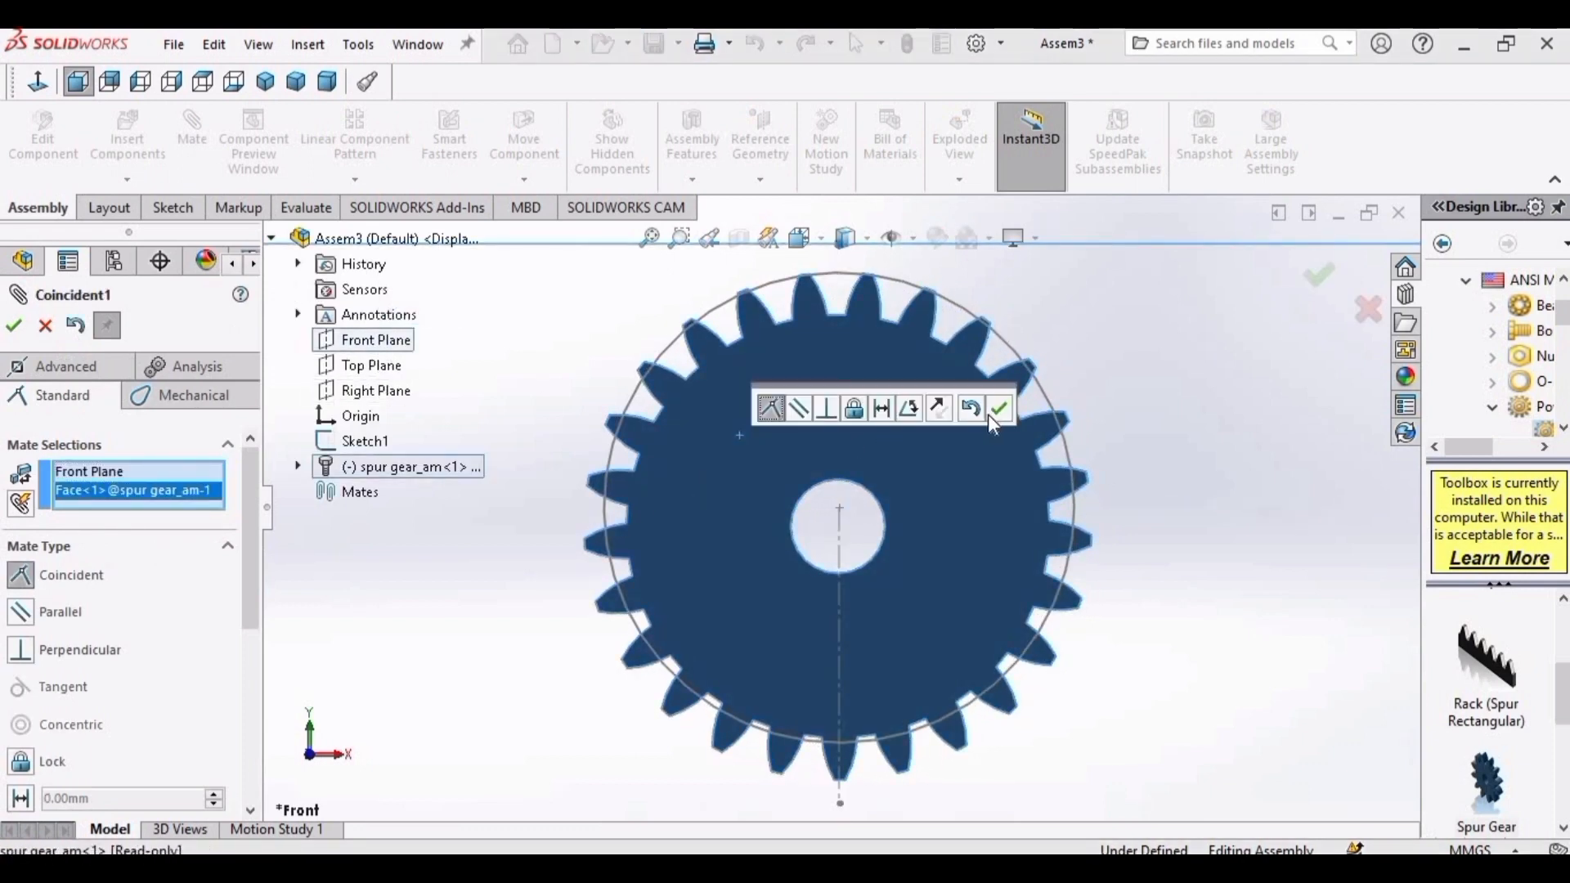
left_click(998, 407)
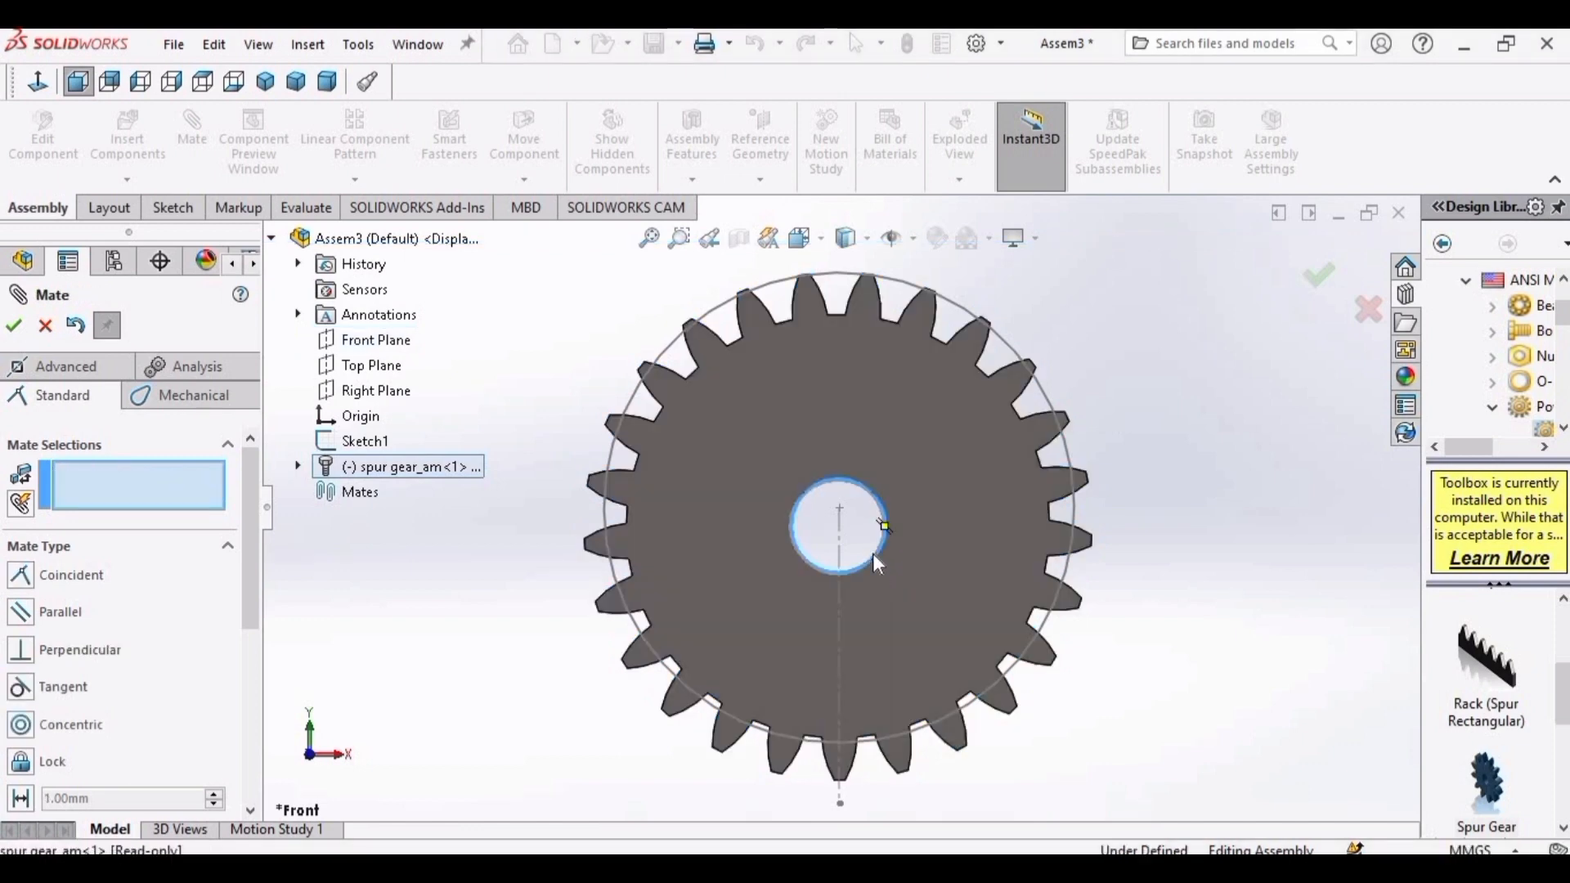
left_click(837, 530)
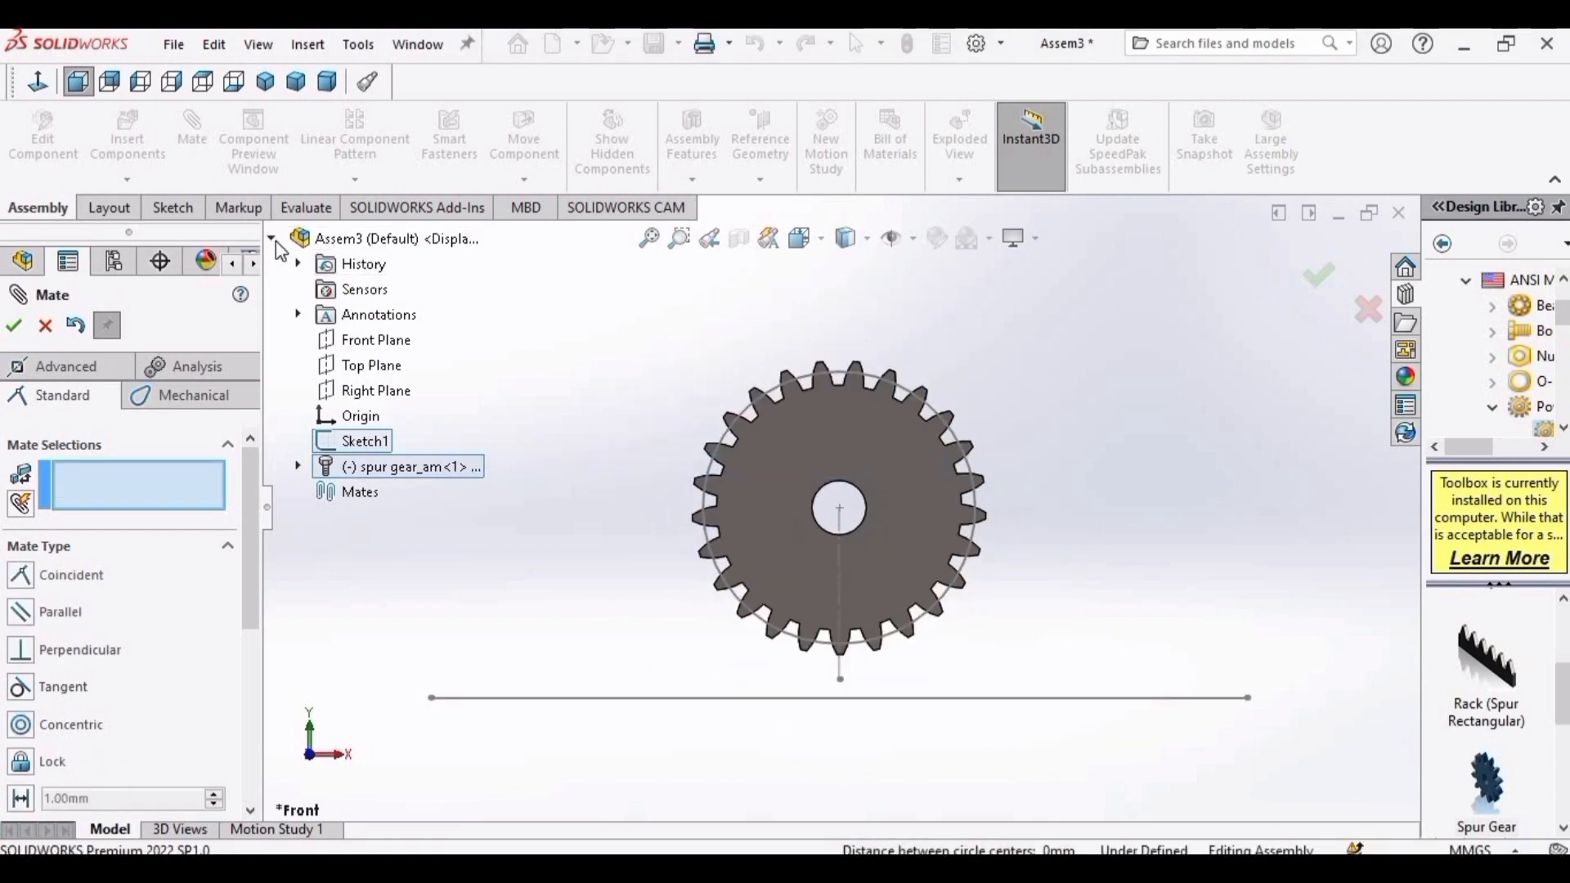
left_click(273, 239)
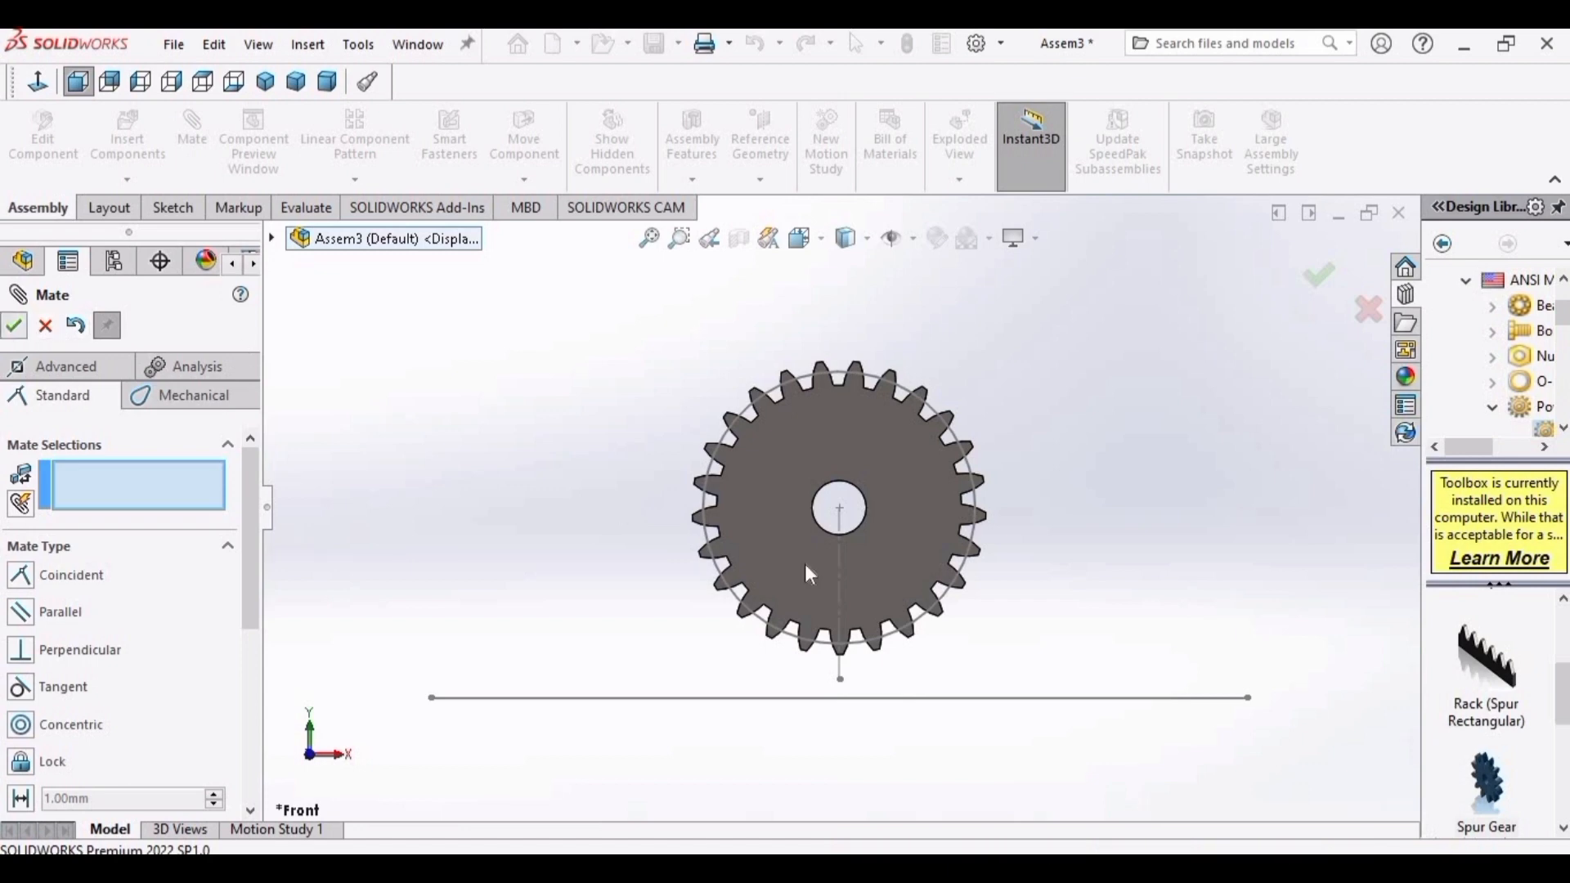
left_click(15, 324)
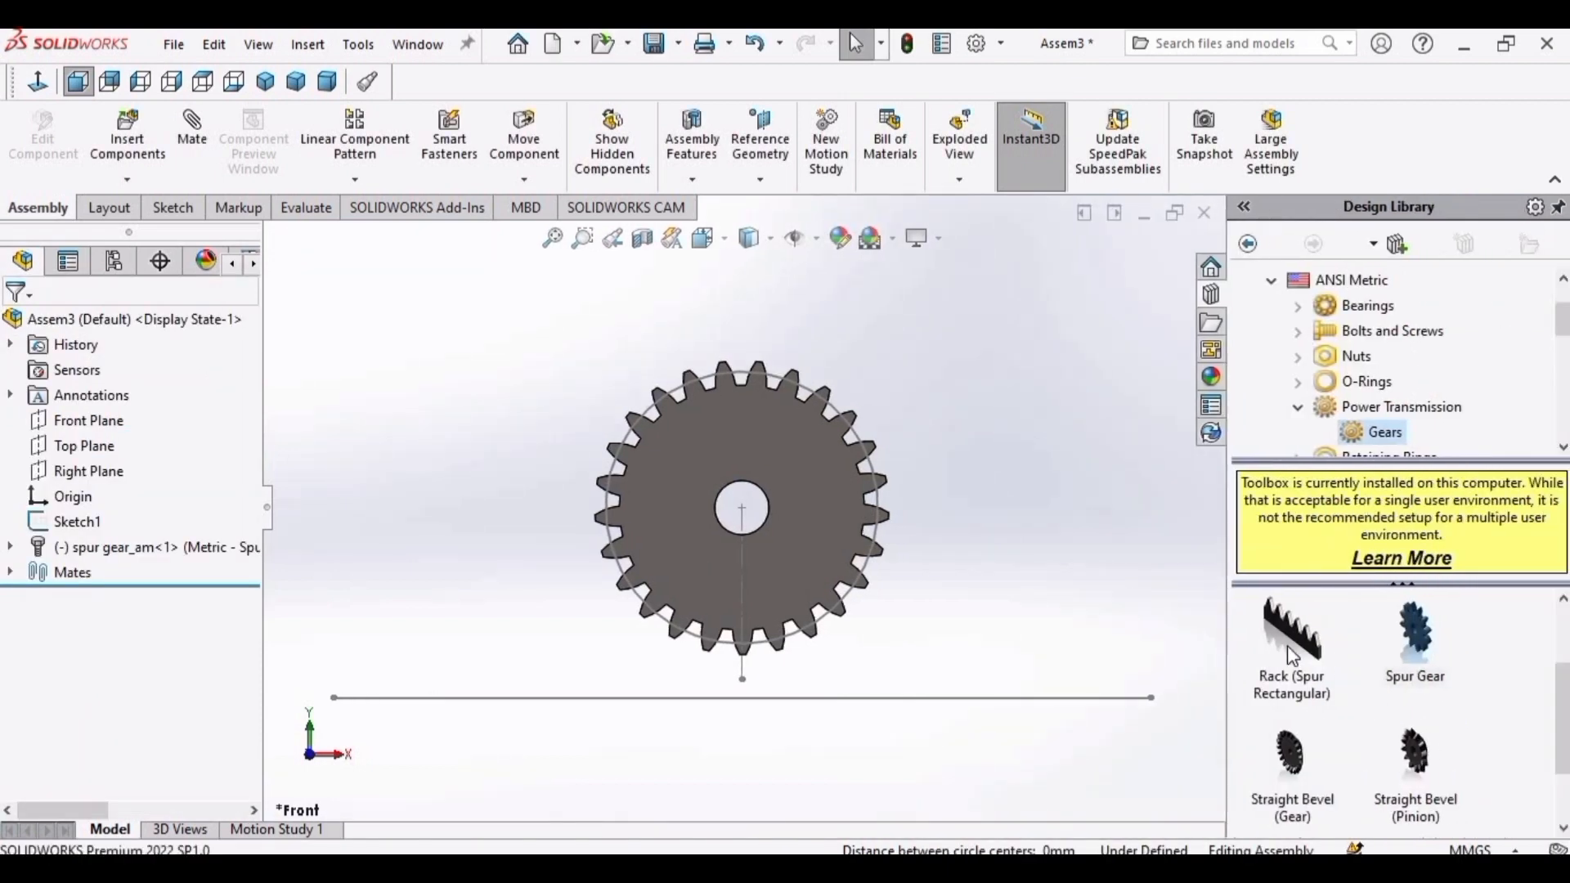
Insert a module-2 rectangular spur rack and mate its face coincident with the gear's face.
left_click(1292, 631)
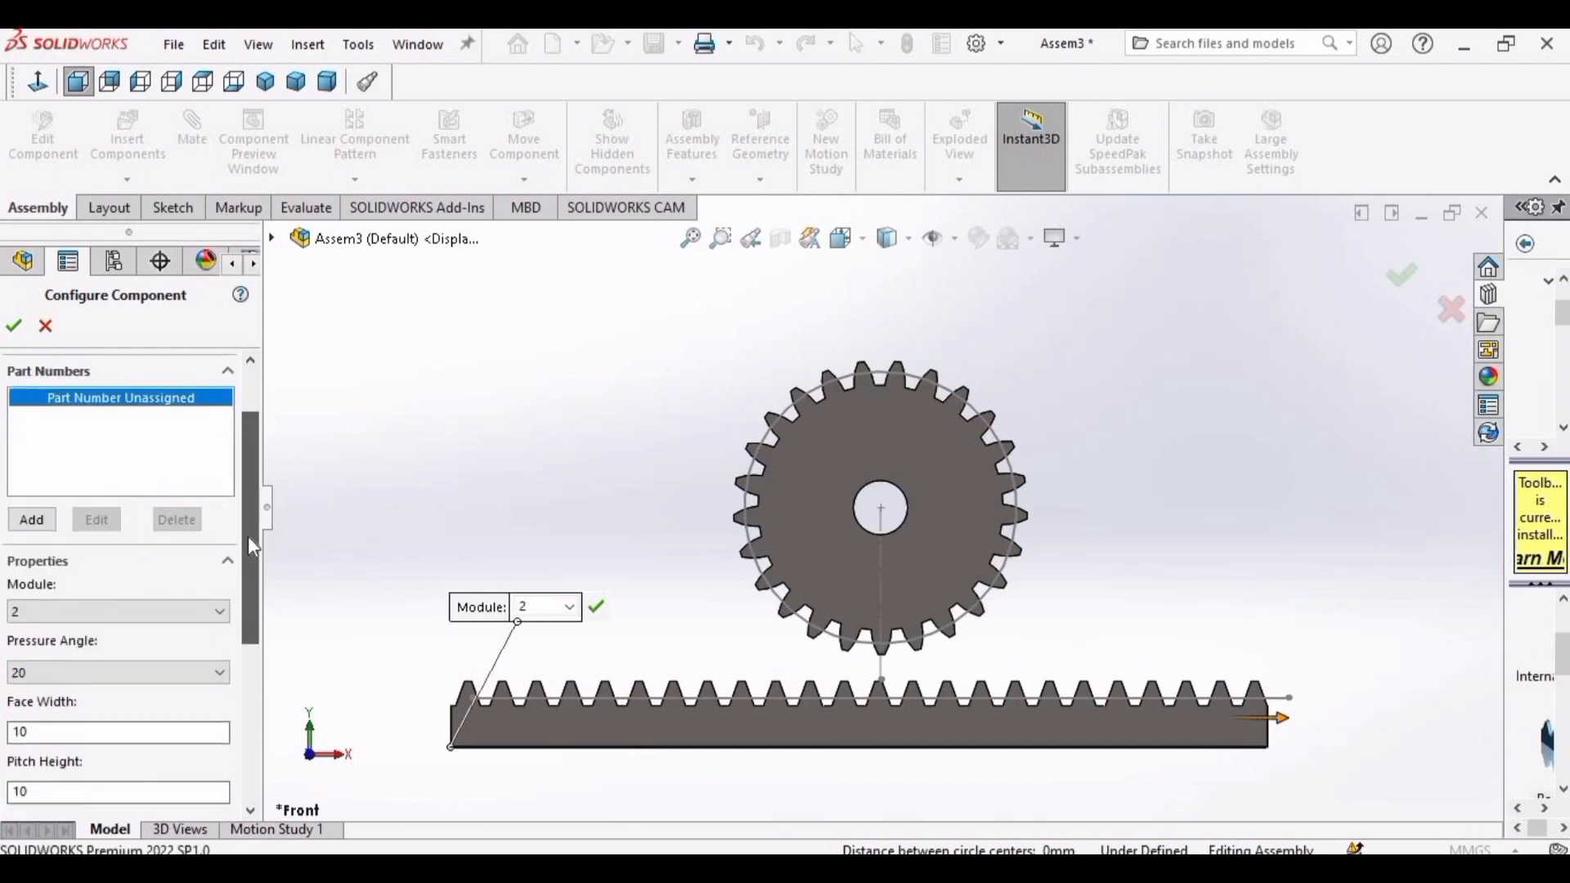
scroll("down", 3)
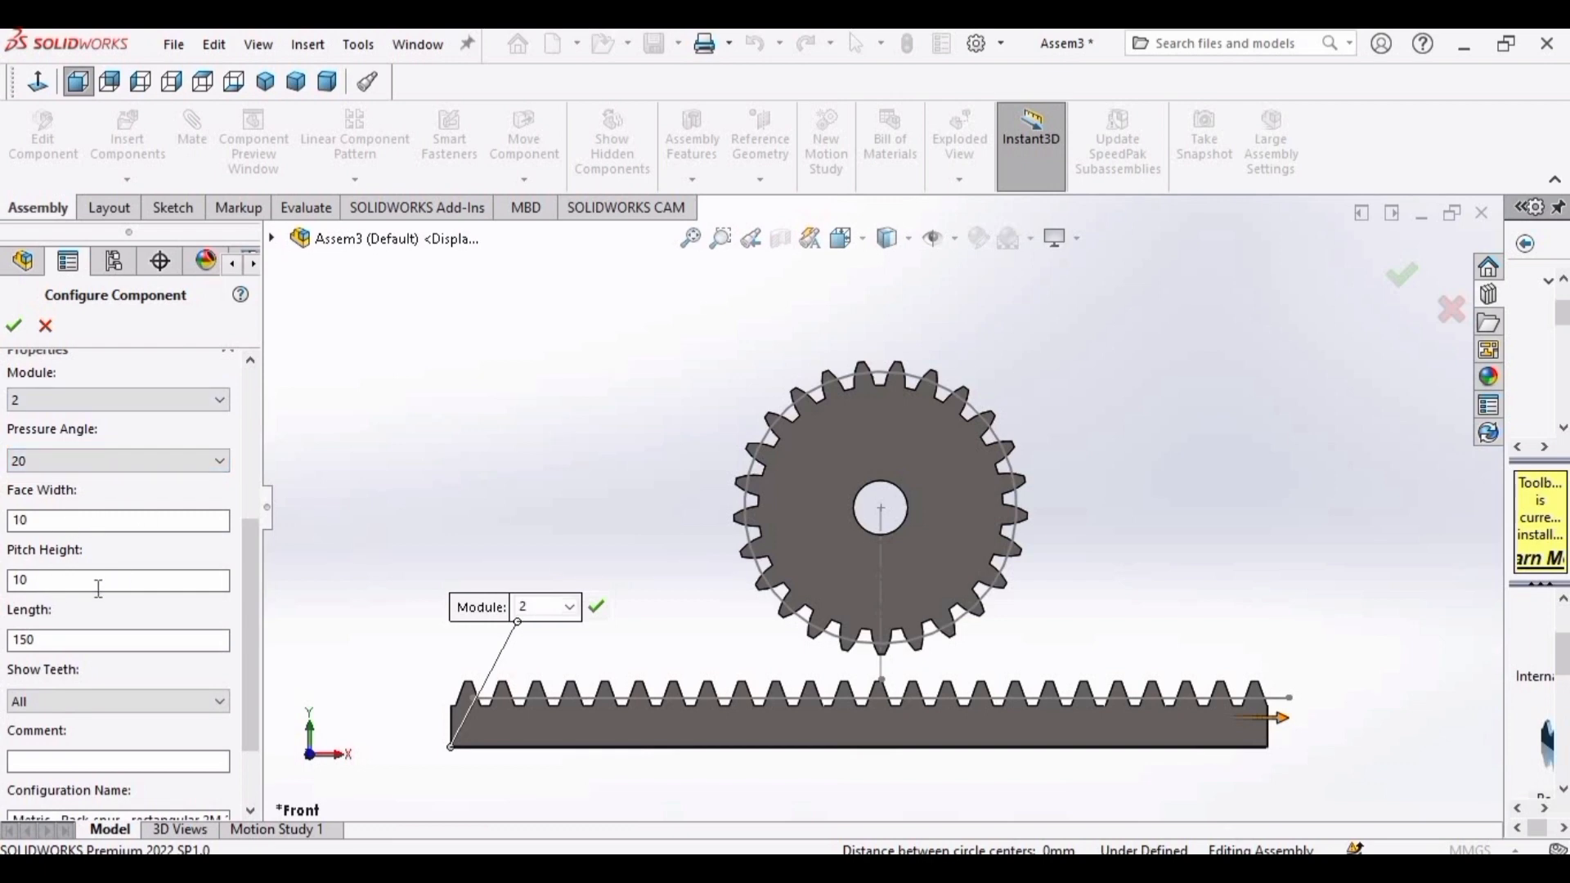
mouse_move(250, 634)
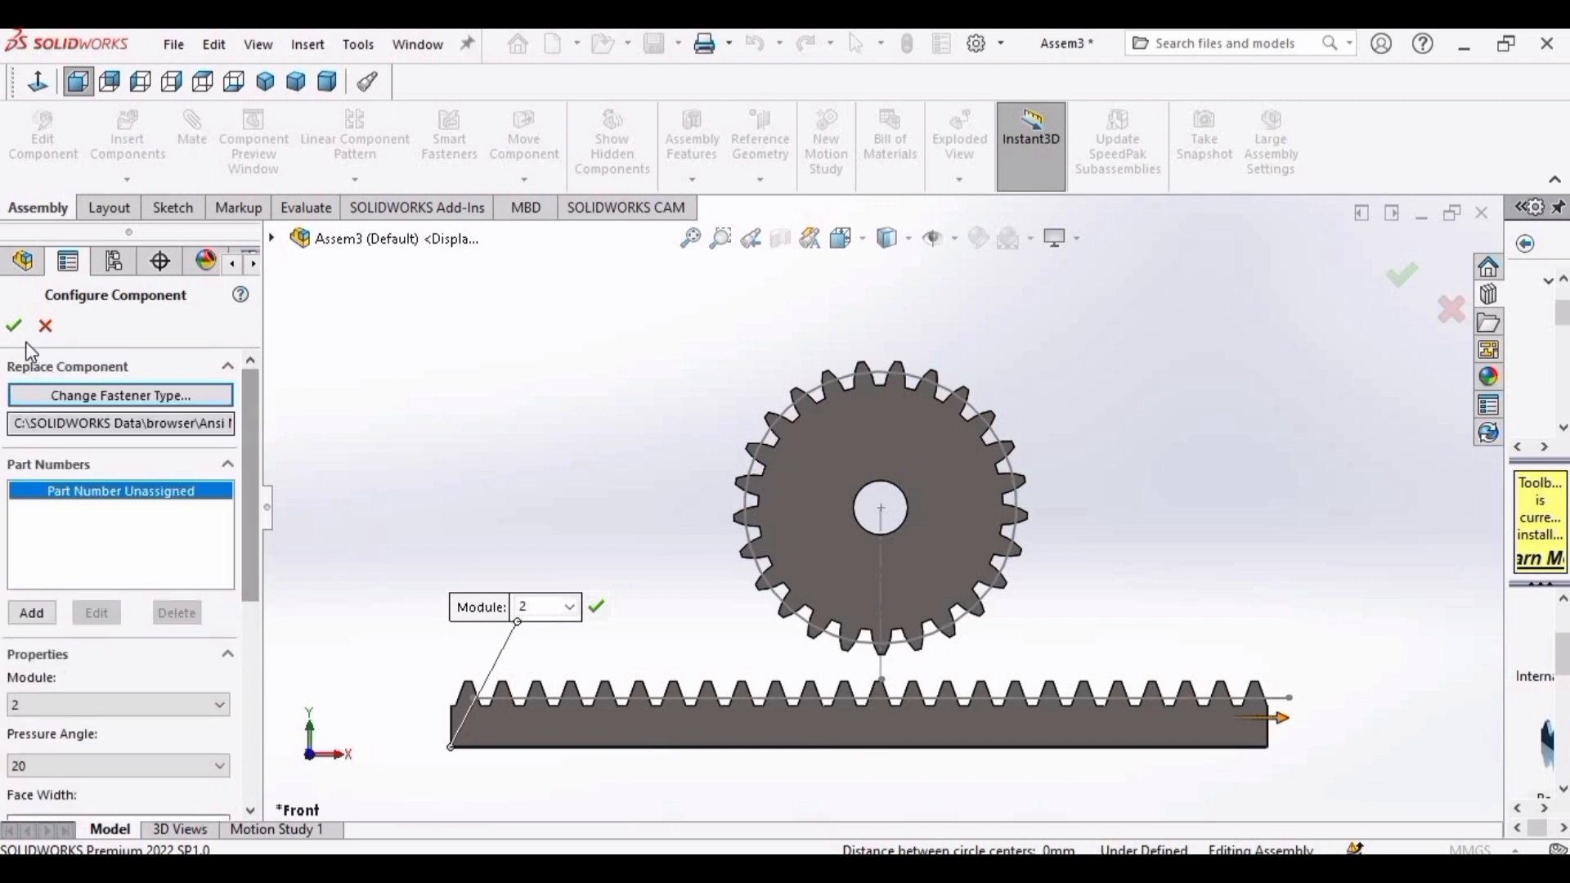
left_click(14, 325)
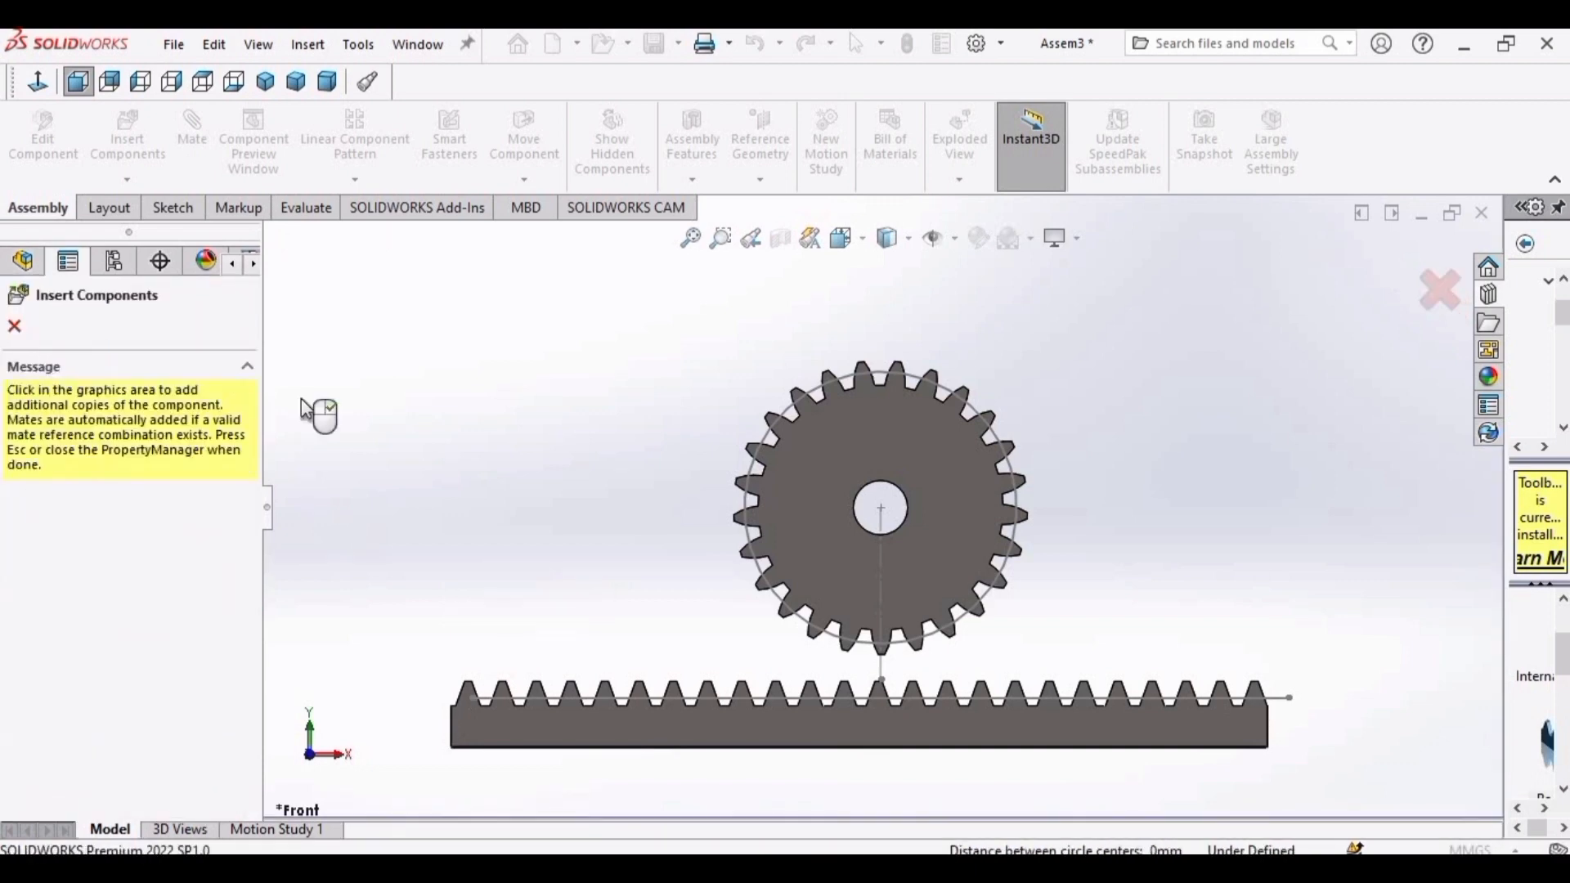
left_click(321, 416)
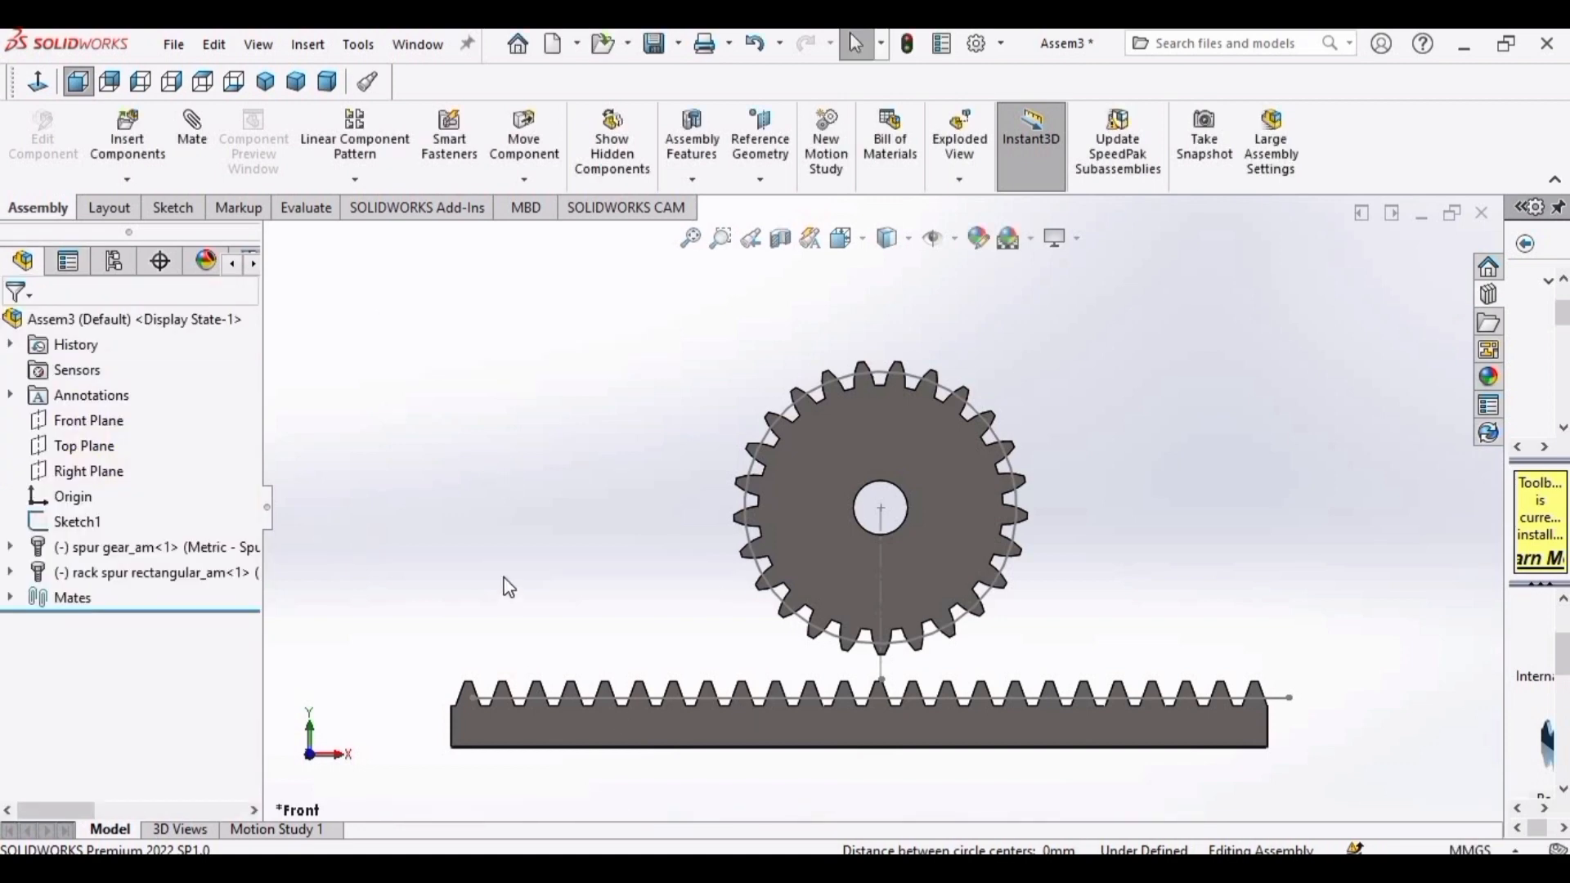
mouse_move(648, 761)
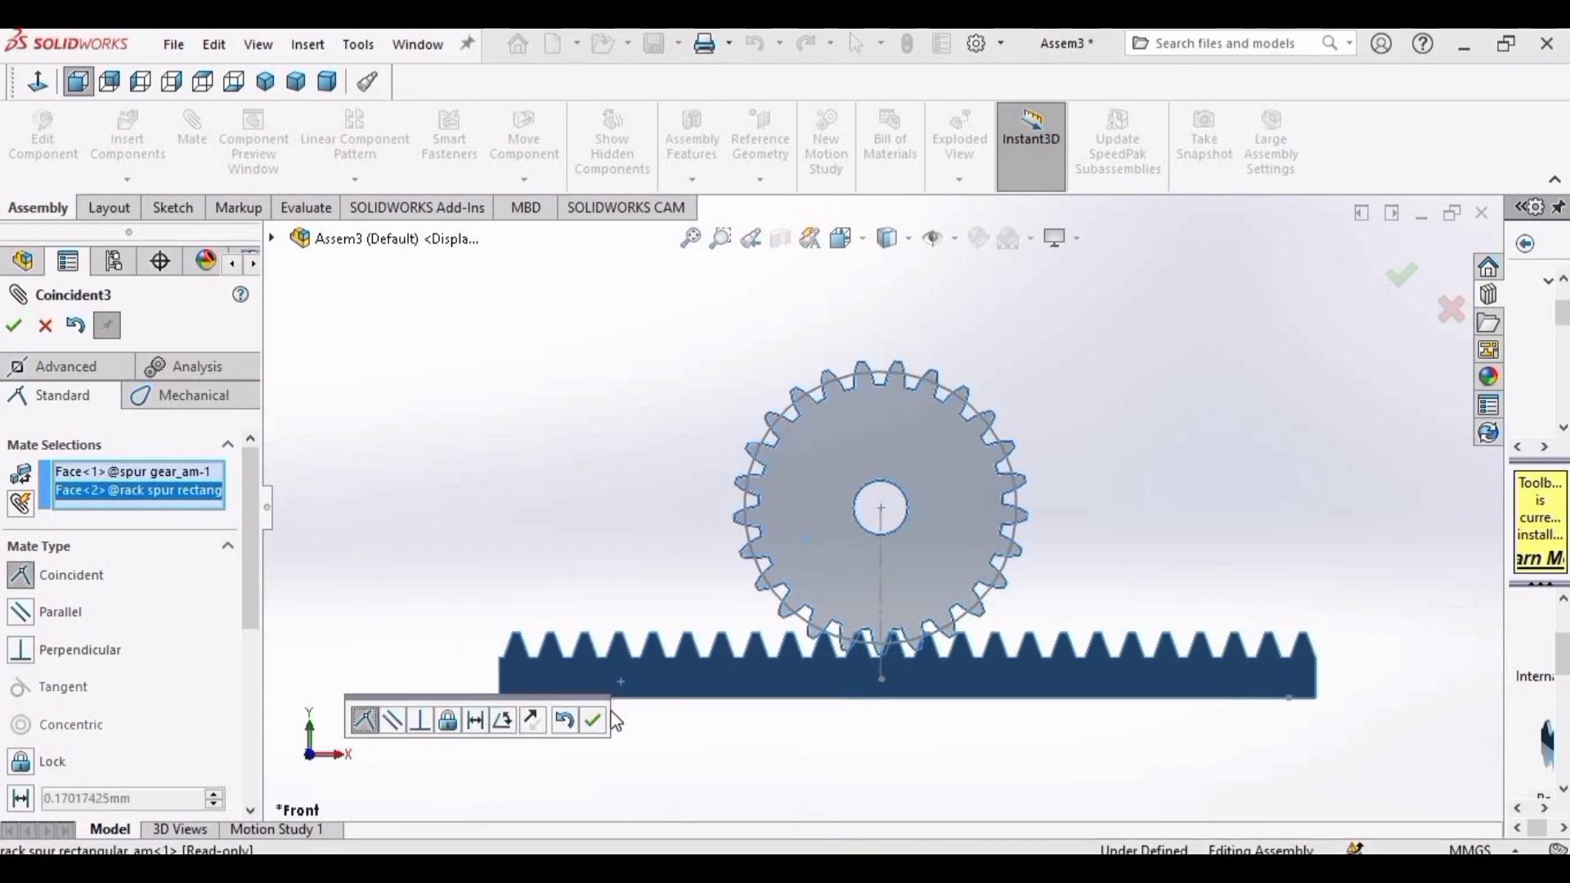
left_click(594, 723)
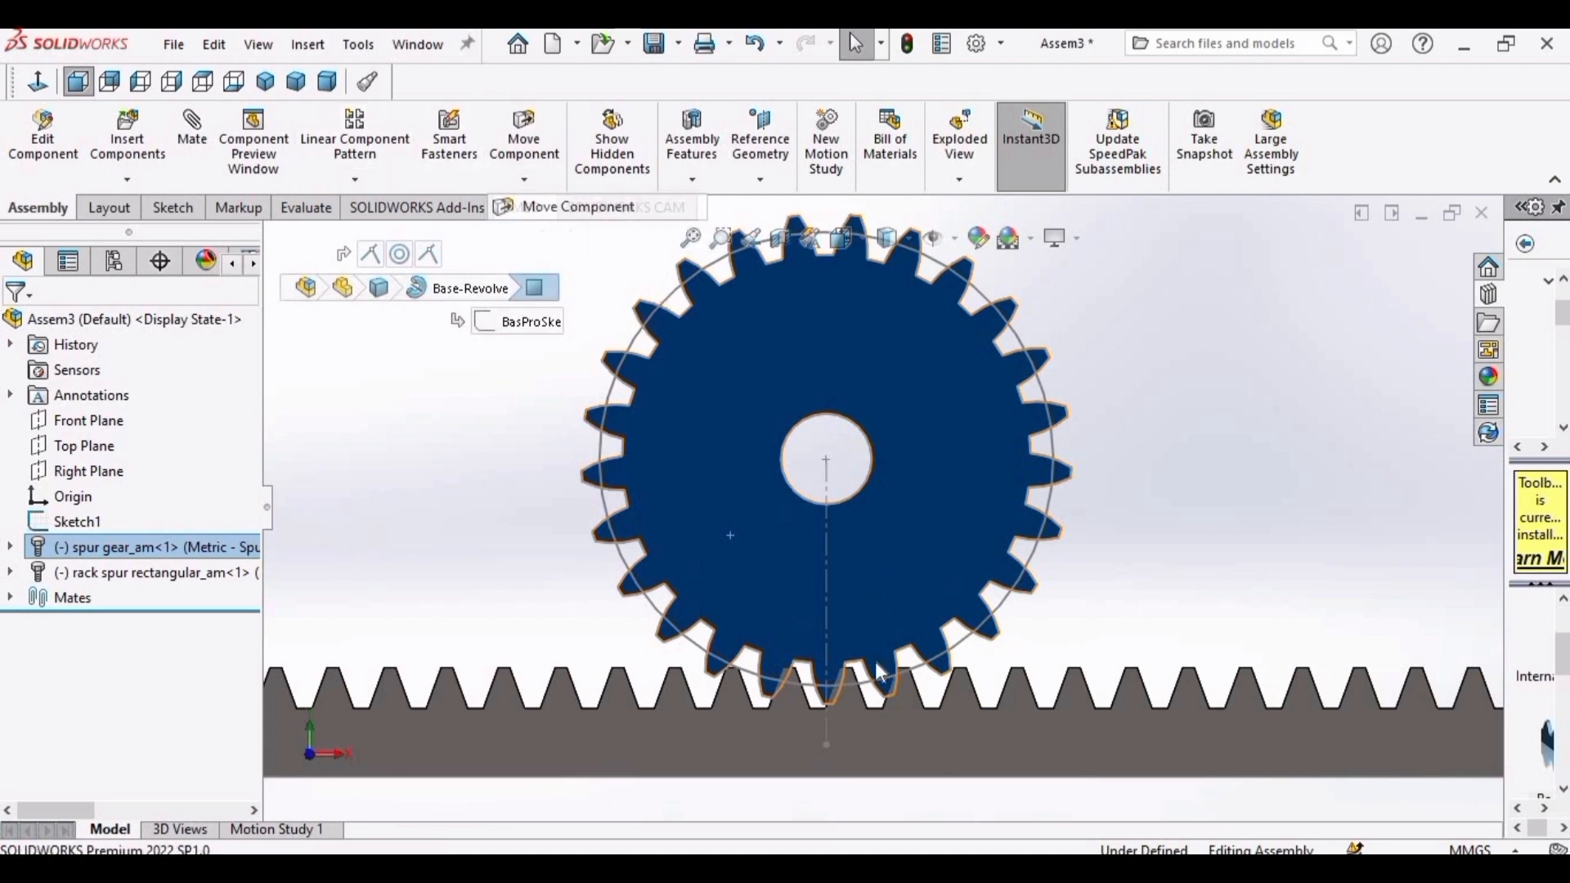
Move the gear down so its teeth mesh between the rack teeth.
left_click(523, 137)
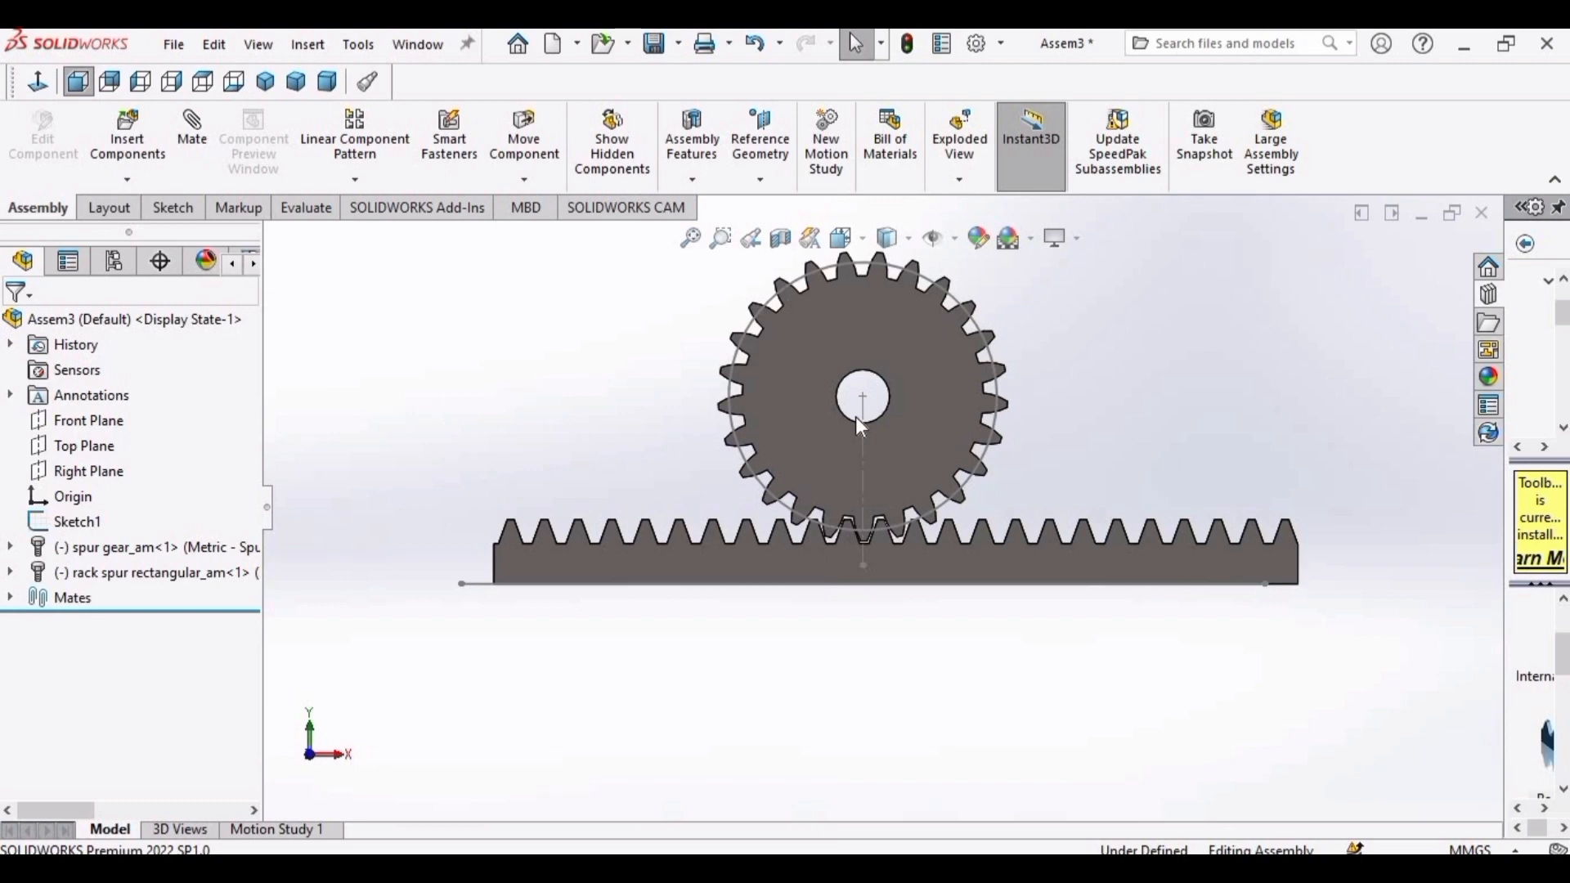
mouse_move(456, 433)
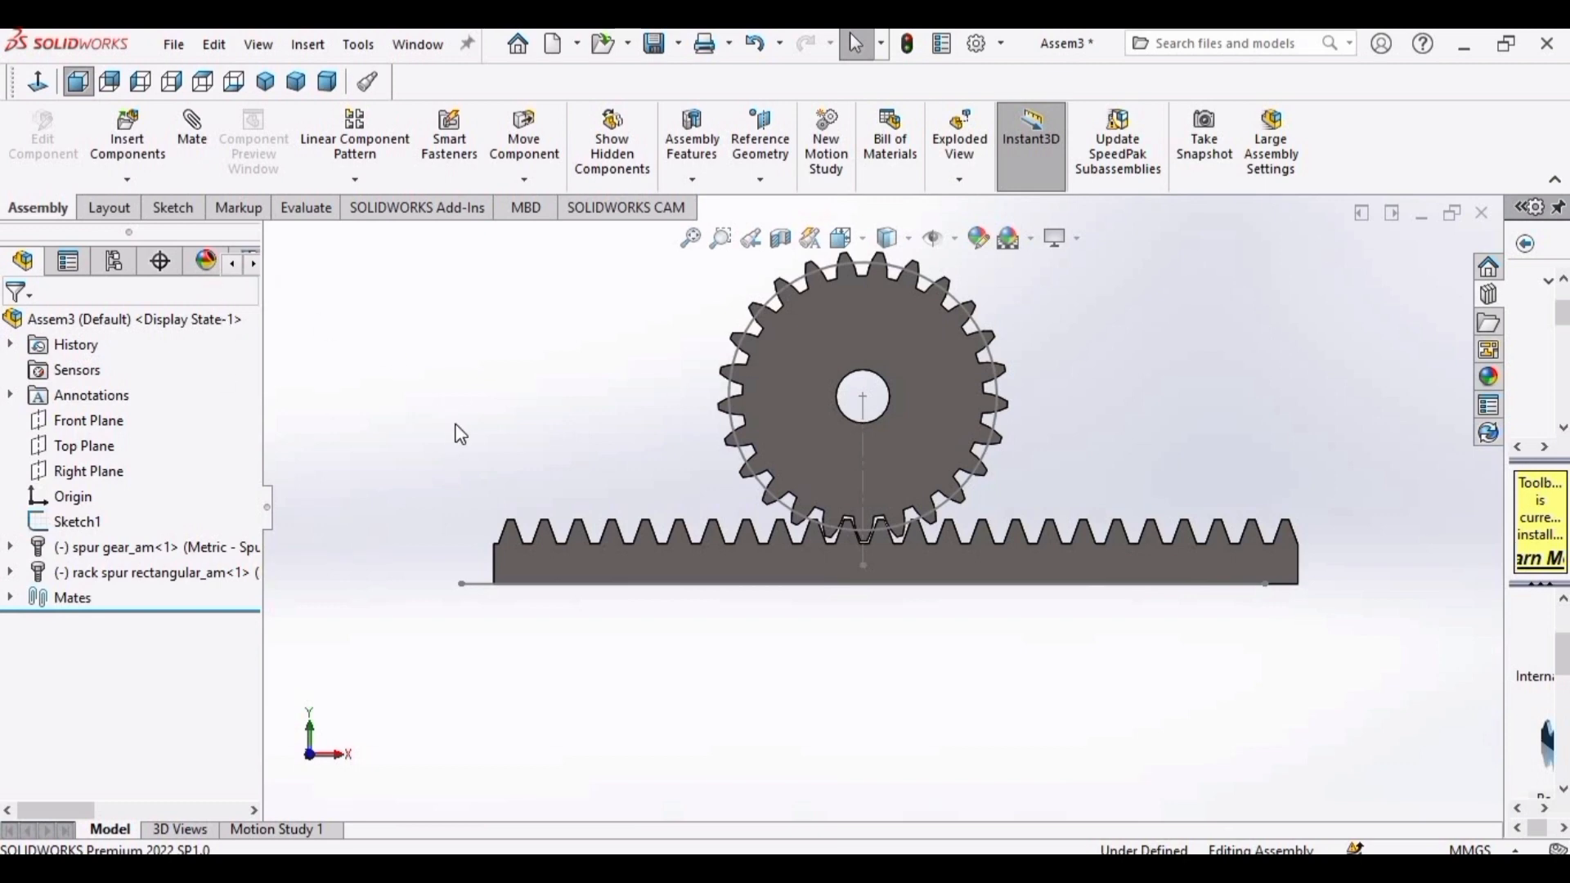
mouse_move(192, 137)
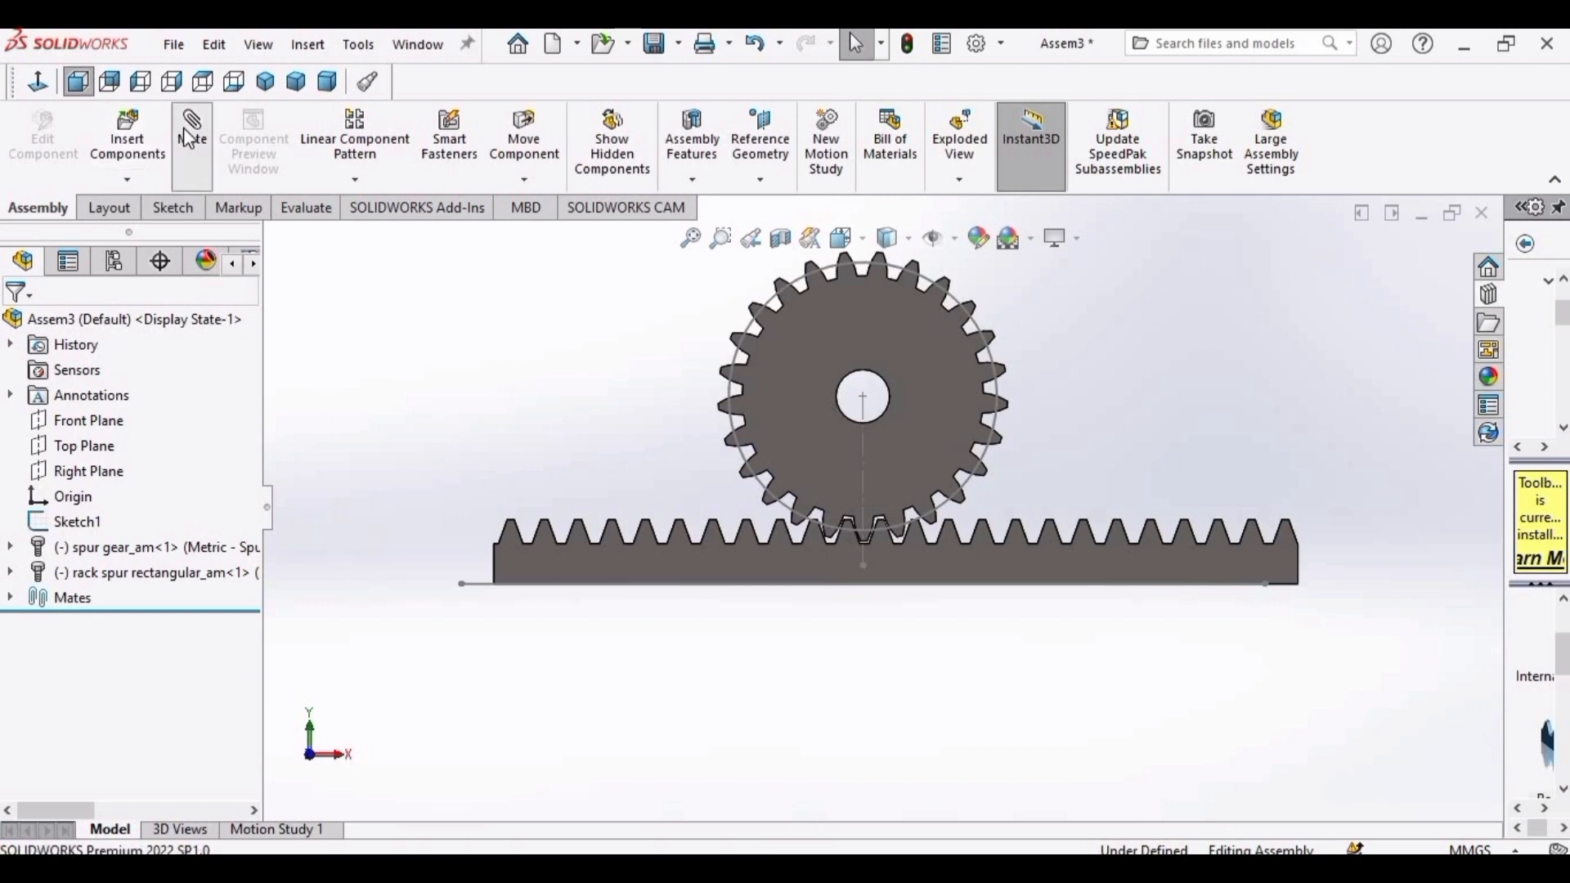
Show the gear's ToothCut sketch from the flyout tree and hide the assembly's Sketch1.
left_click(192, 131)
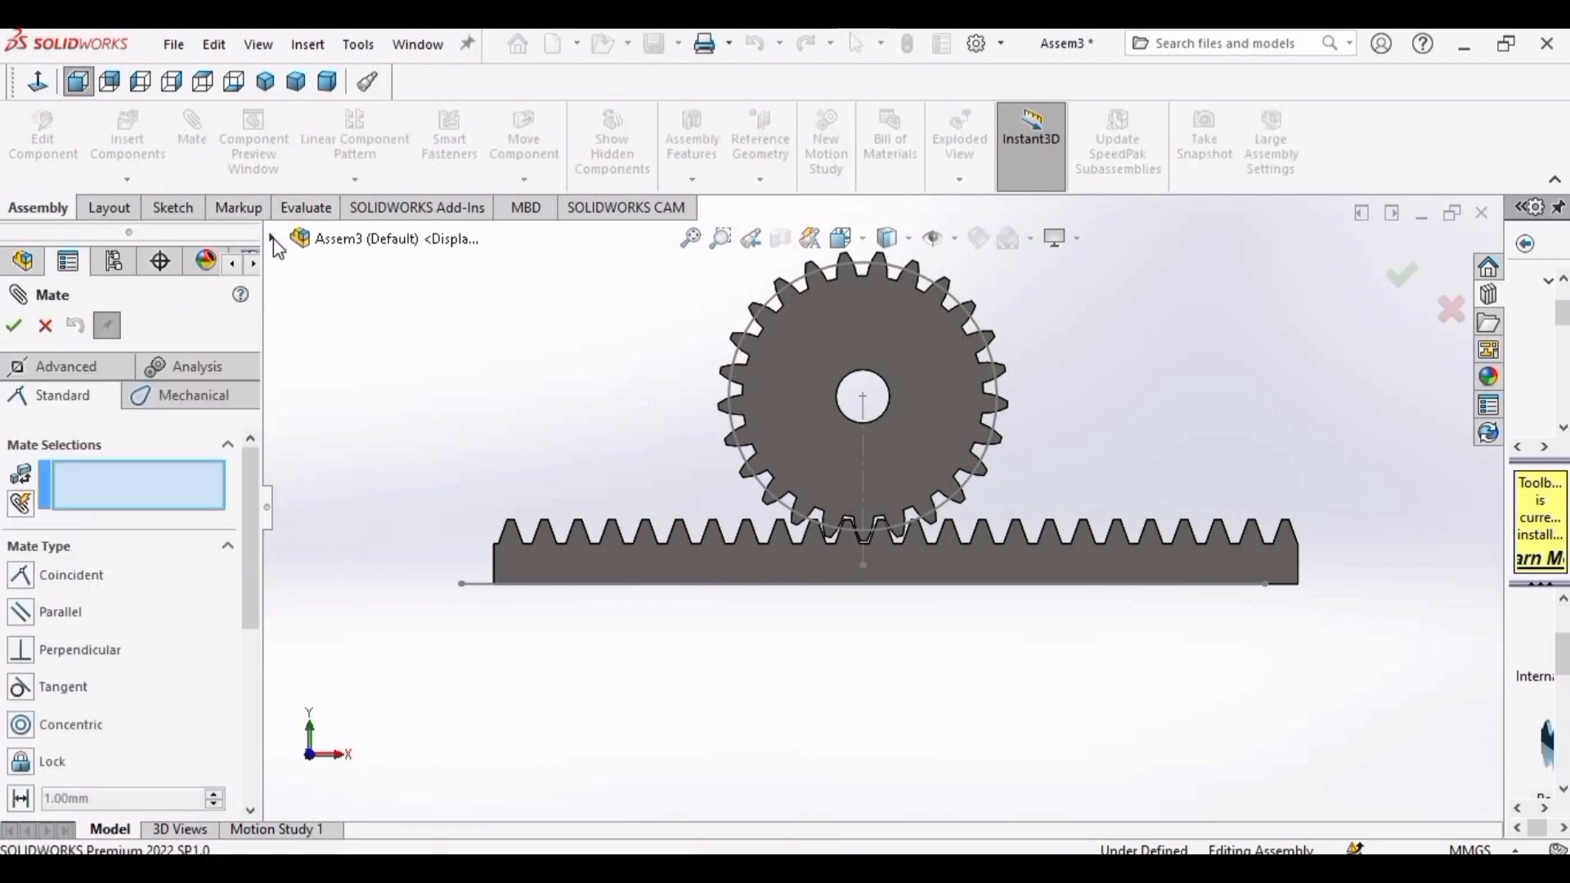
left_click(274, 241)
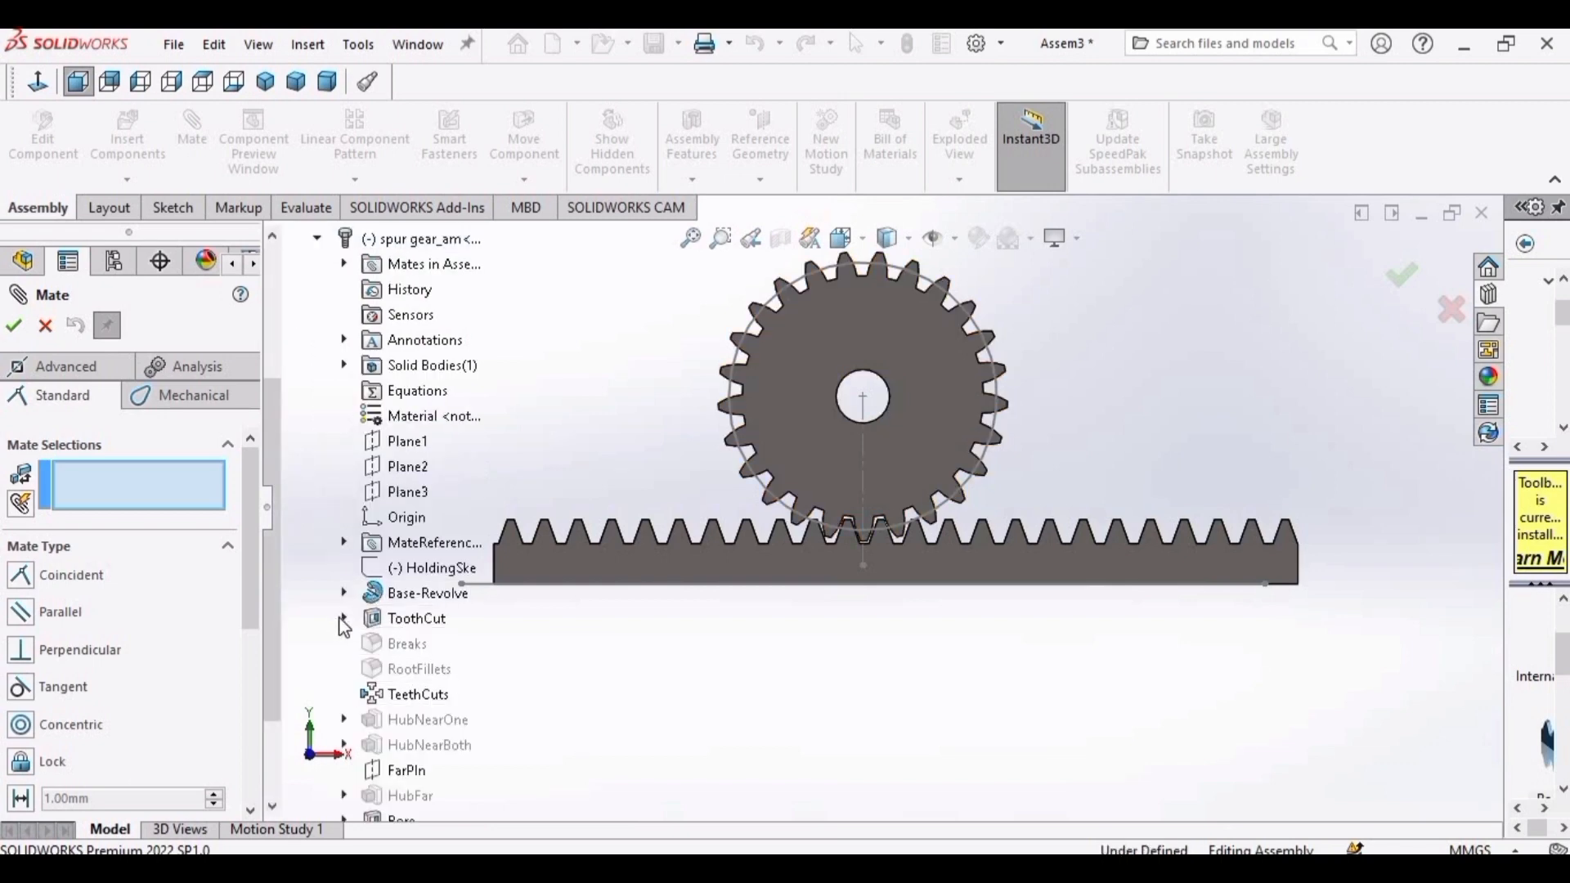
left_click(343, 618)
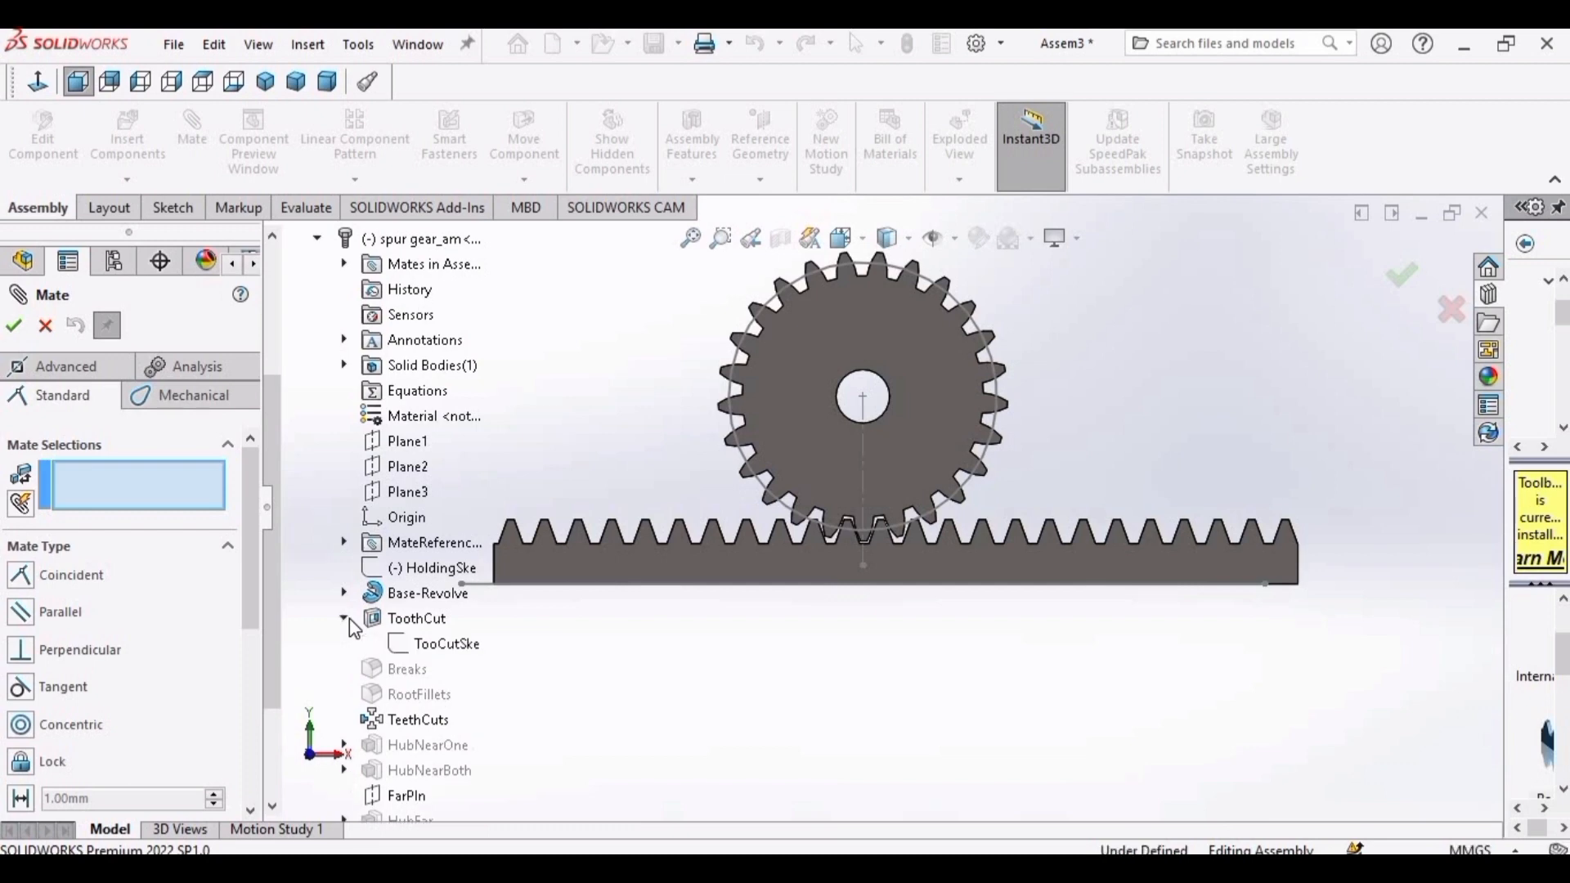
left_click(443, 645)
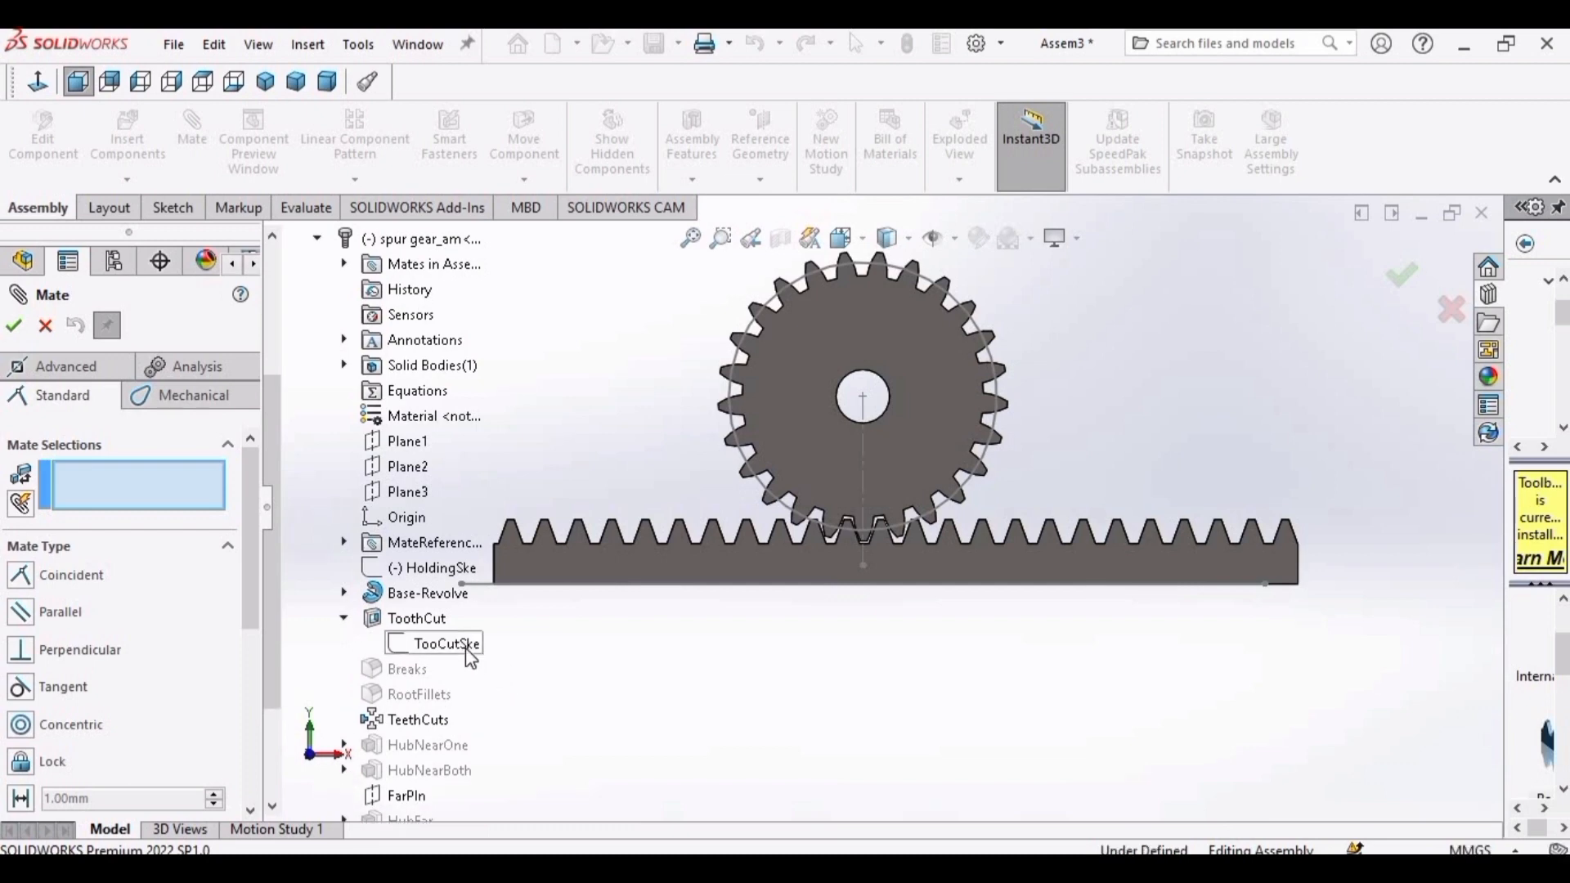
right_click(439, 644)
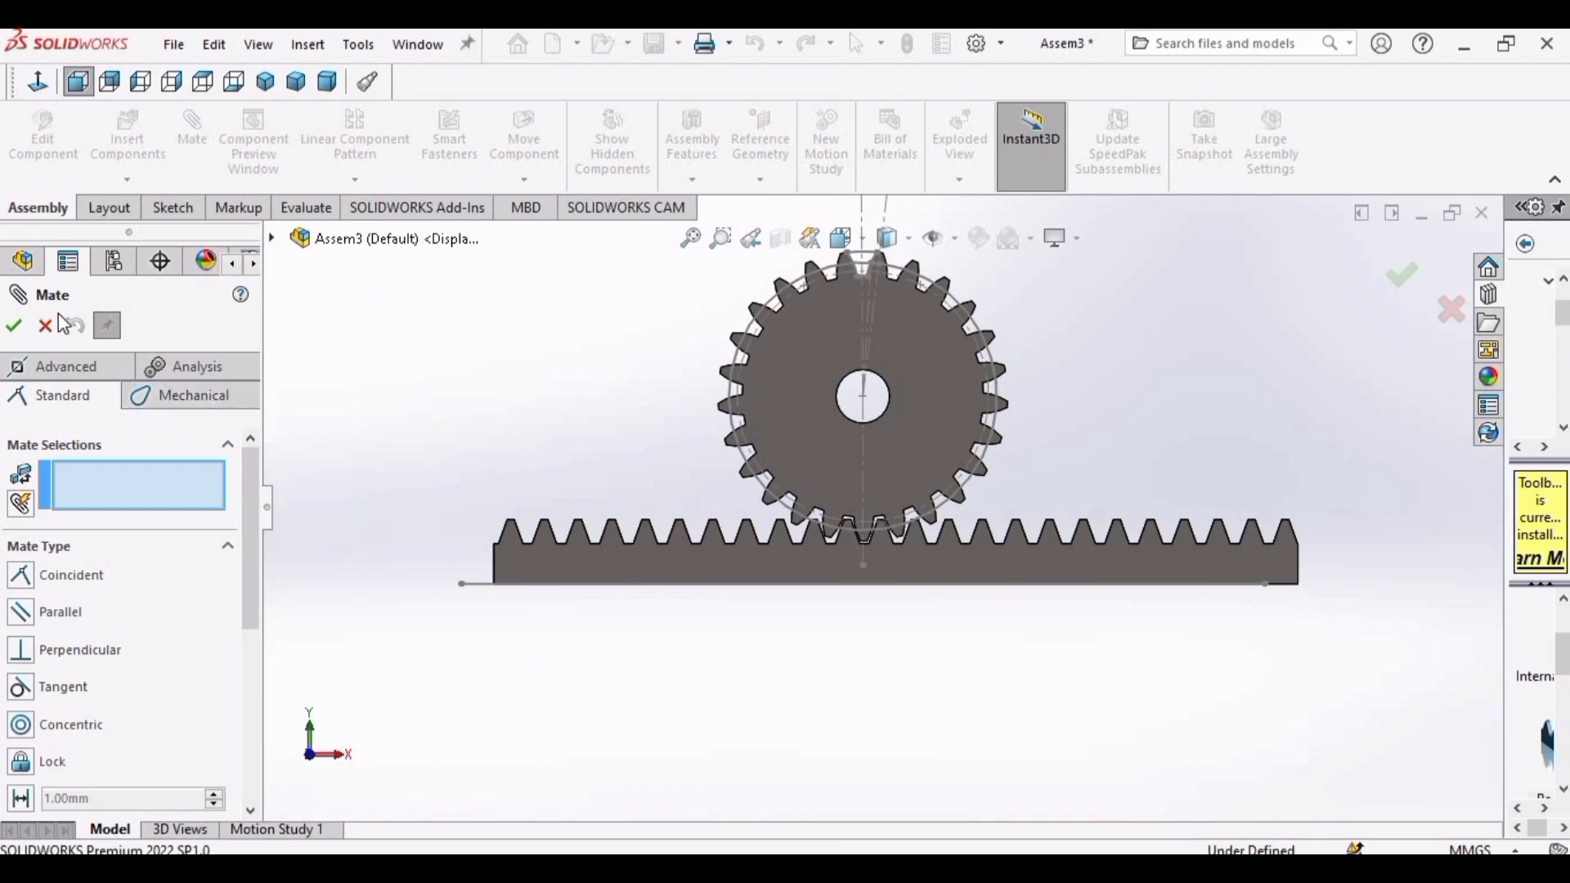
left_click(13, 325)
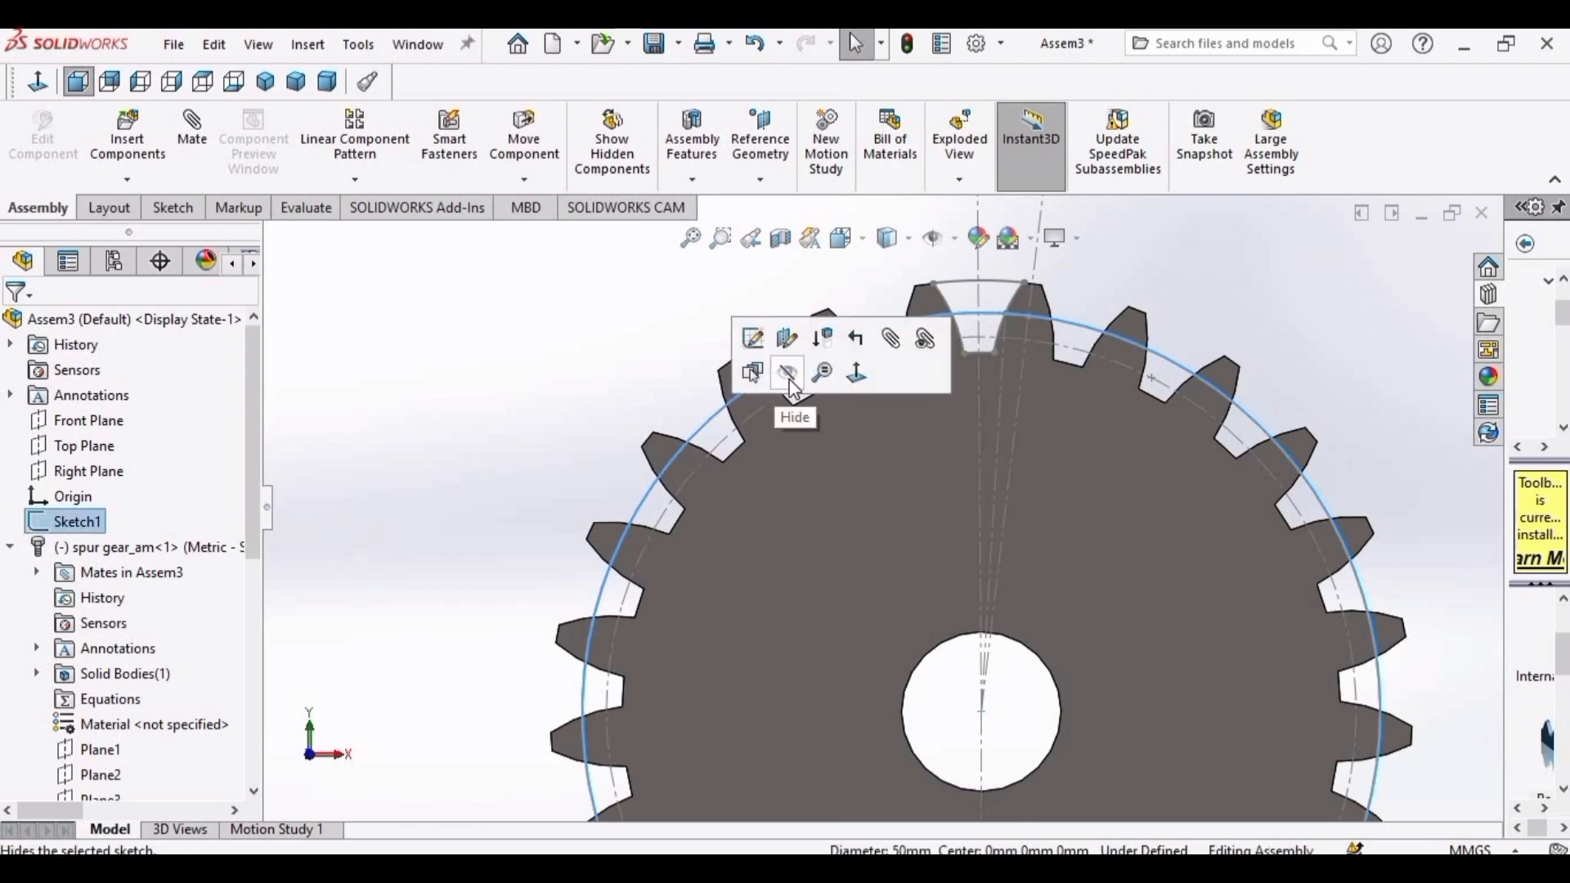
left_click(788, 372)
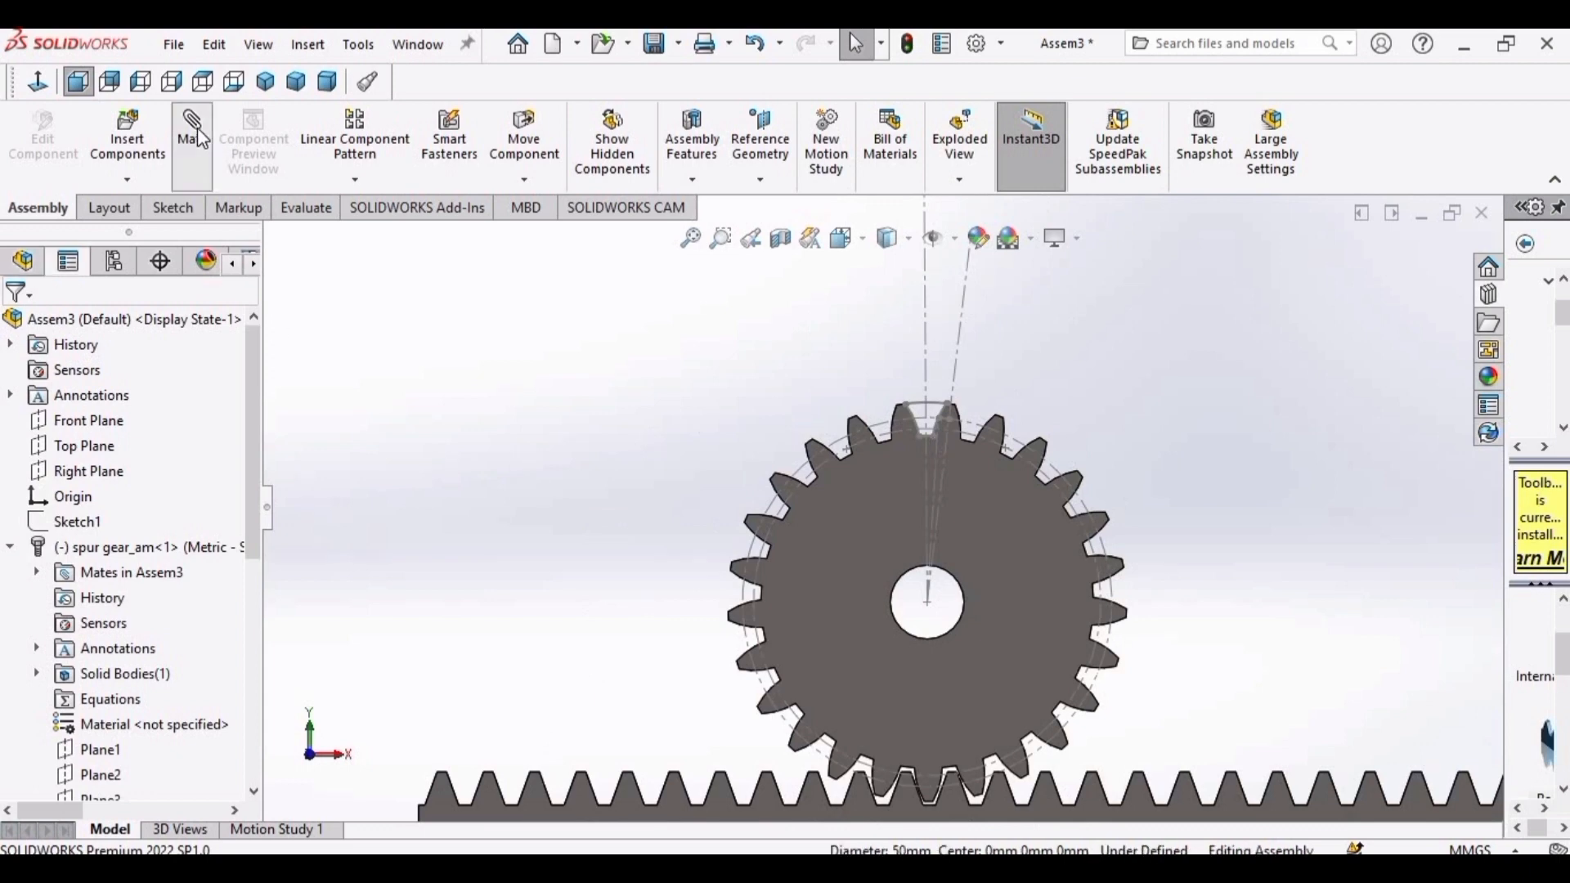
Add a Rack Pinion mechanical mate between the rack's edge and the gear's pitch circle.
left_click(191, 131)
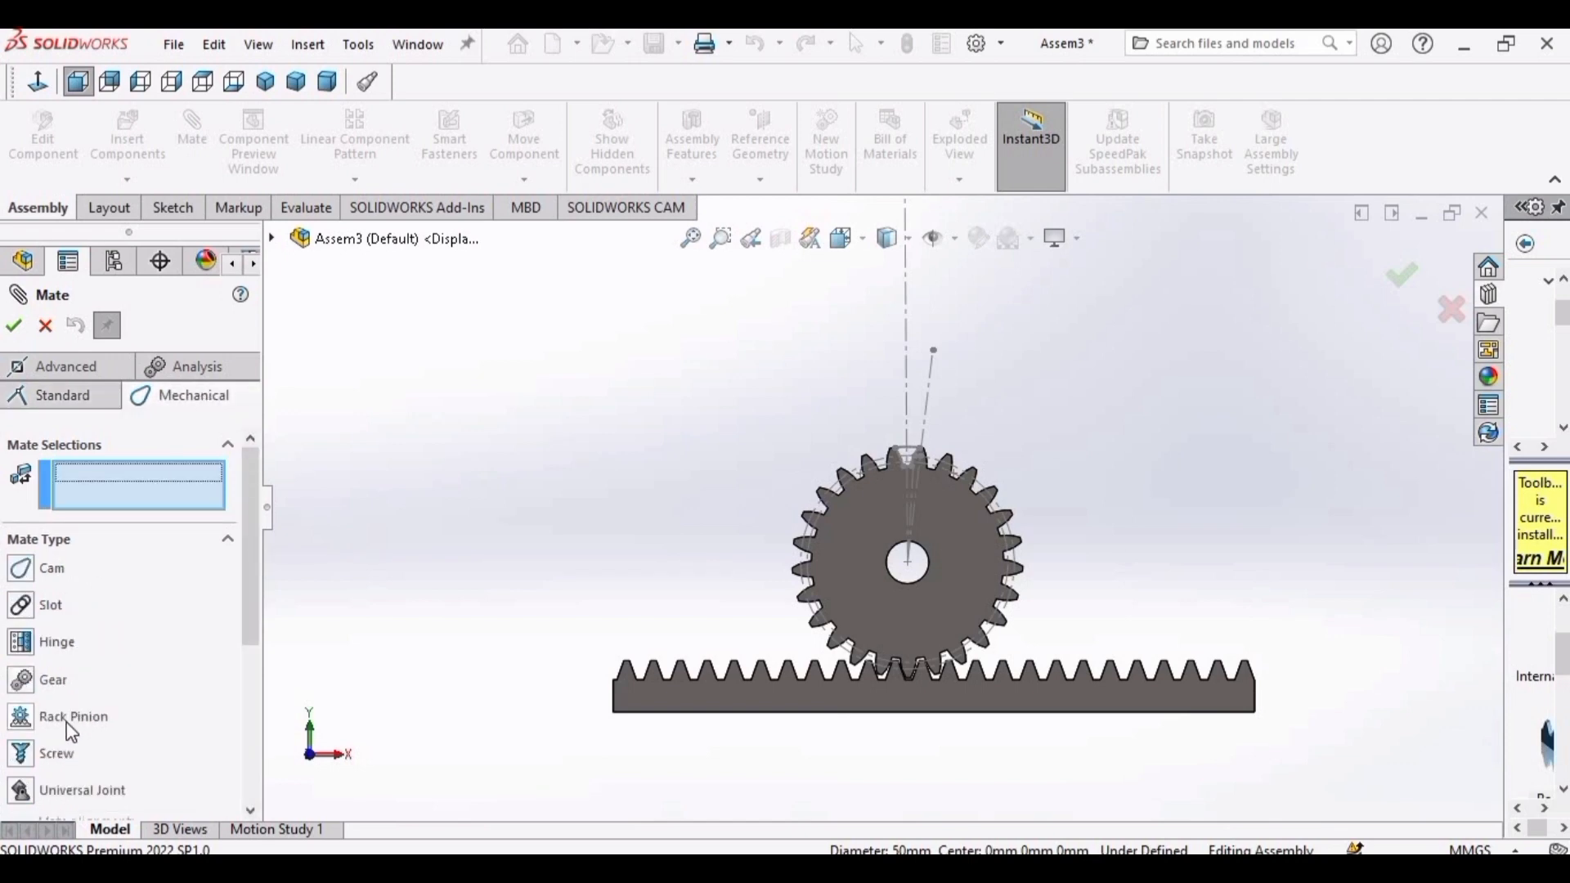
left_click(74, 716)
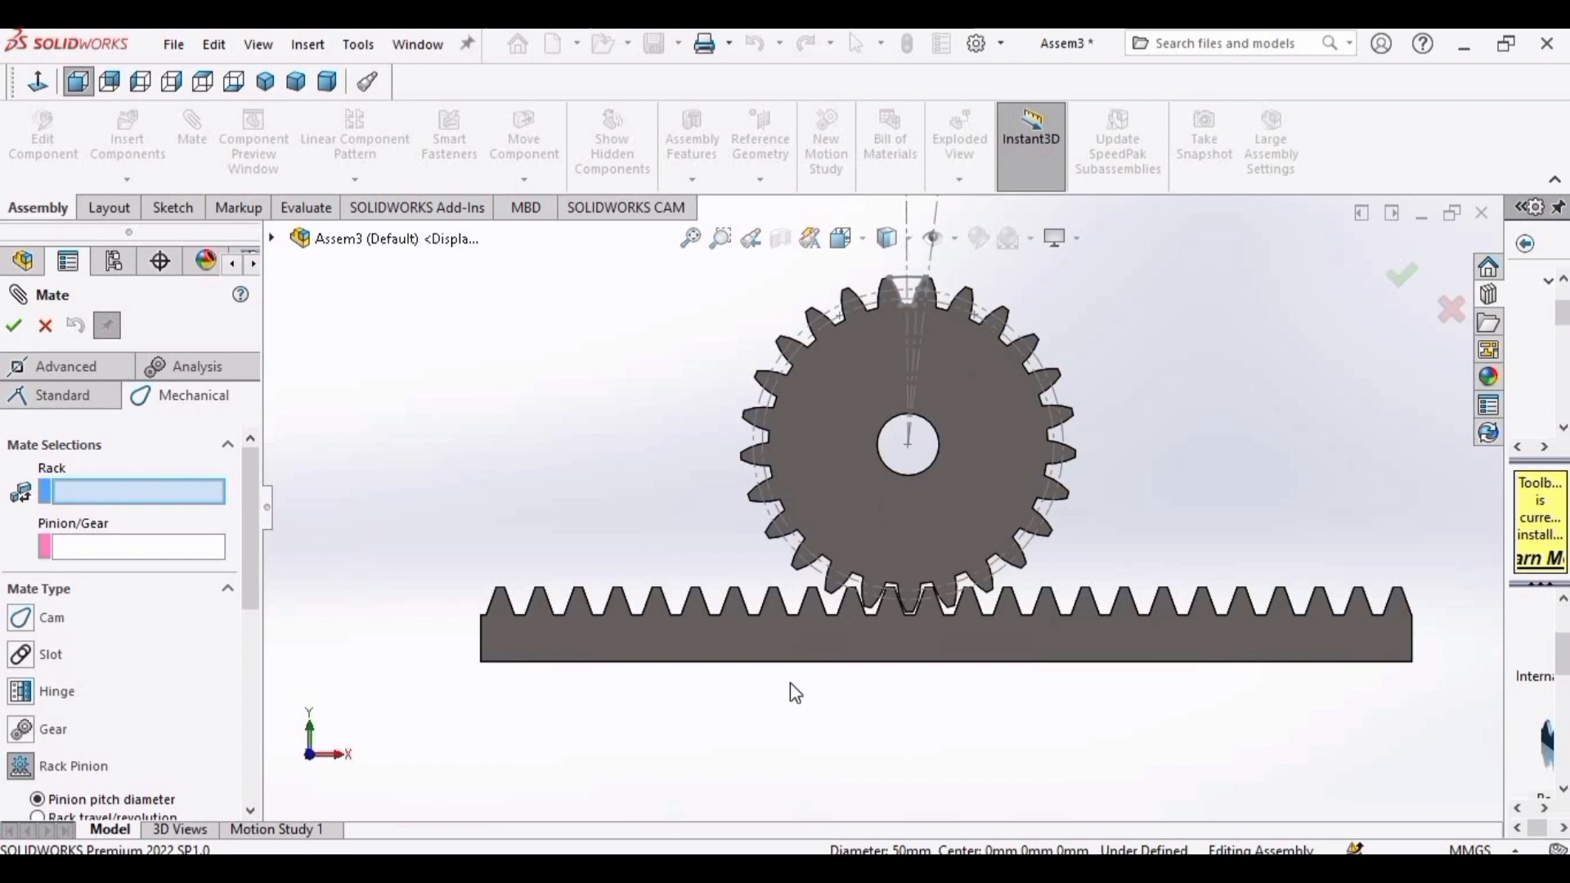
left_click(949, 657)
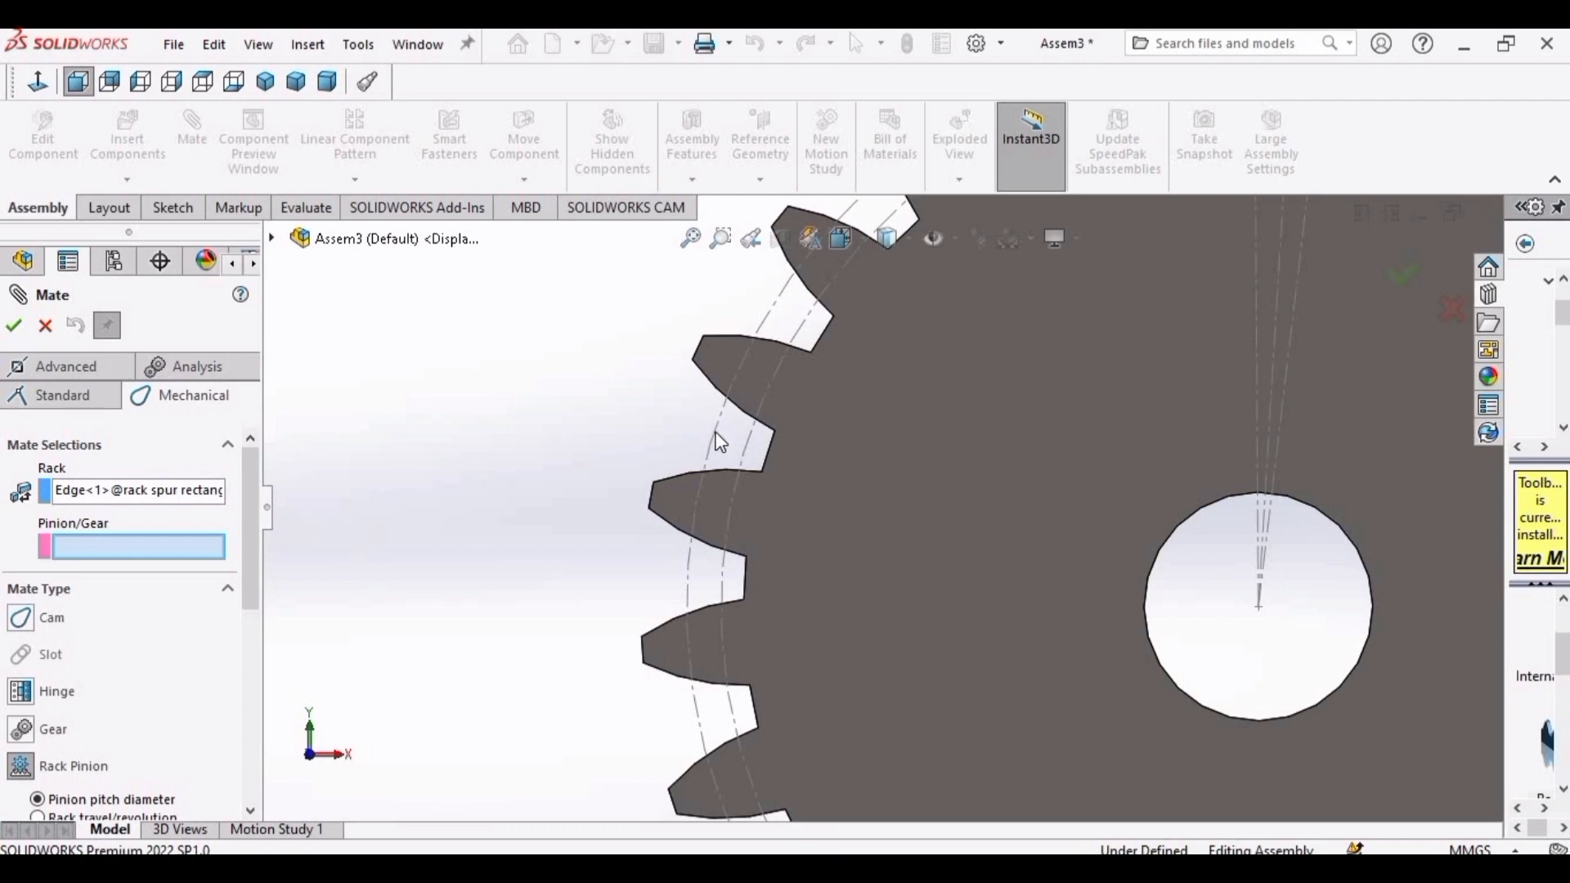
left_click(1258, 605)
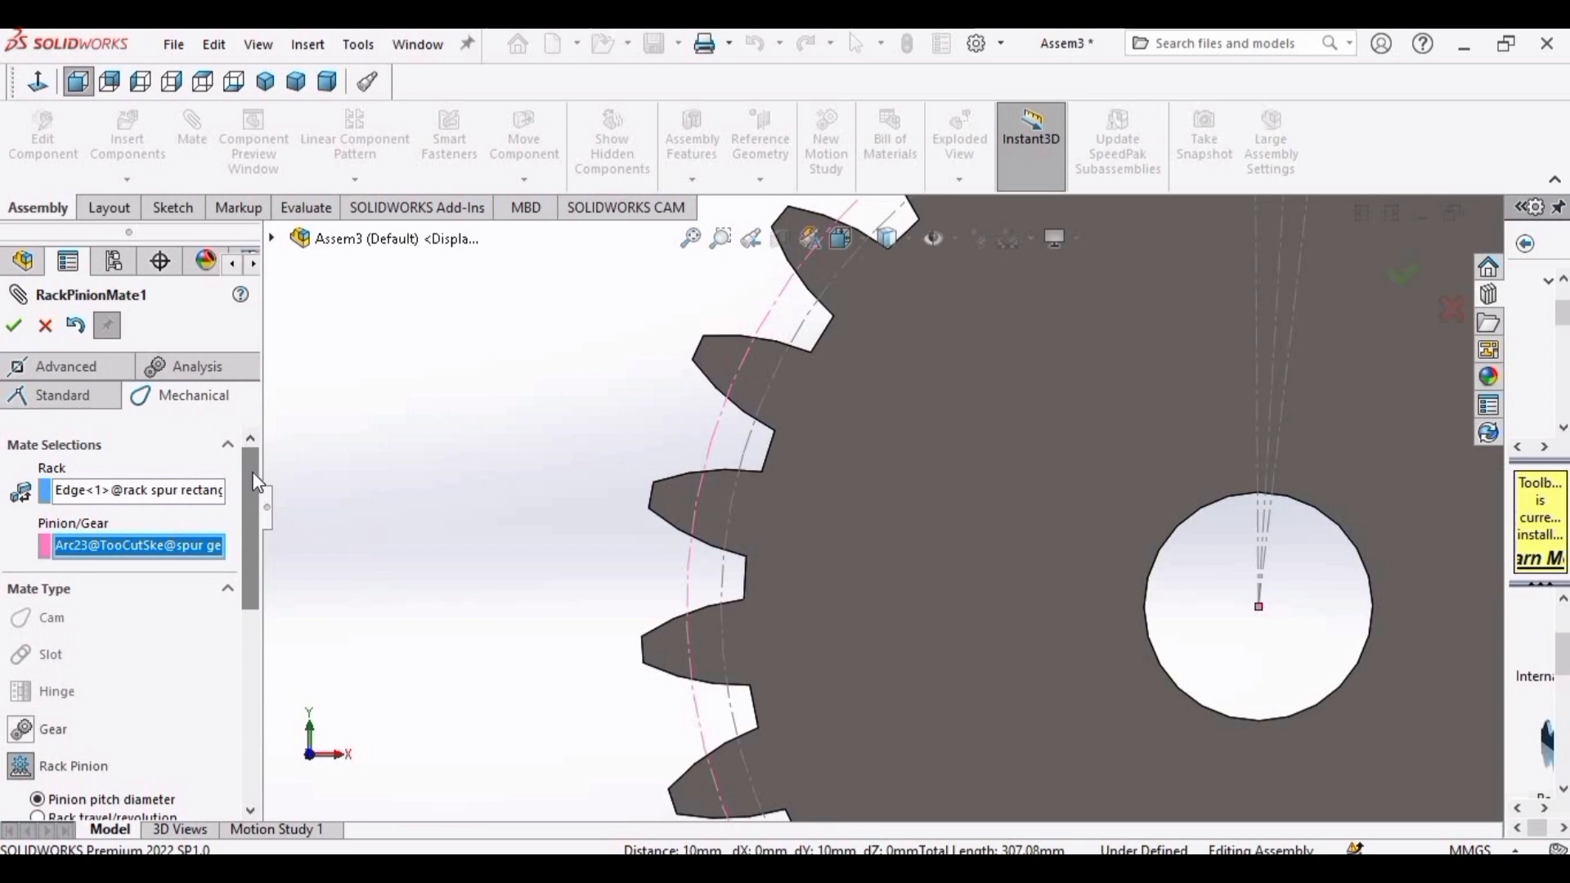
left_click(13, 324)
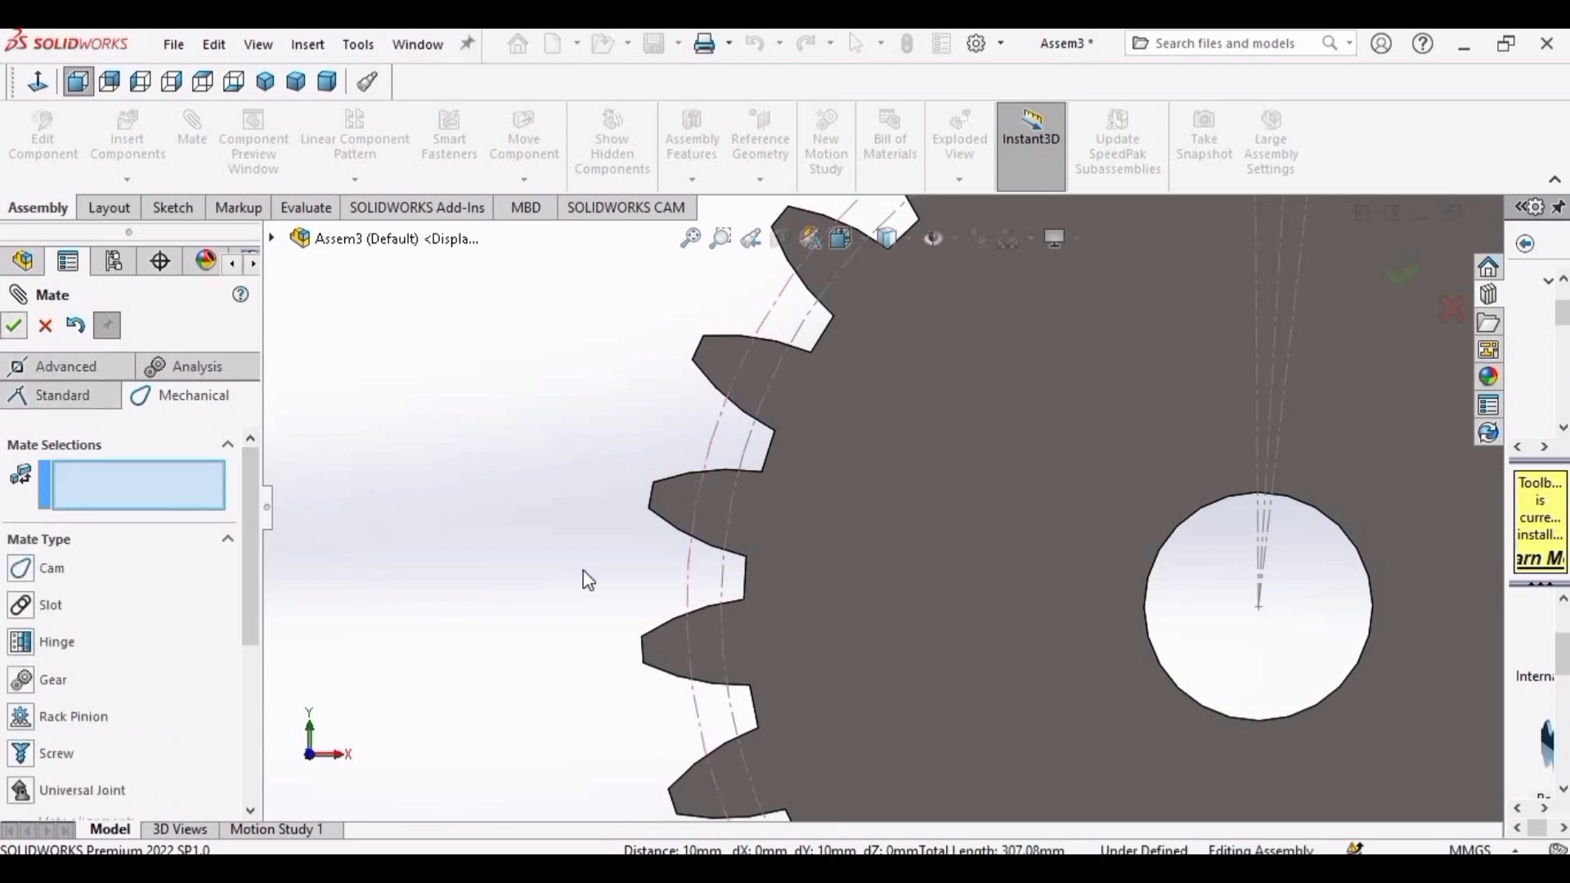
left_click(13, 326)
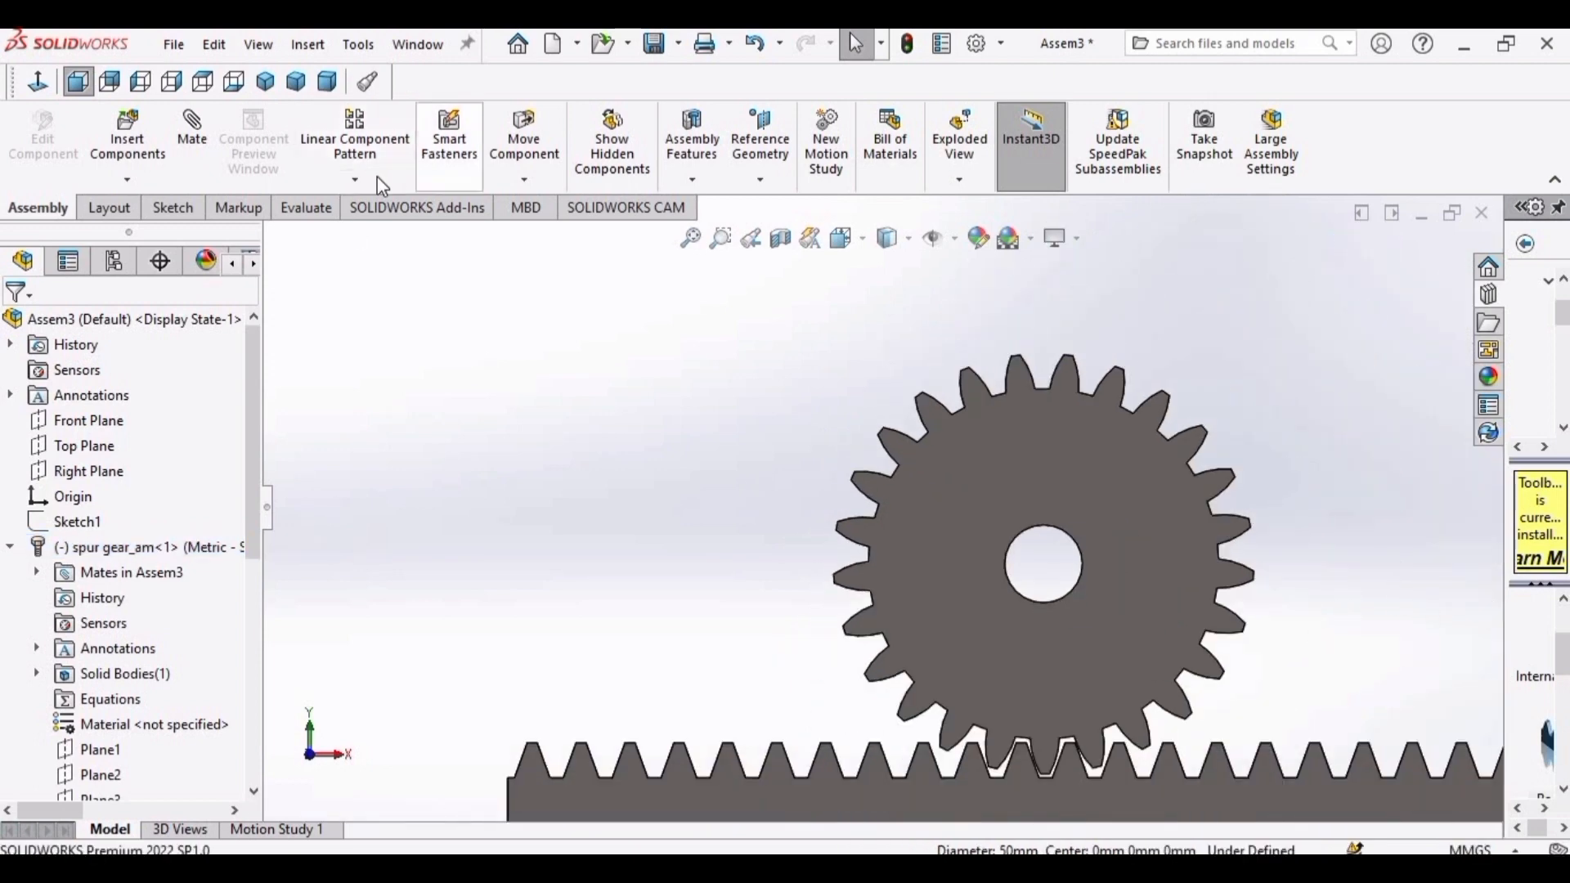
Rotate the gear with Rotate Component to check it meshes with the rack.
left_click(524, 178)
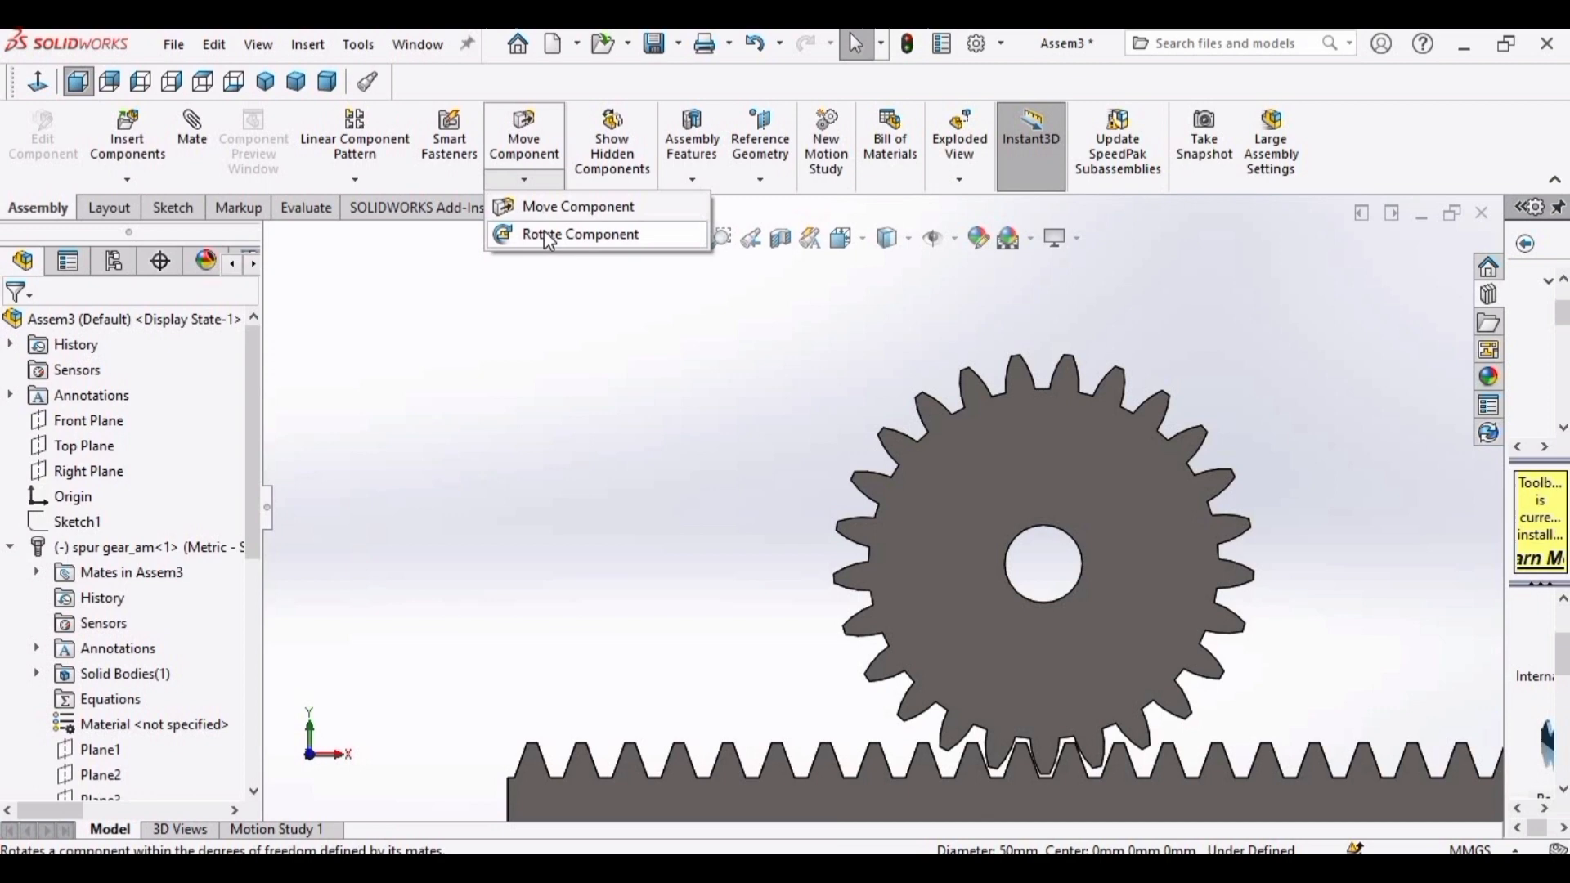
left_click(581, 234)
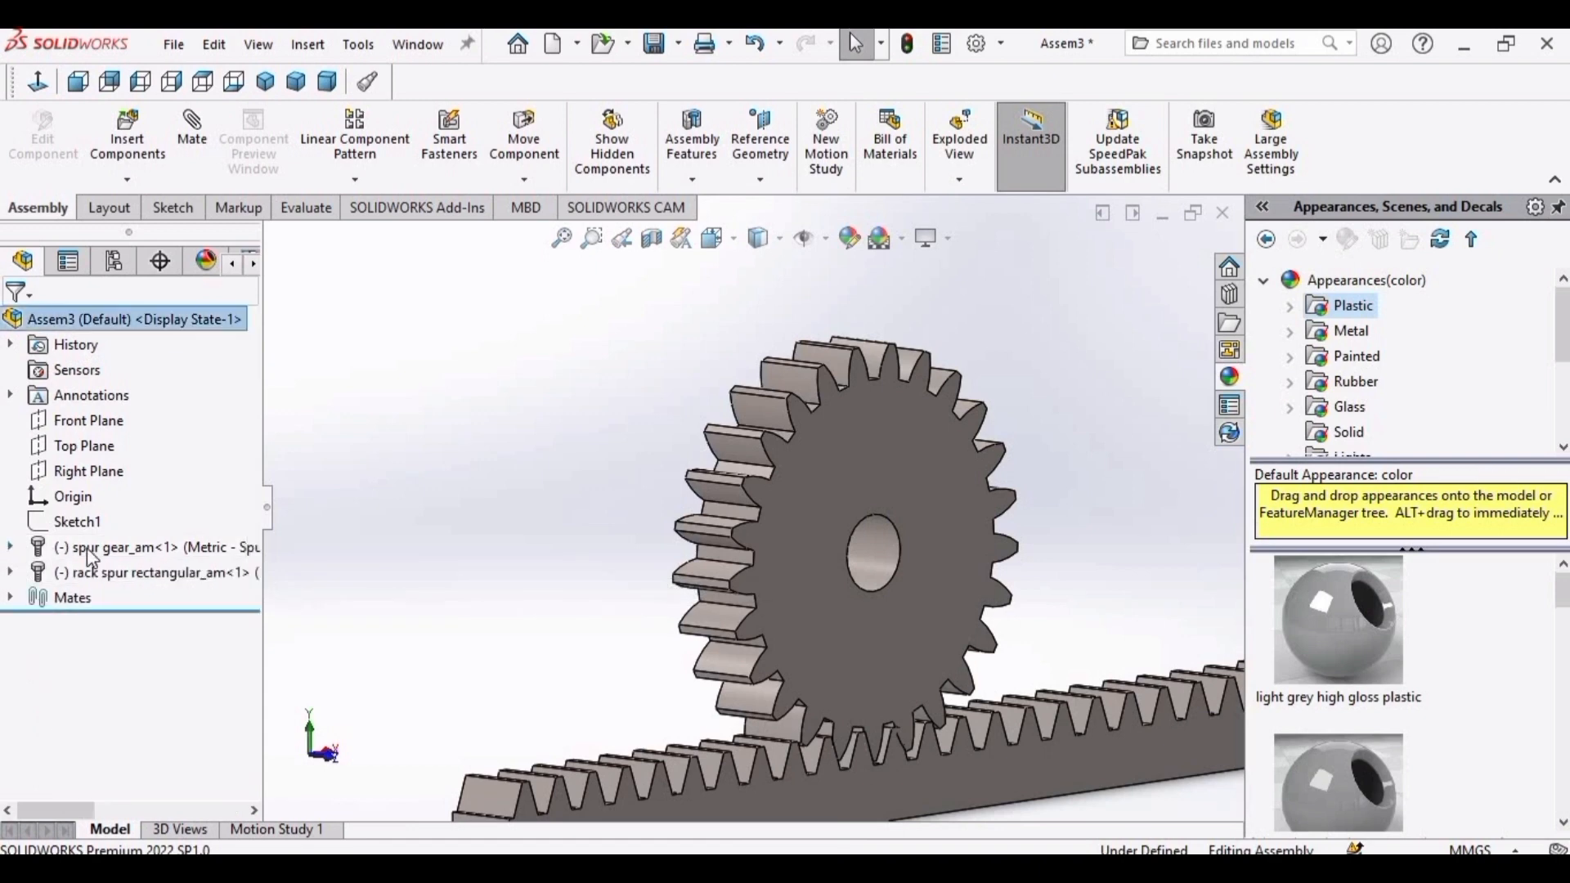
Apply a yellow appearance to the spur gear and a green one to the rack.
left_click(122, 546)
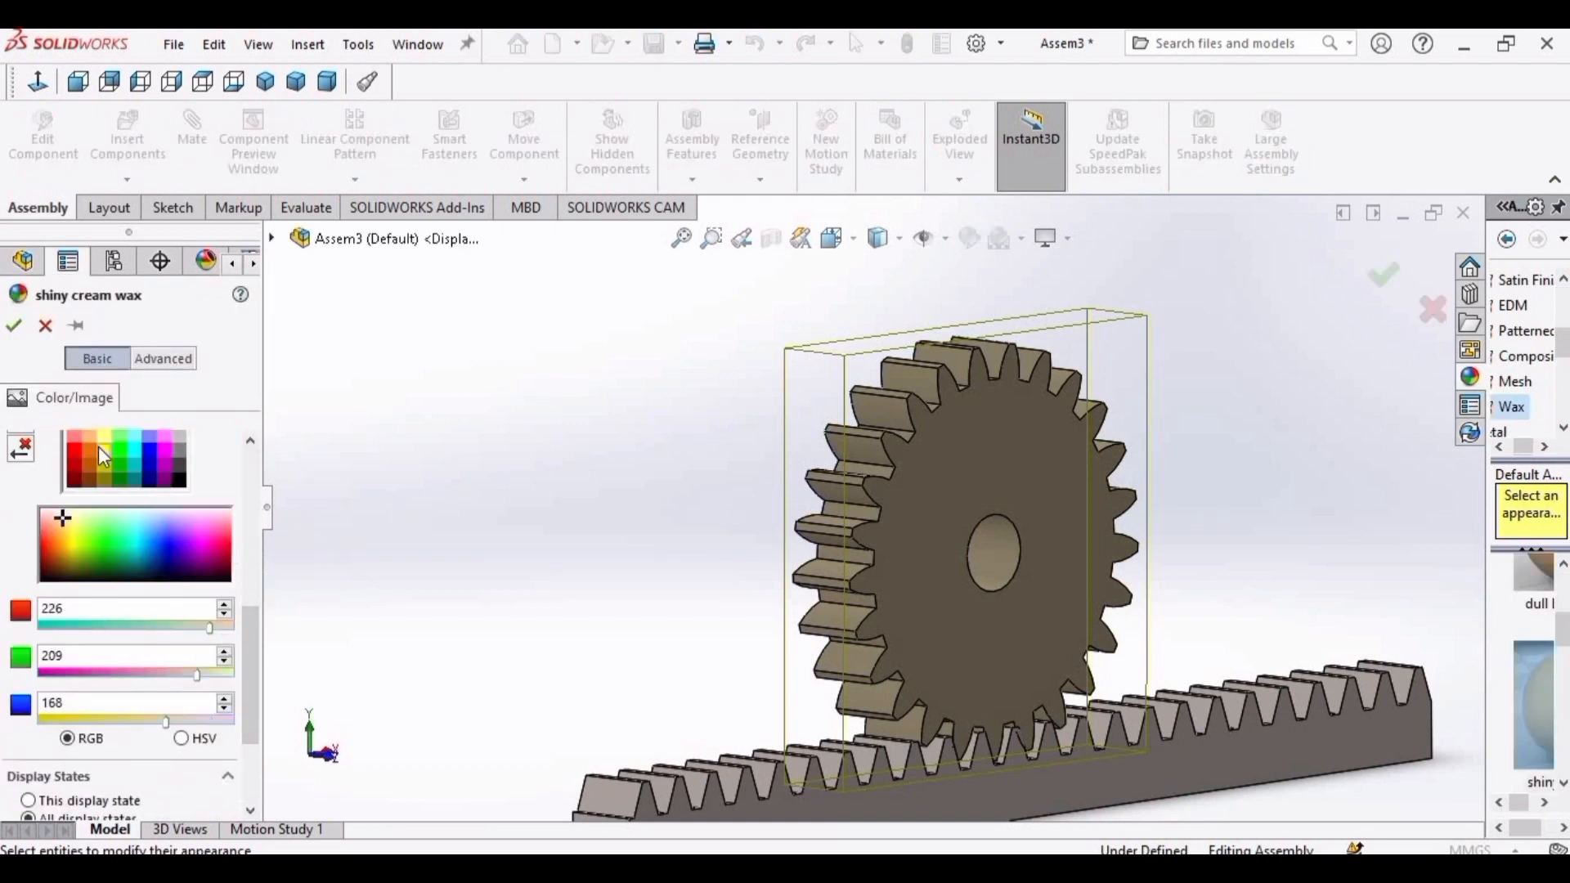
left_click(101, 448)
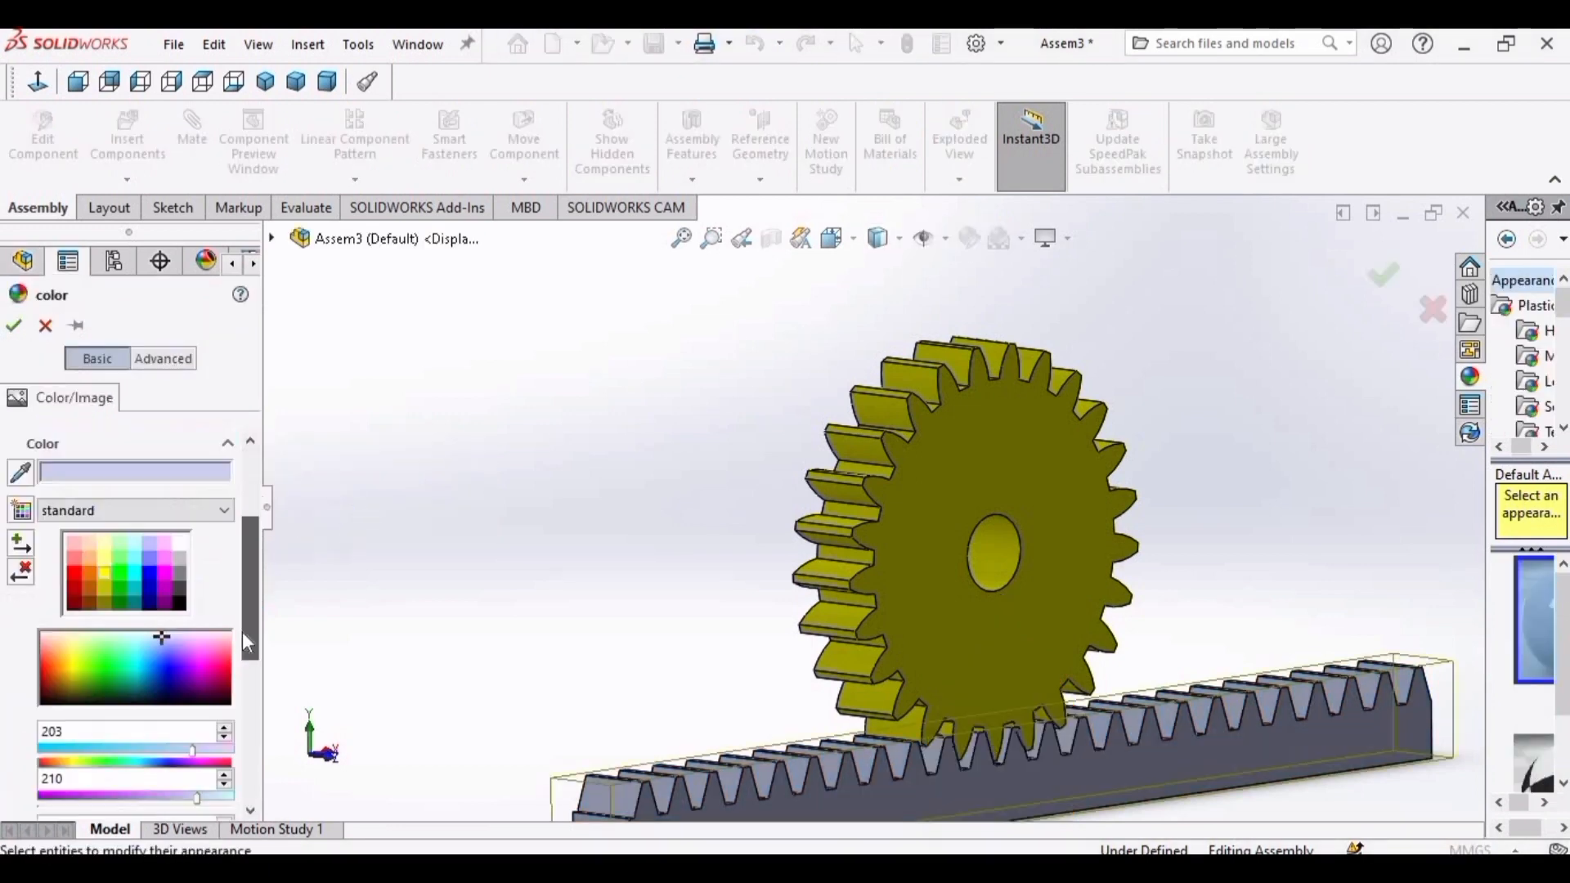
left_click(118, 536)
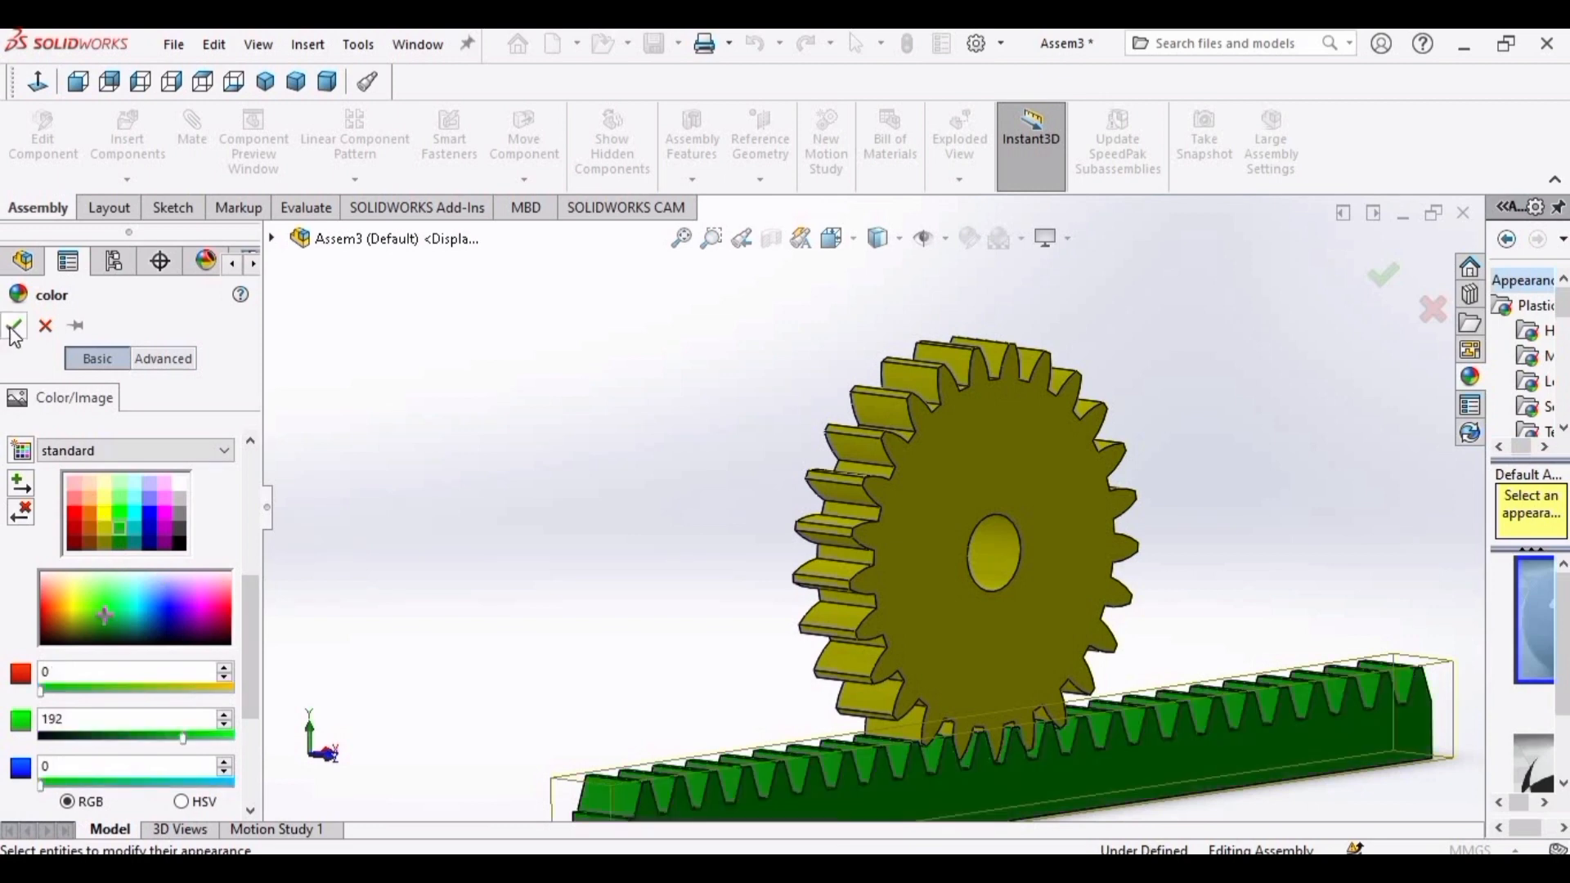
left_click(14, 325)
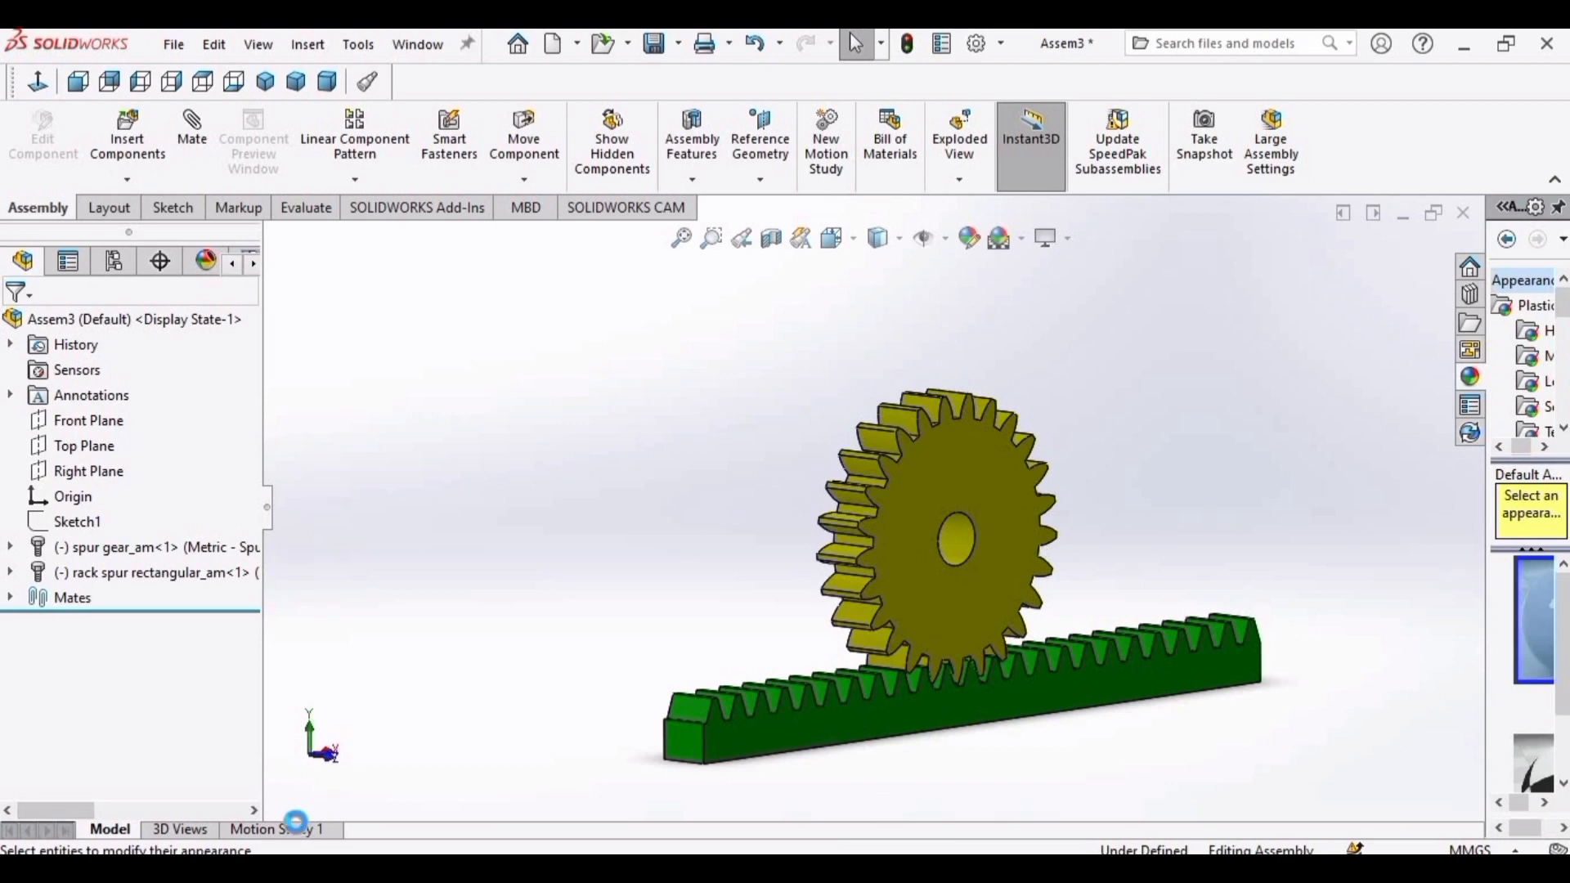
Set Motion Study 1's animation to 30 frames per second in its properties.
left_click(281, 829)
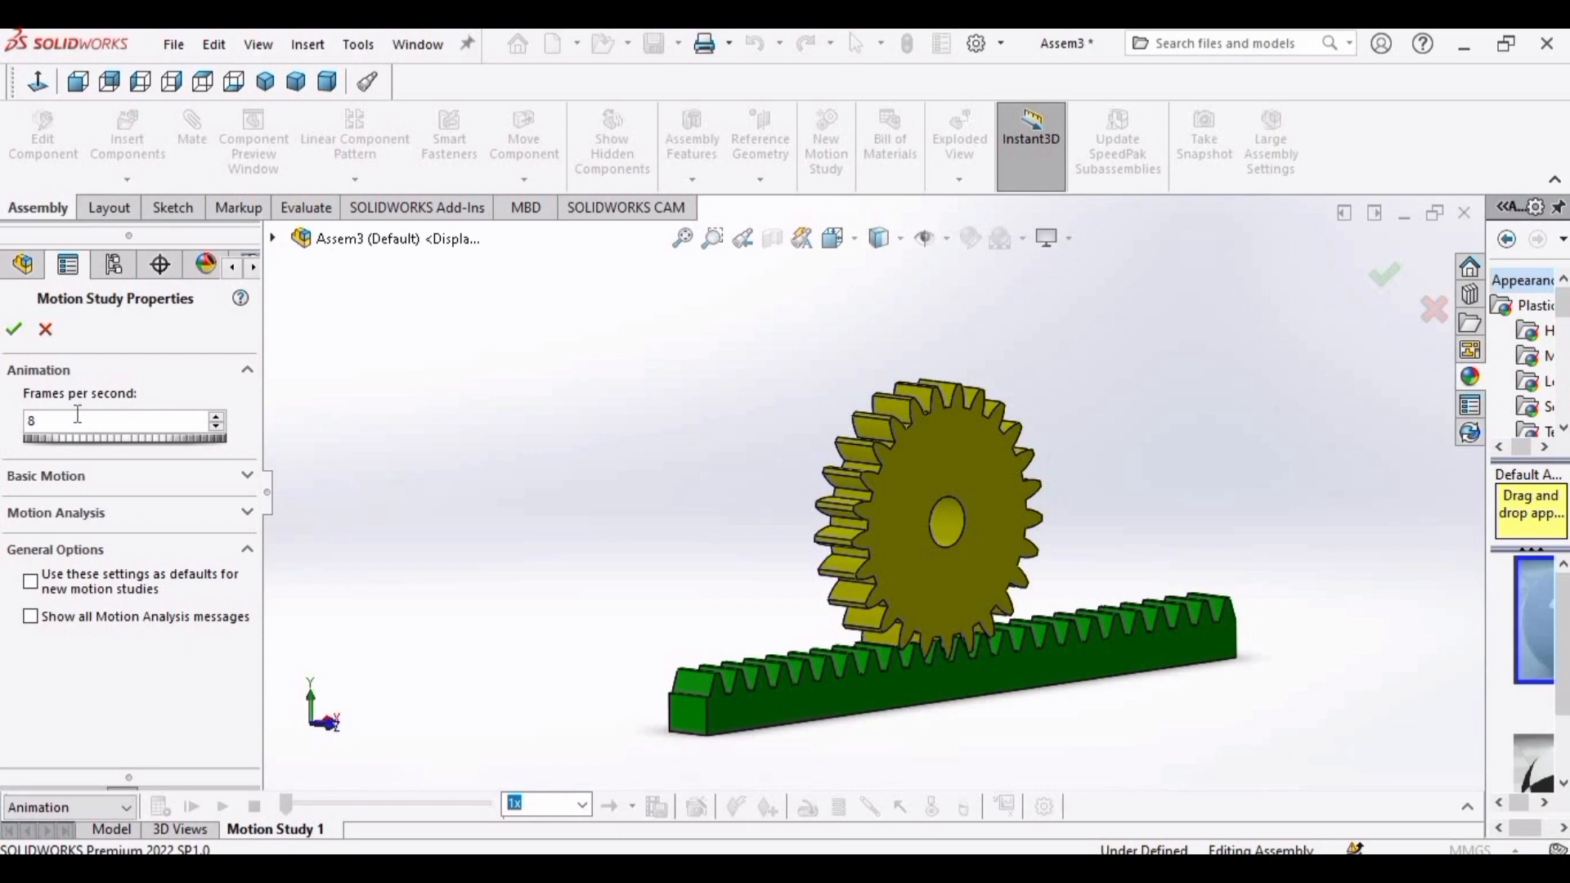
type("30")
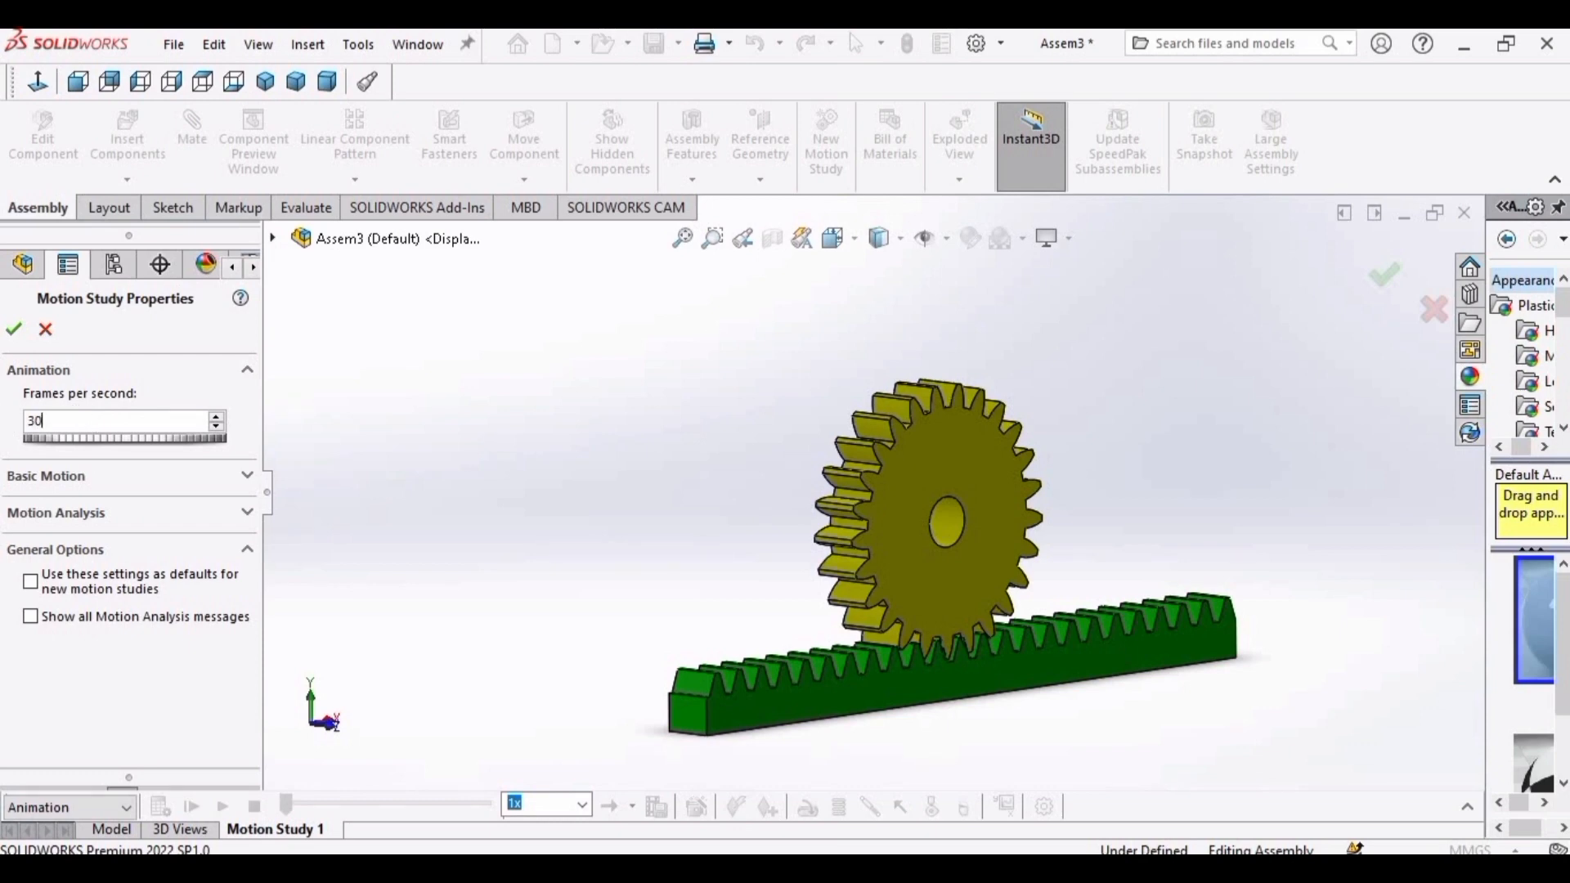
mouse_move(137, 462)
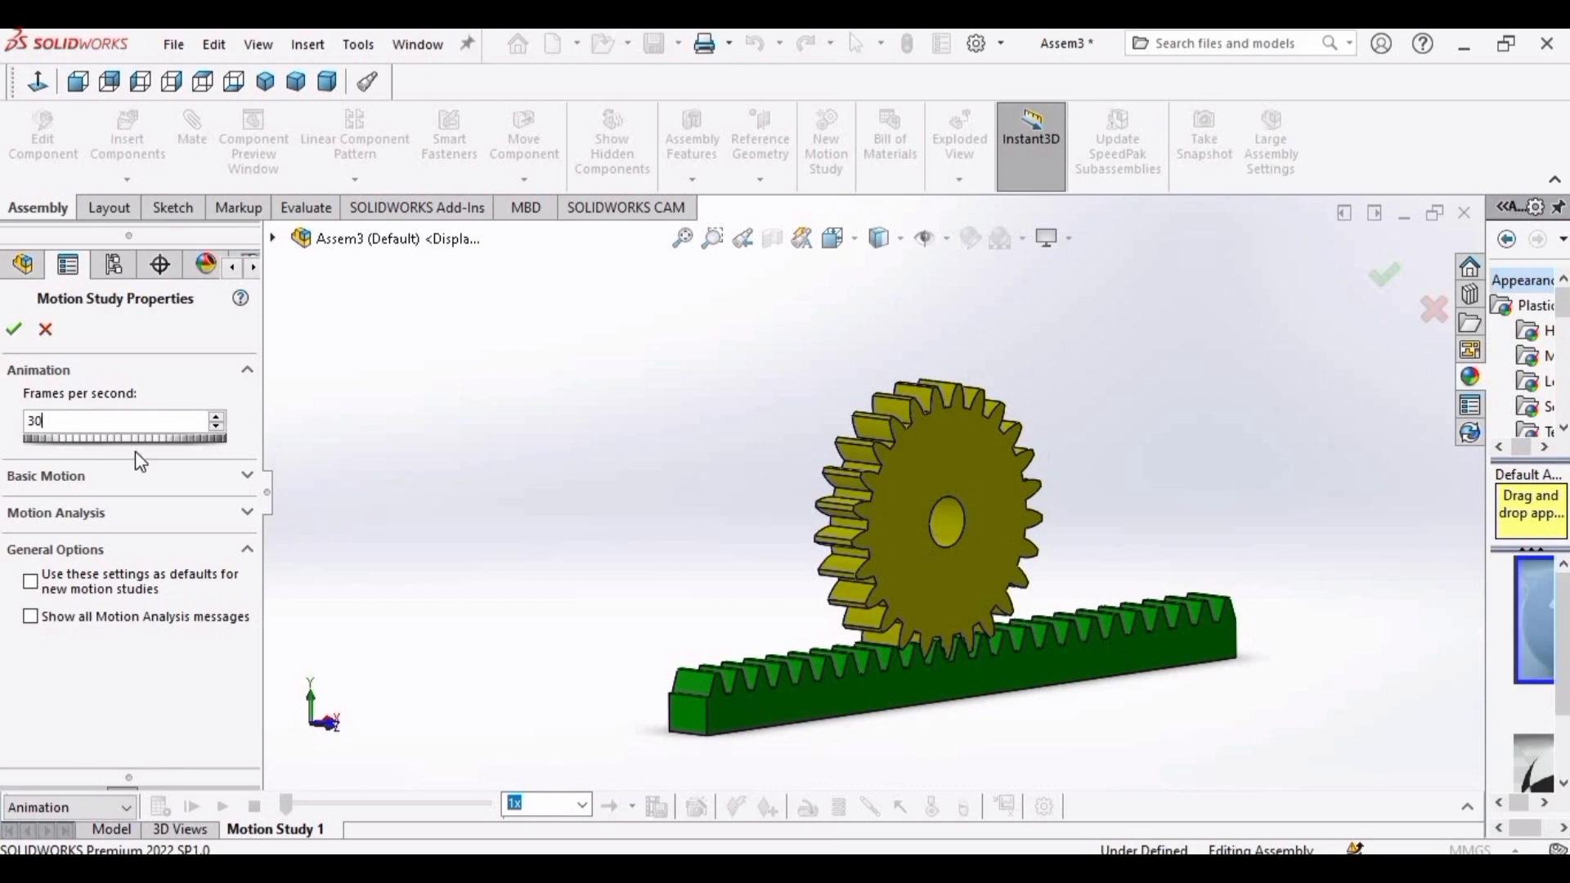
mouse_move(252, 487)
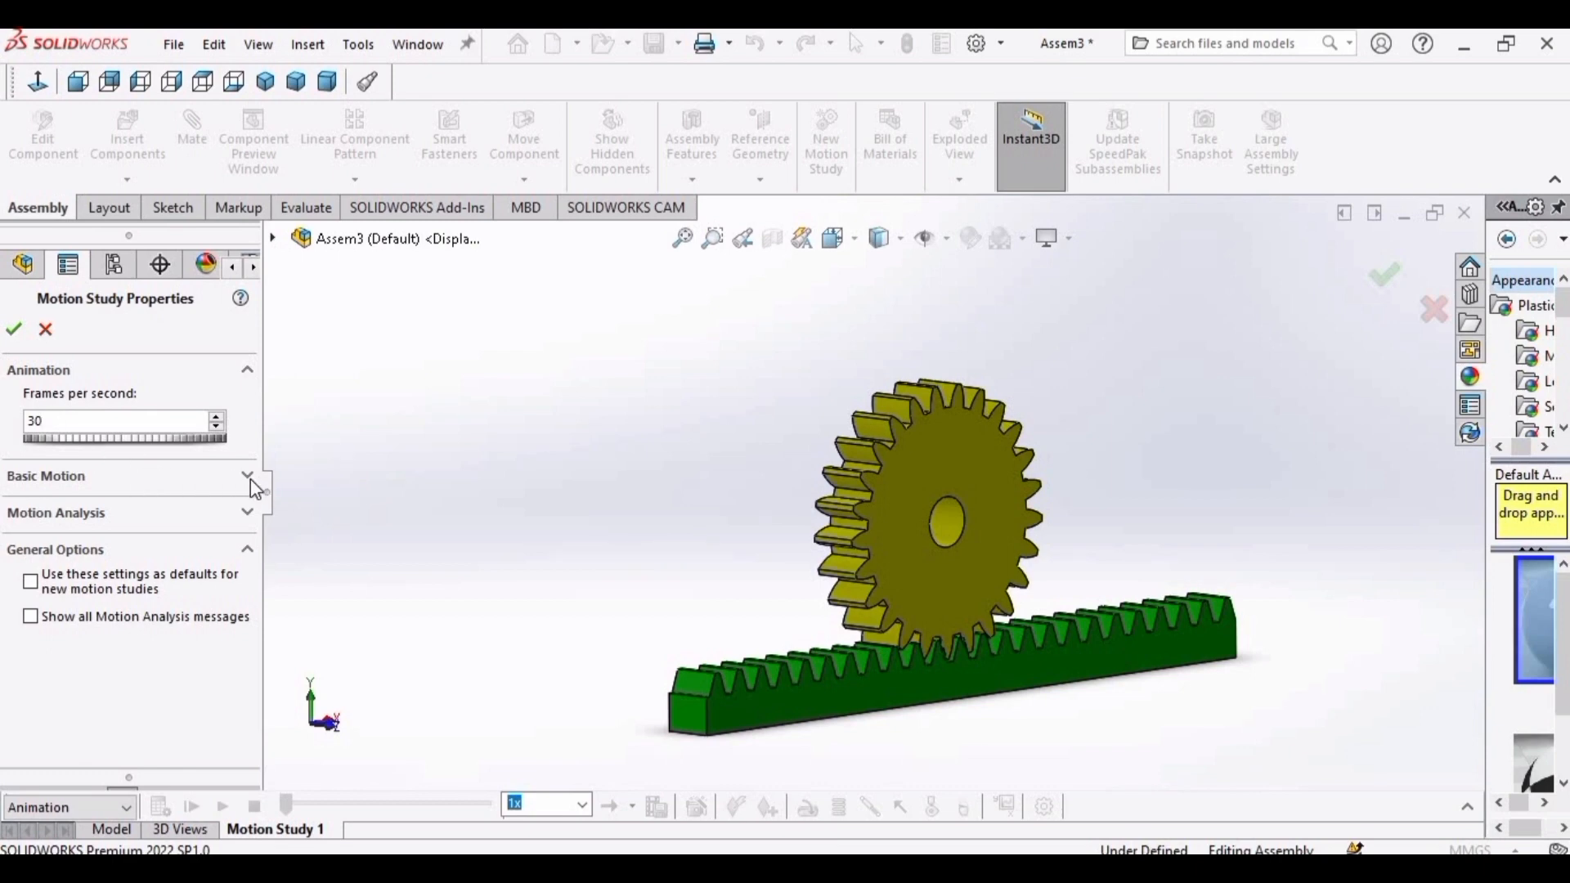
left_click(247, 474)
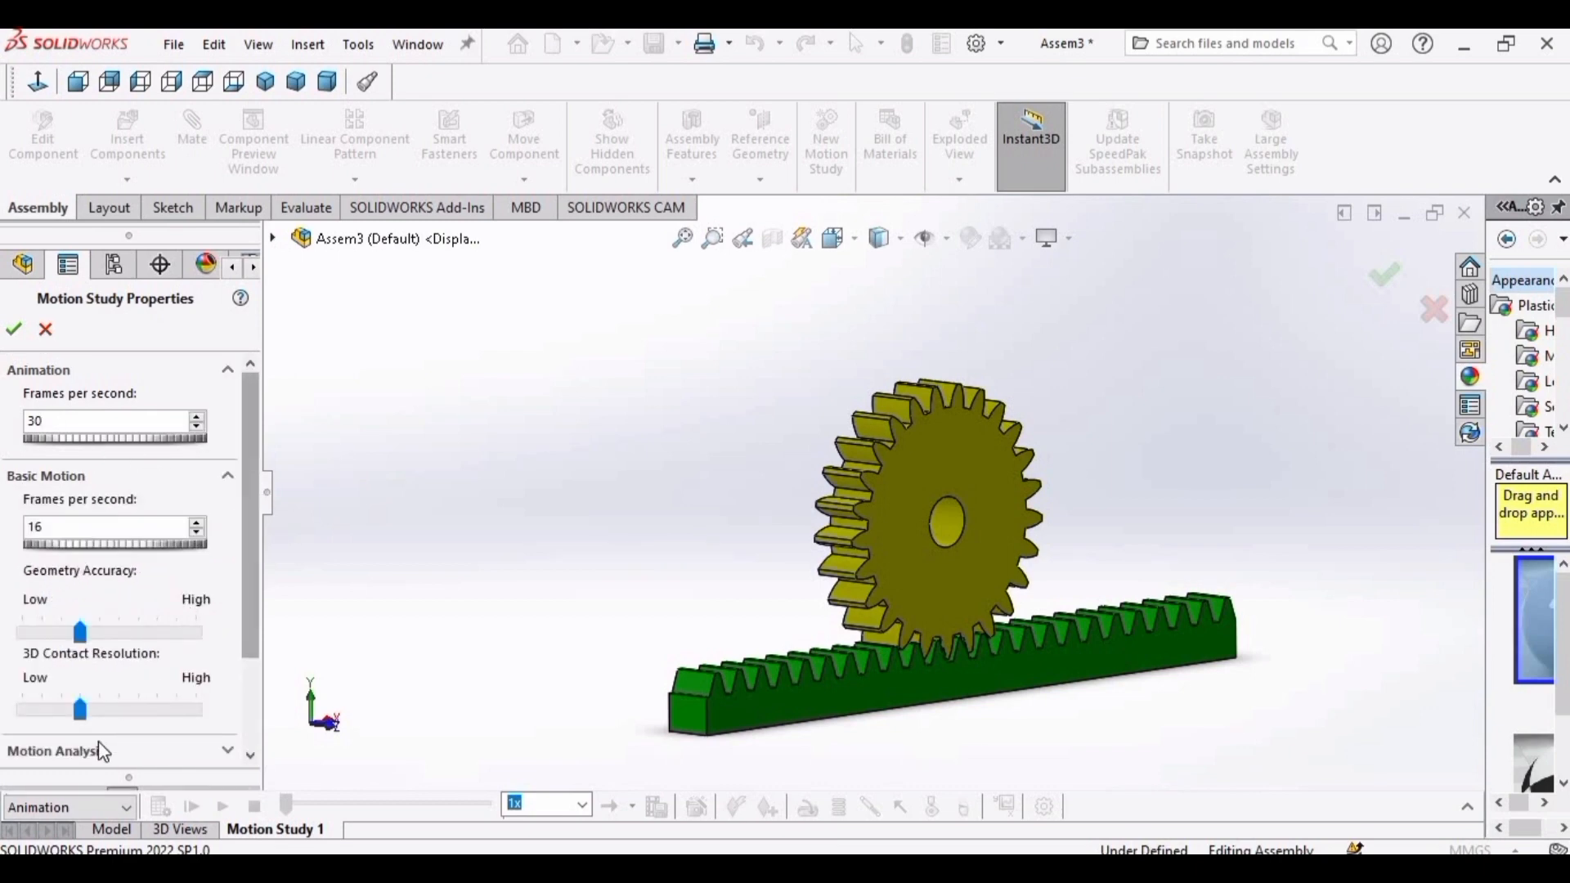
left_click_drag(80, 709, 118, 708)
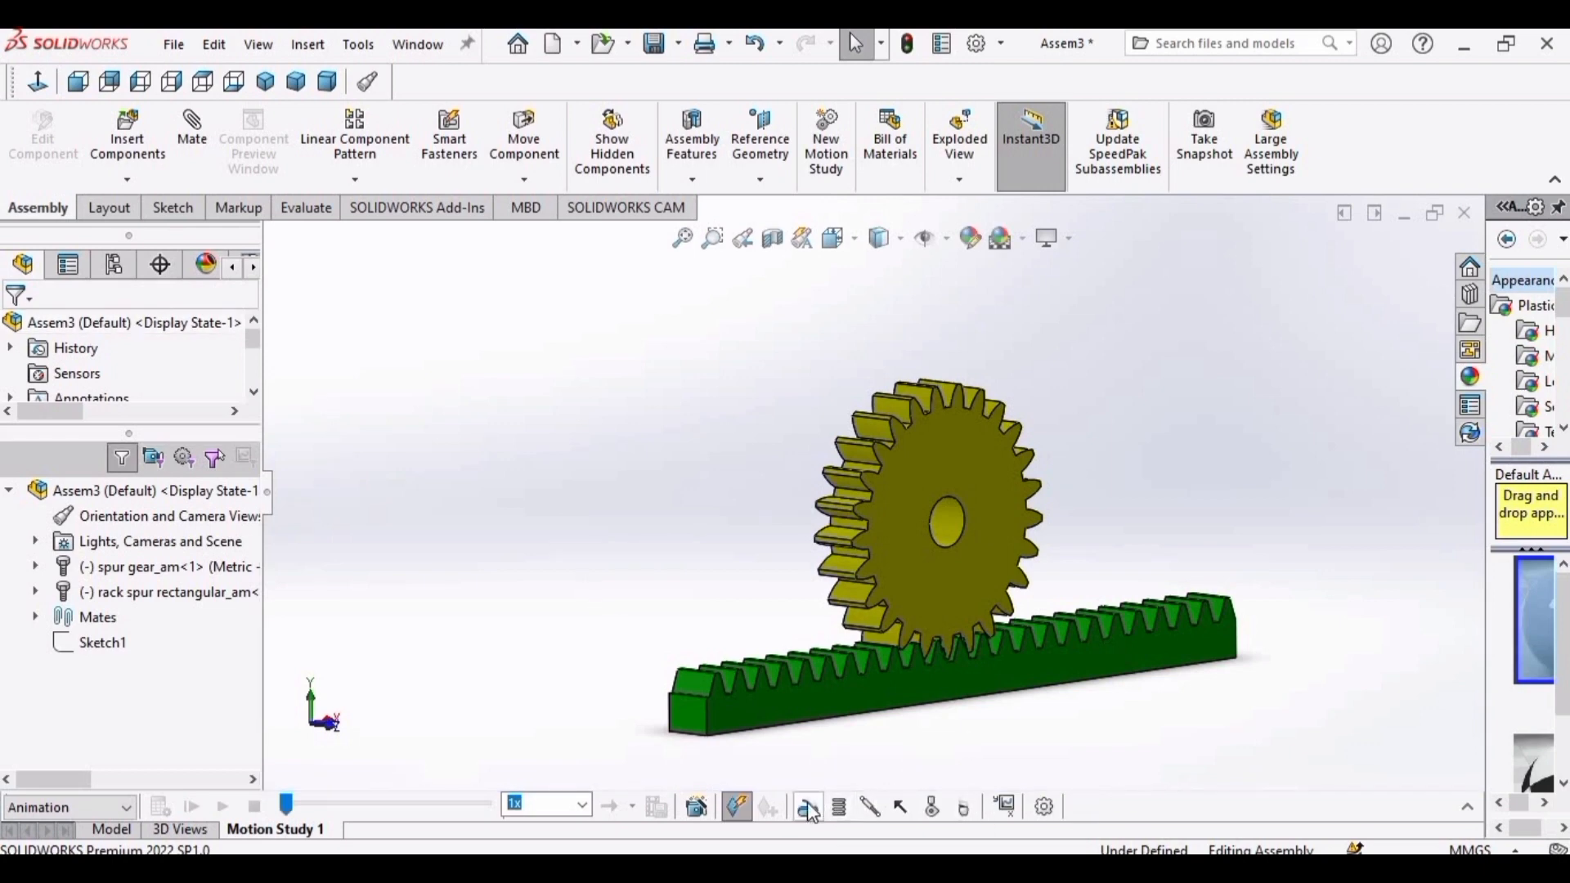
Add a rotary motor on the gear axis at constant 2 RPM (RotaryMotor1).
left_click(808, 808)
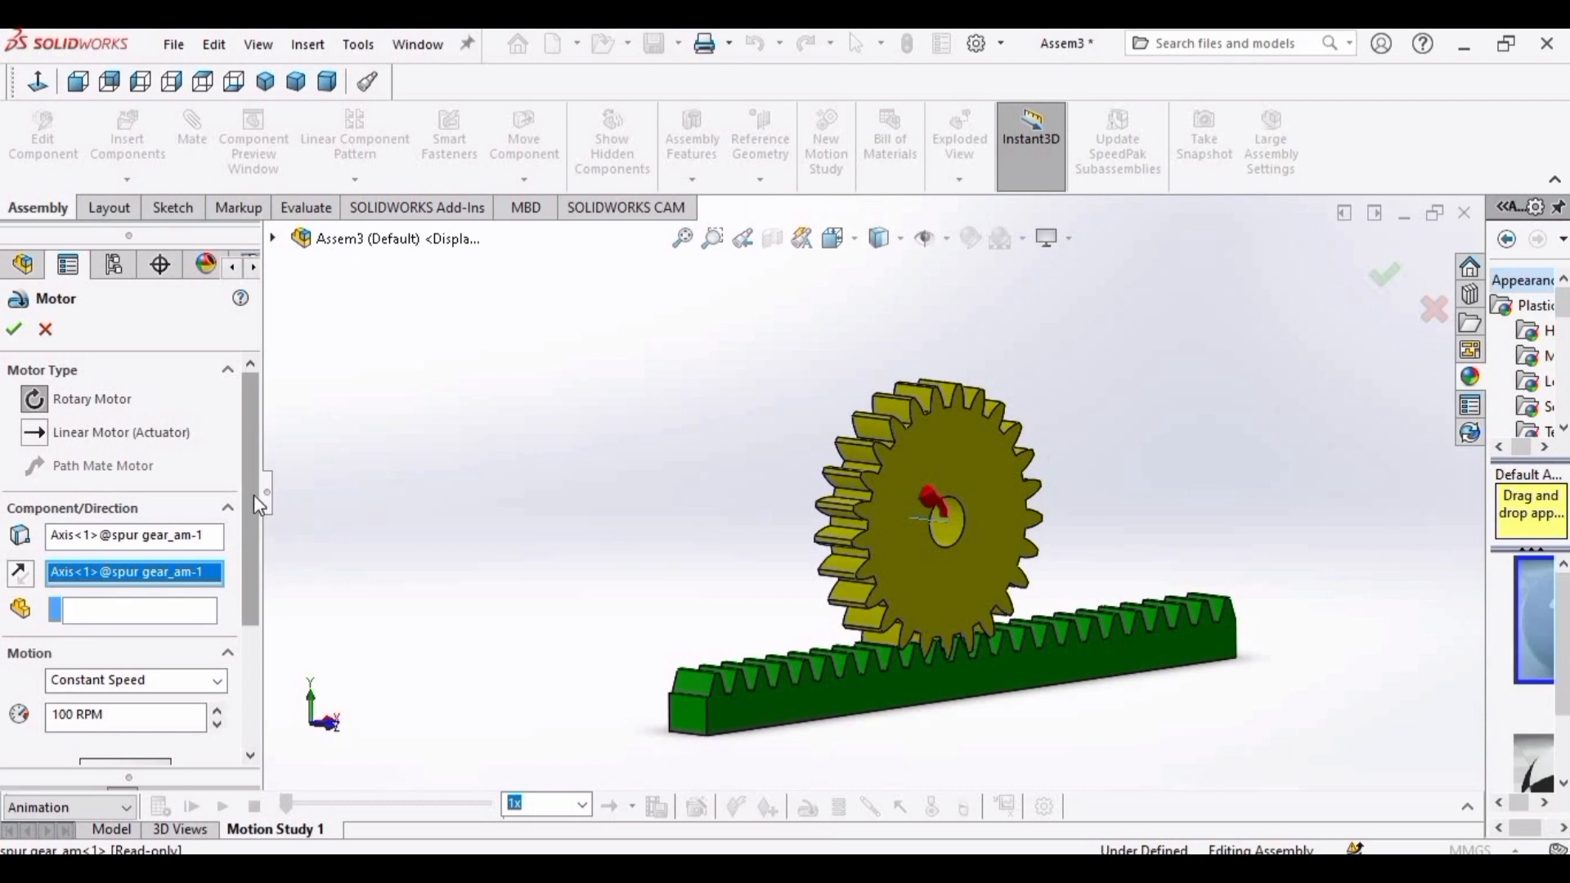
scroll("down", 3)
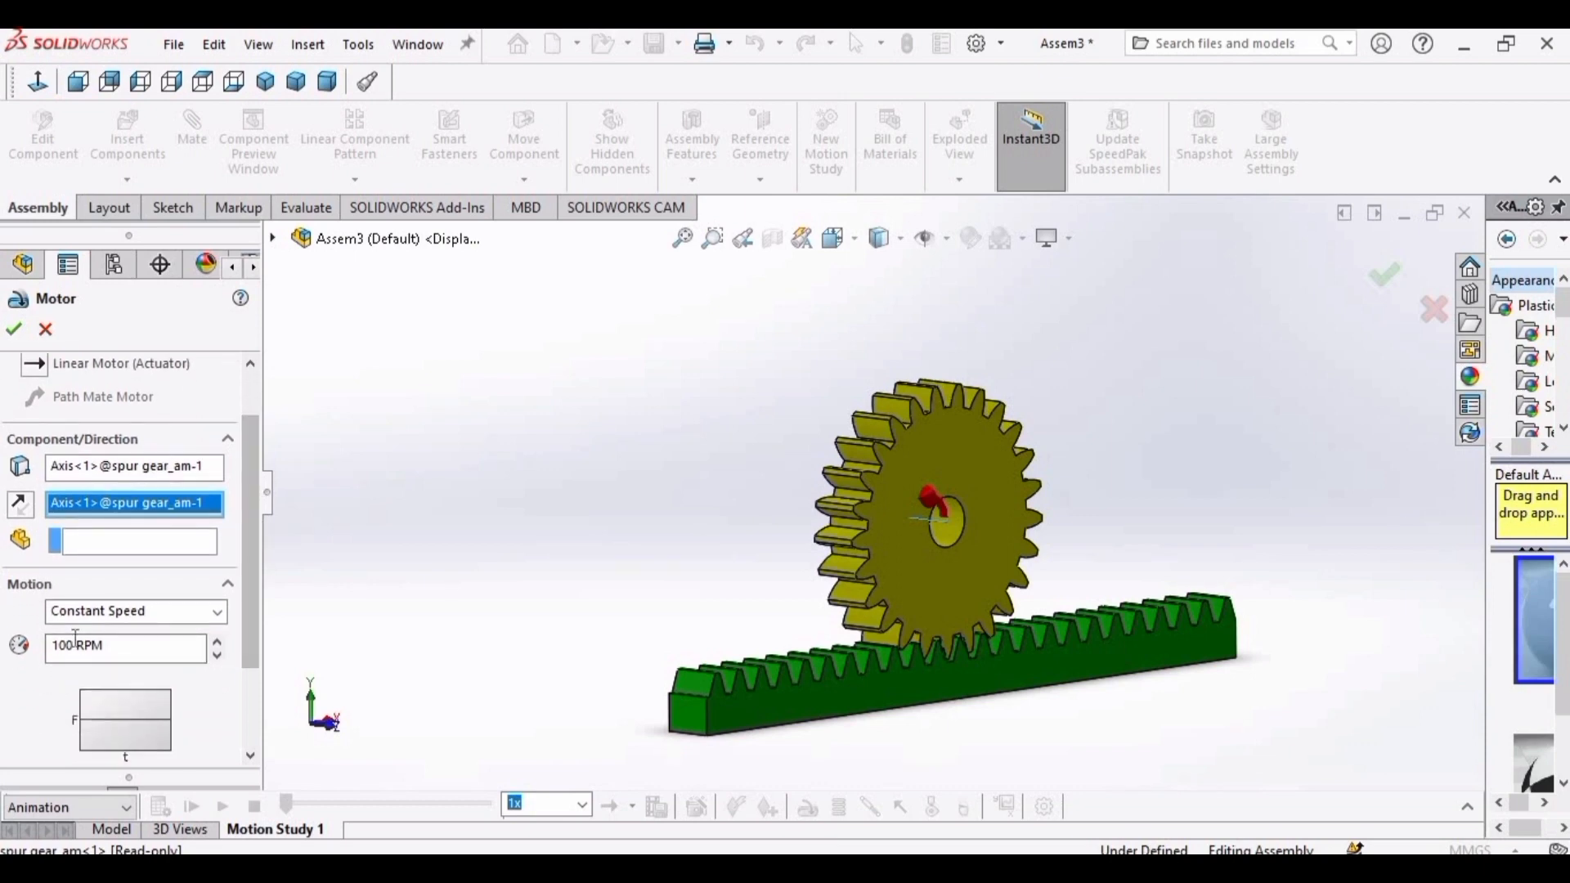
type("3")
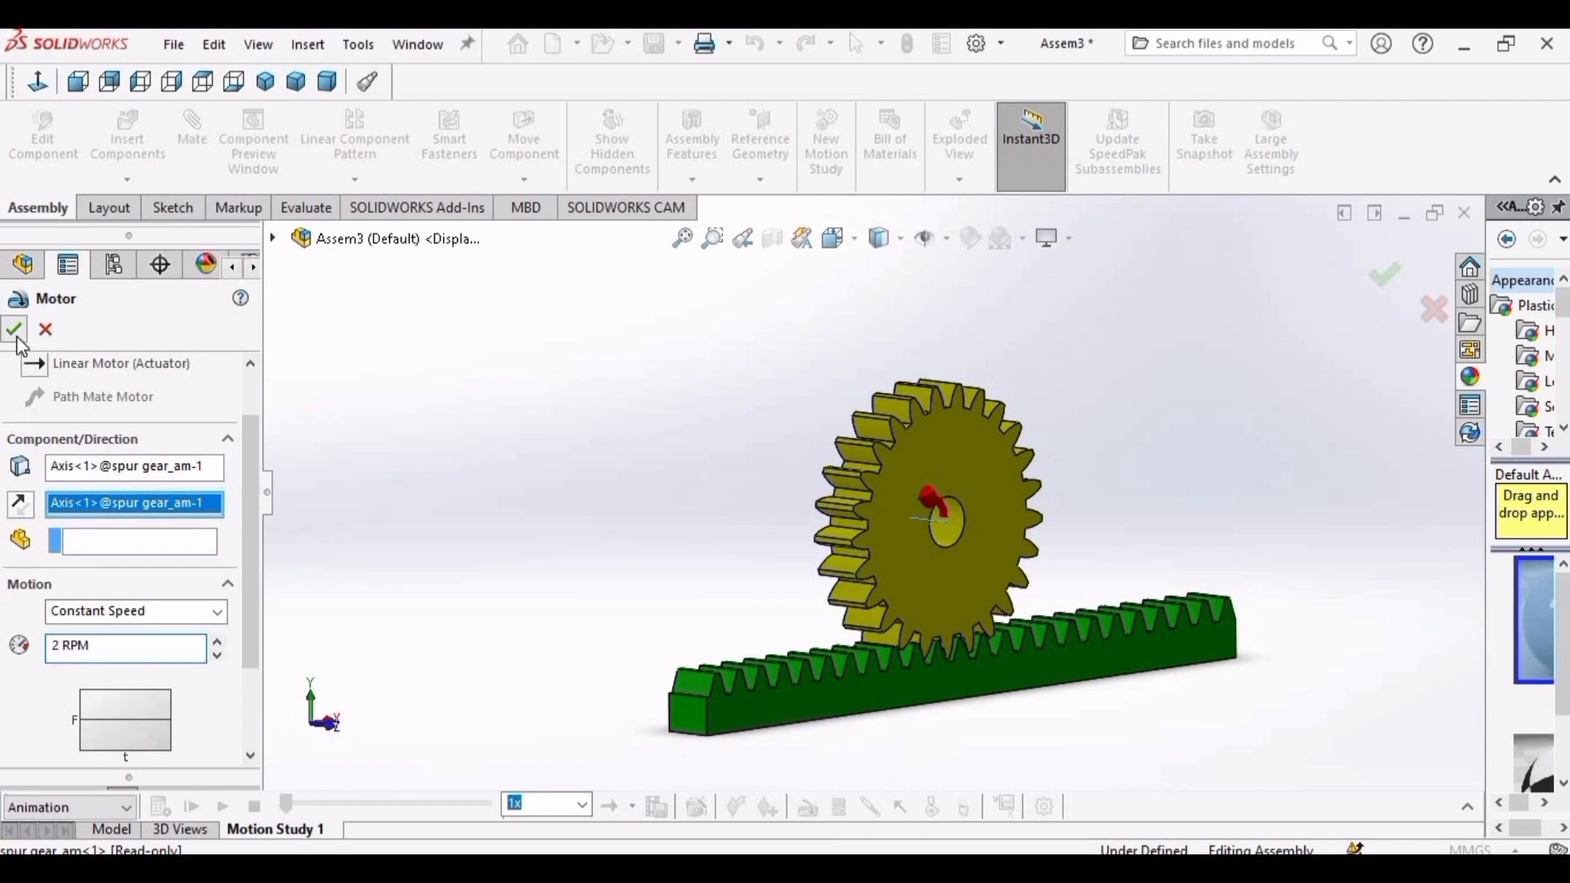
left_click(16, 329)
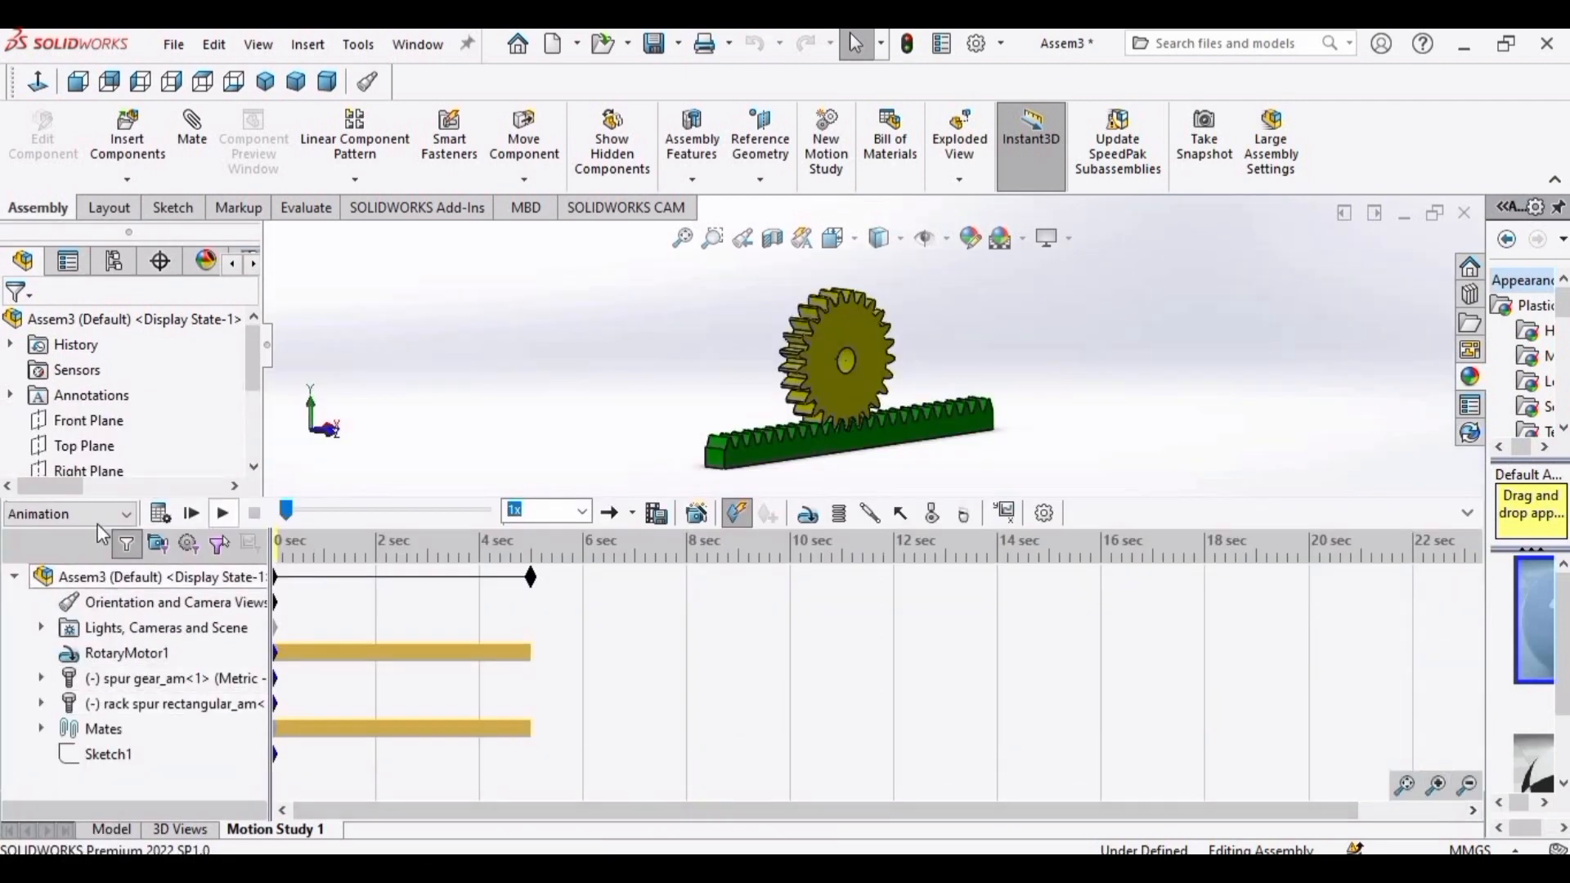
Switch to Basic Motion, disable view key creation and calculate the 12-second study.
left_click(69, 514)
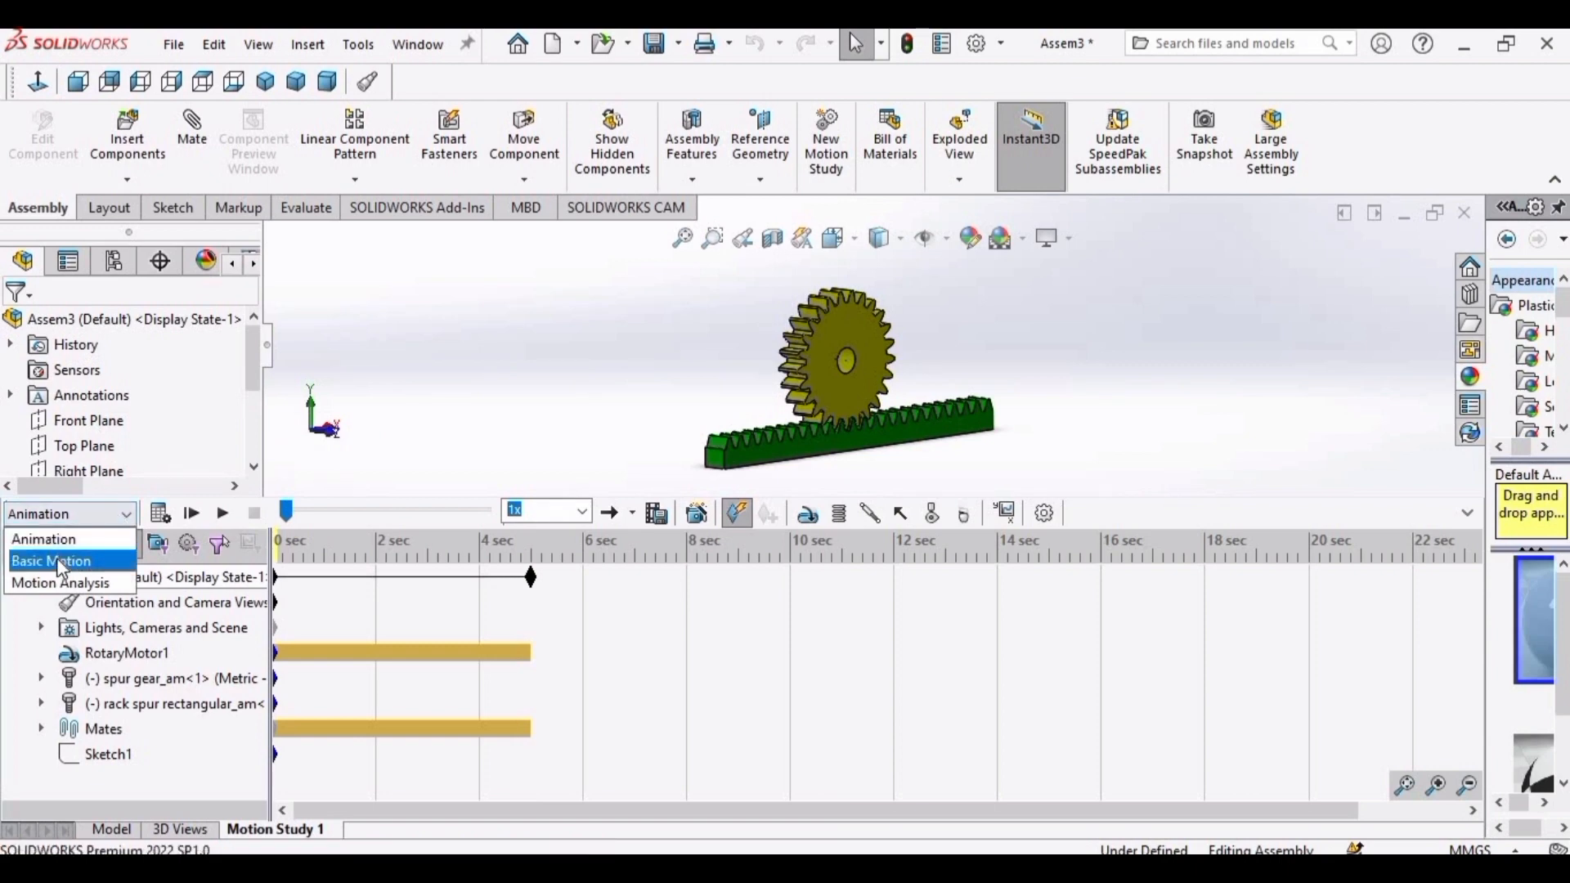
left_click(50, 561)
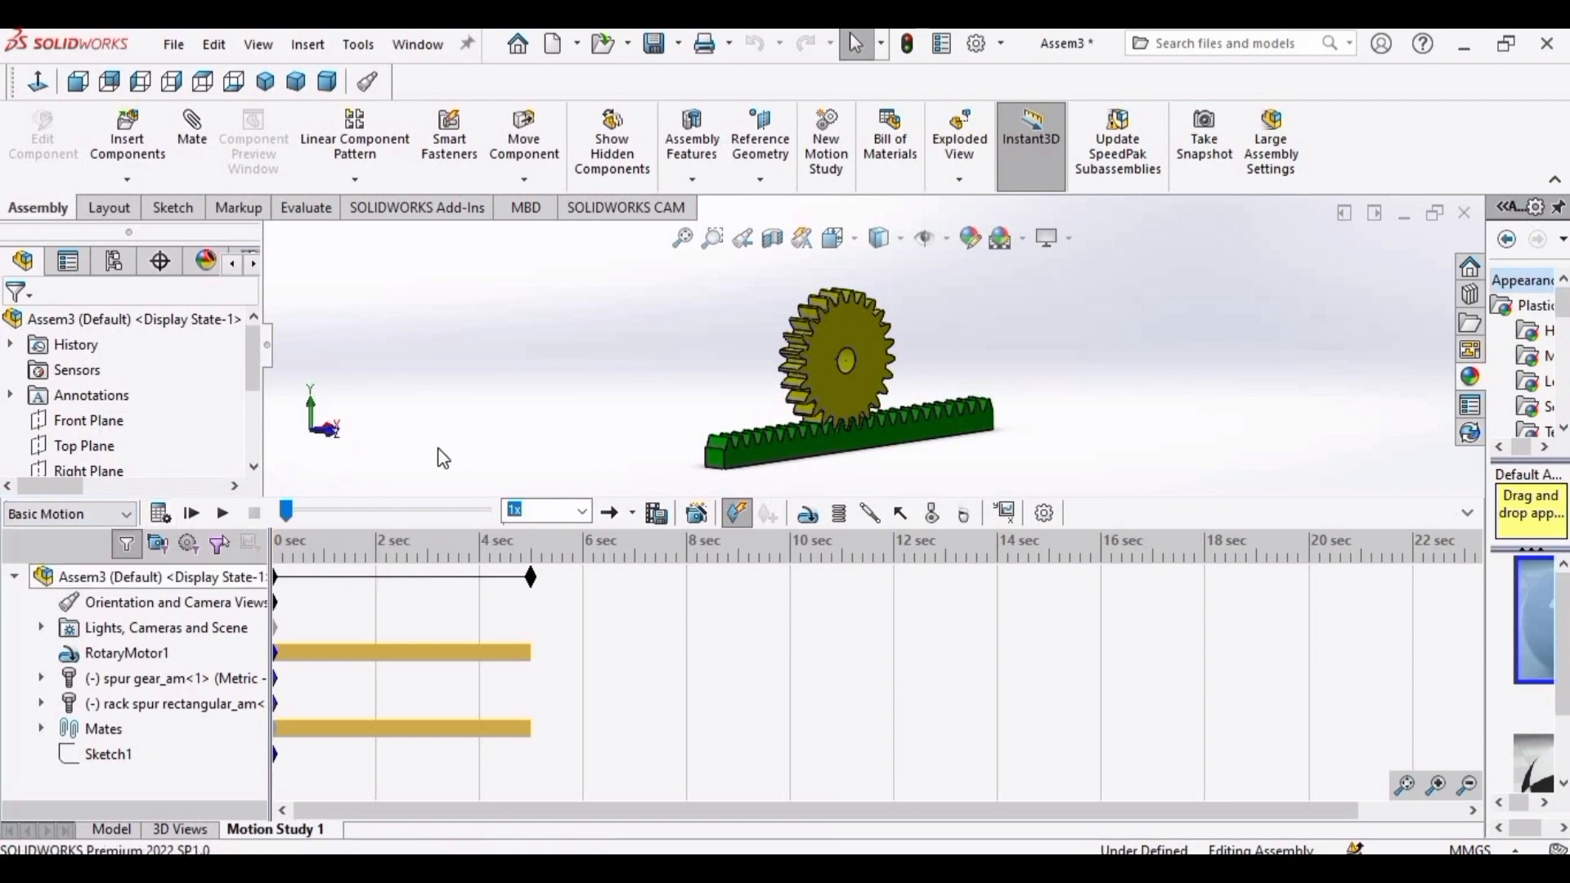
mouse_move(121, 611)
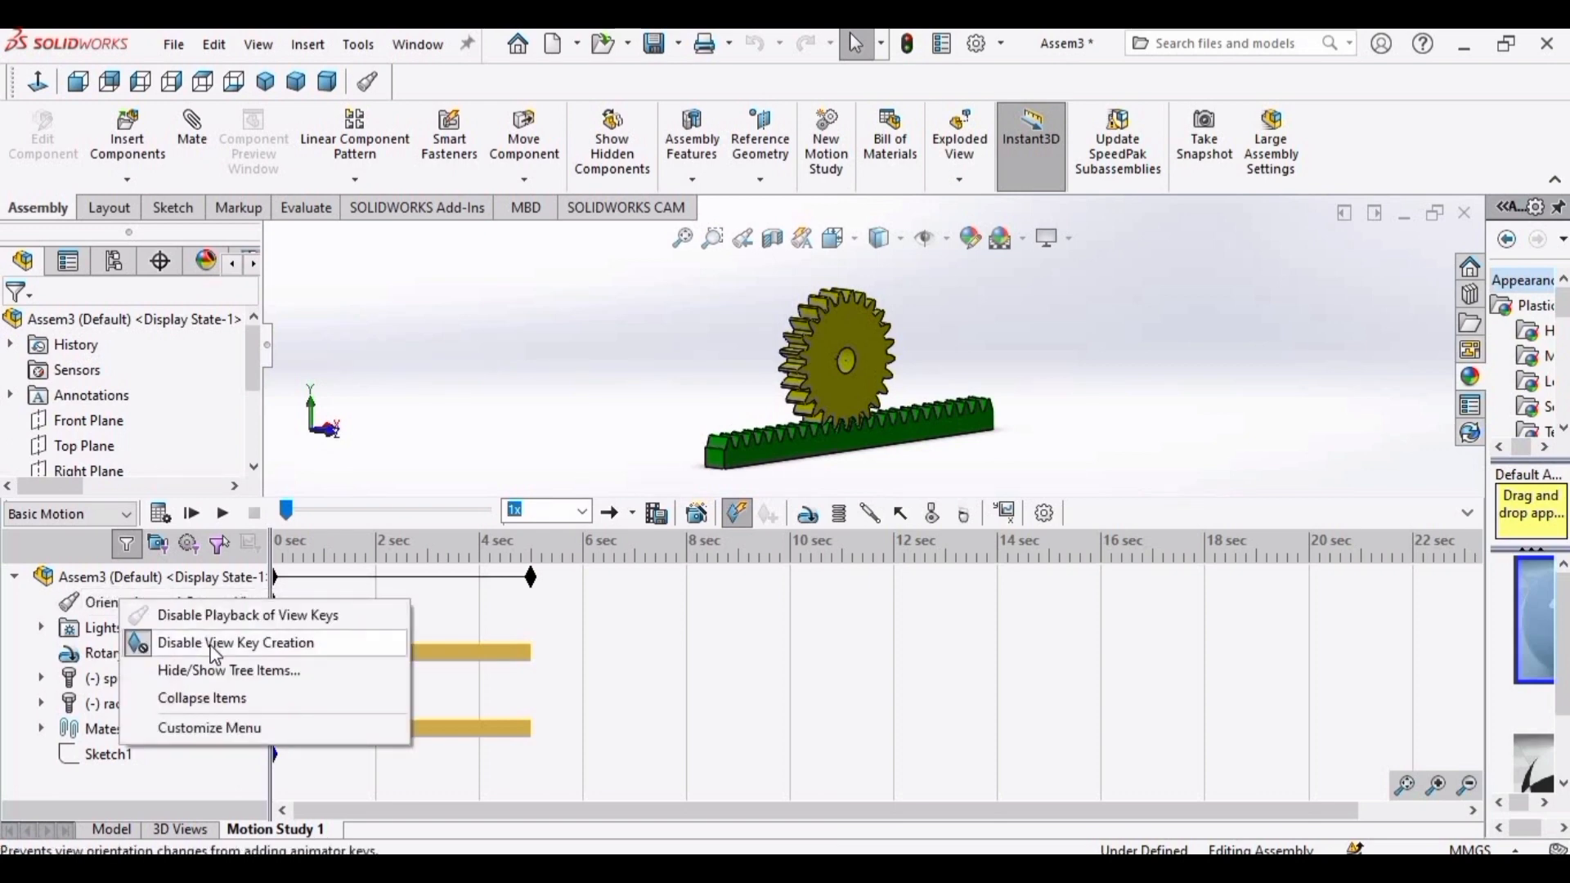
left_click(236, 643)
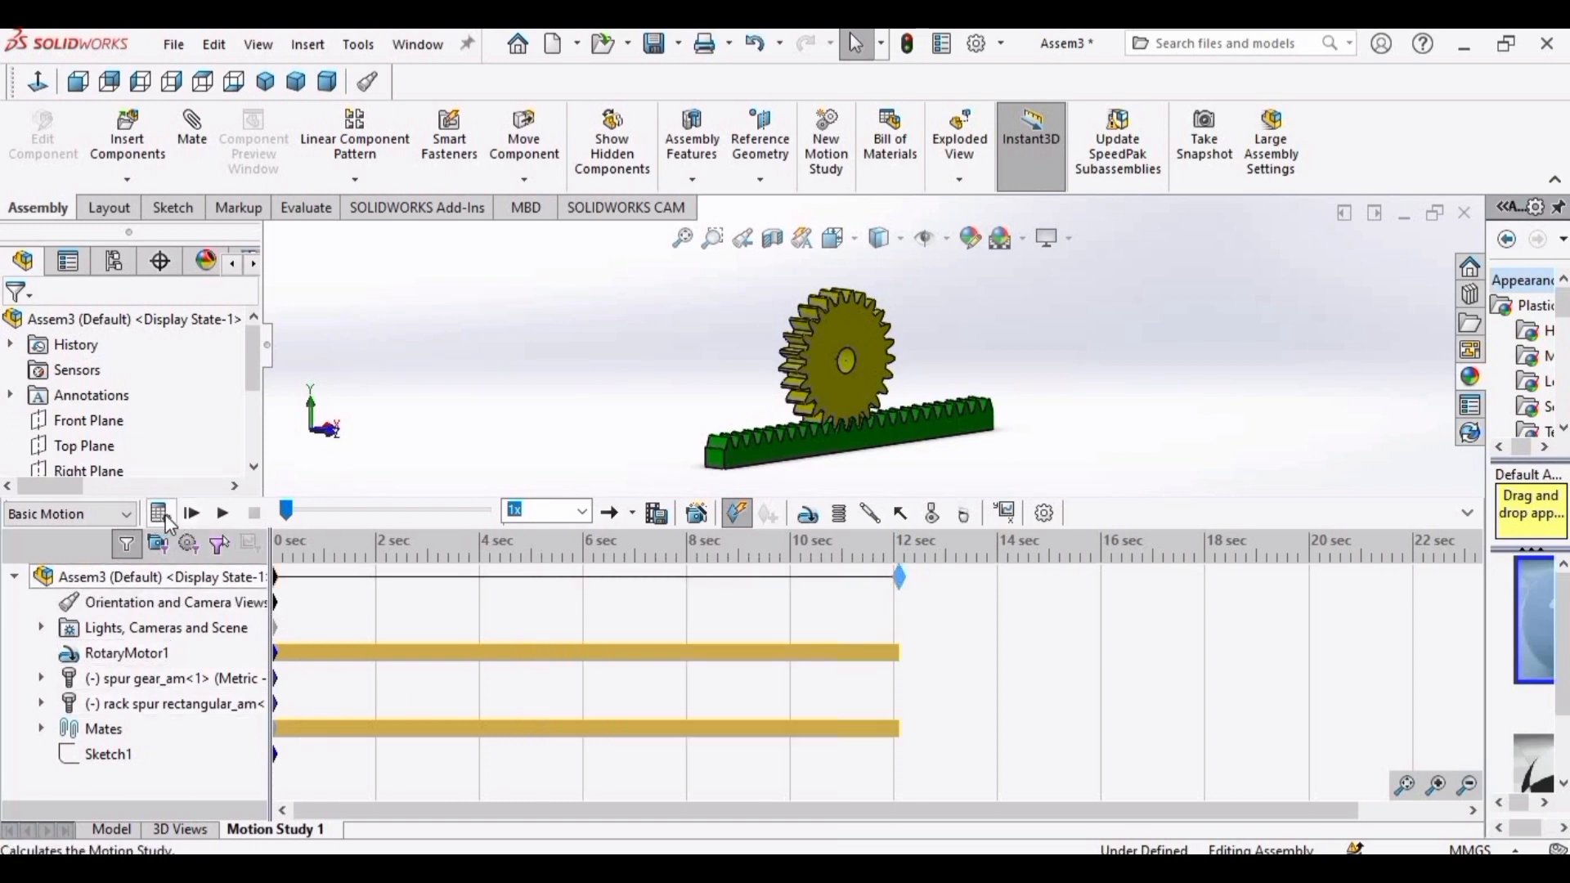
left_click(161, 512)
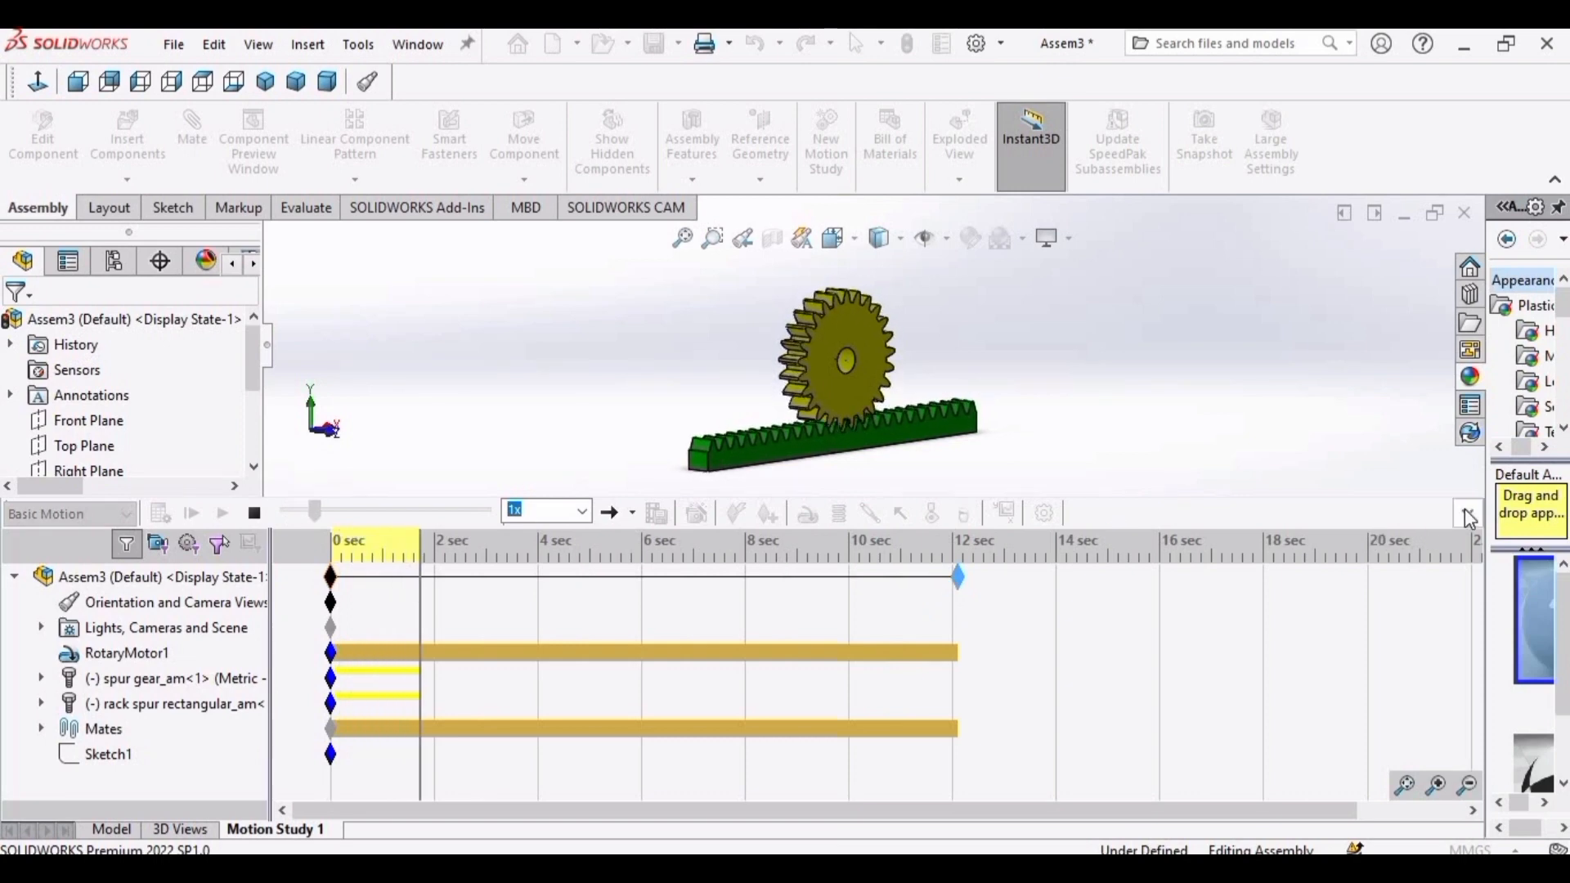